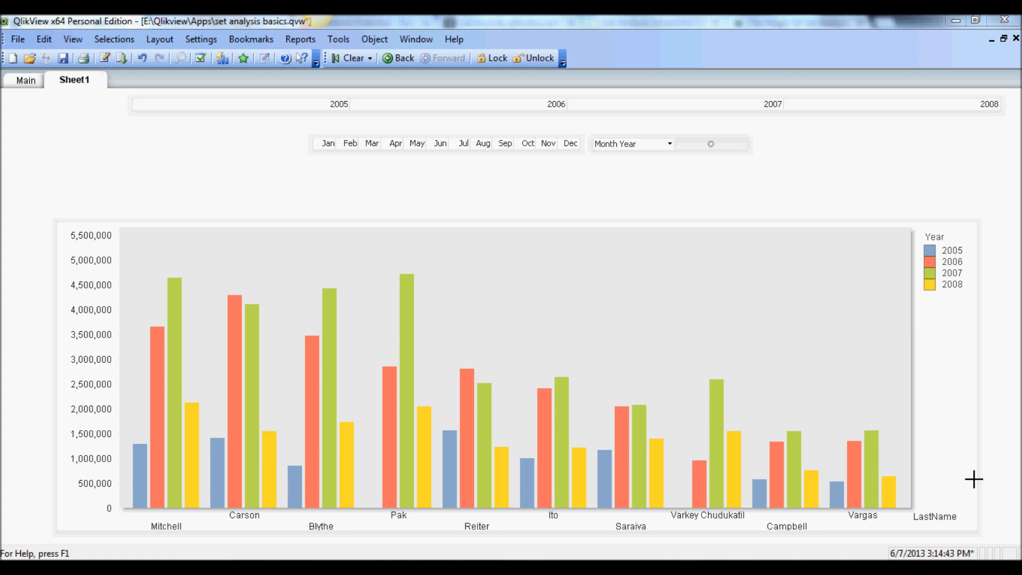
mouse_move(563, 450)
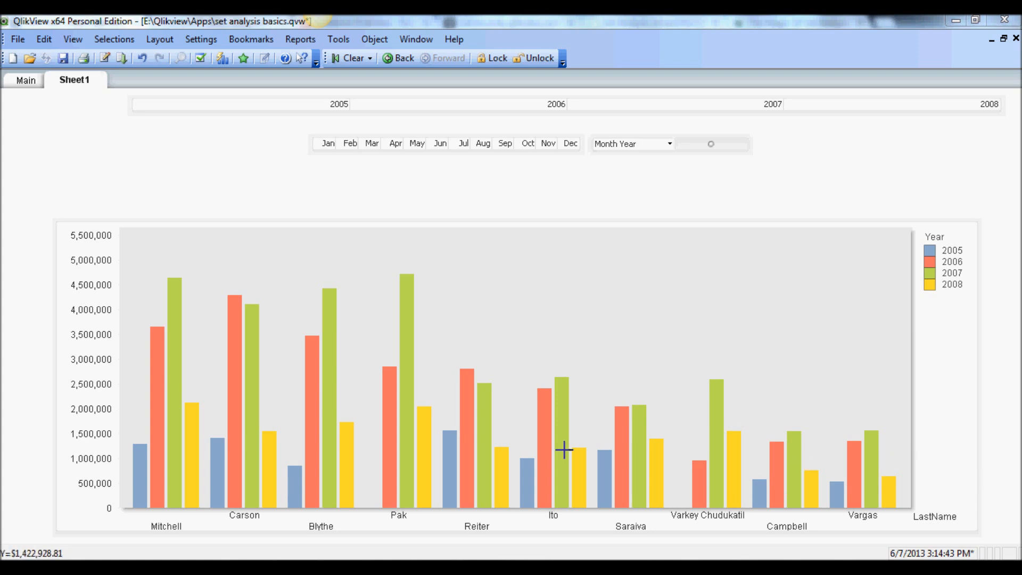
mouse_move(436, 320)
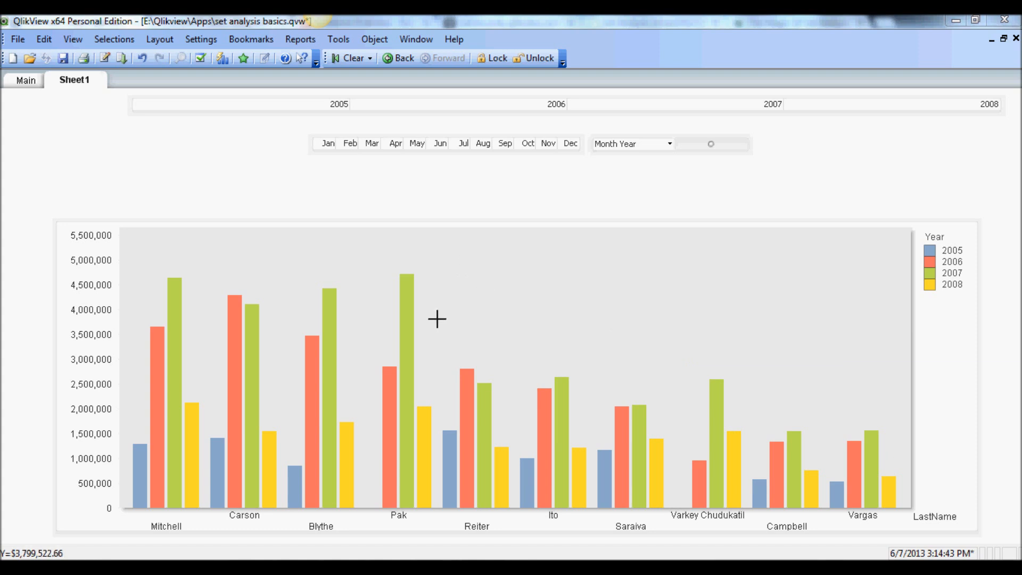
mouse_move(443, 318)
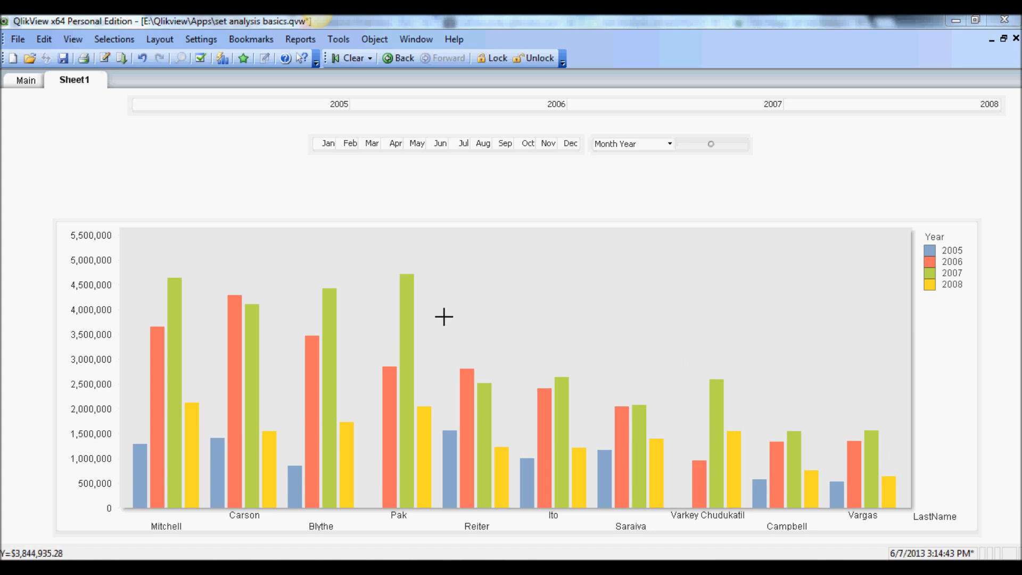
mouse_move(222, 339)
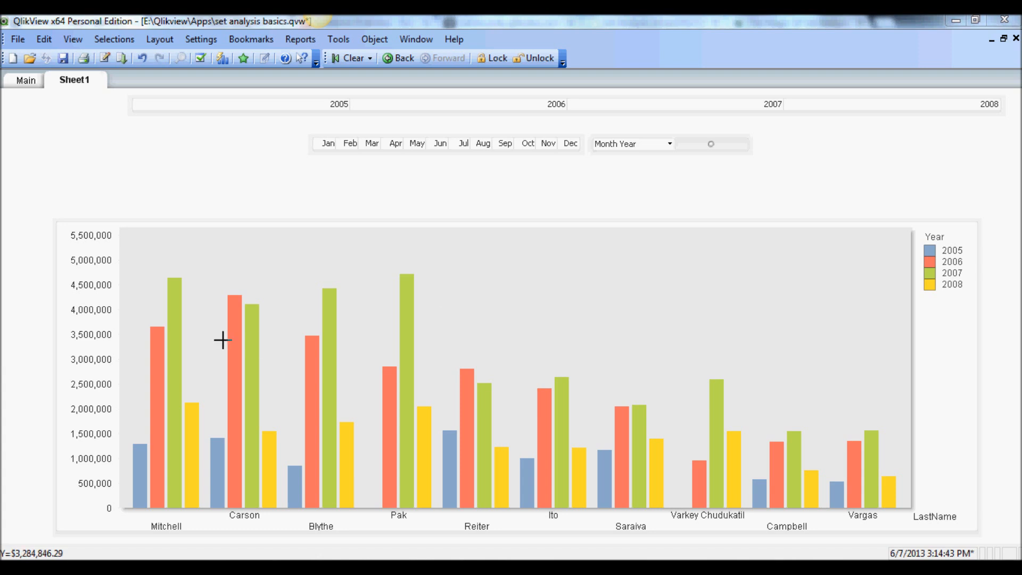
mouse_move(858, 334)
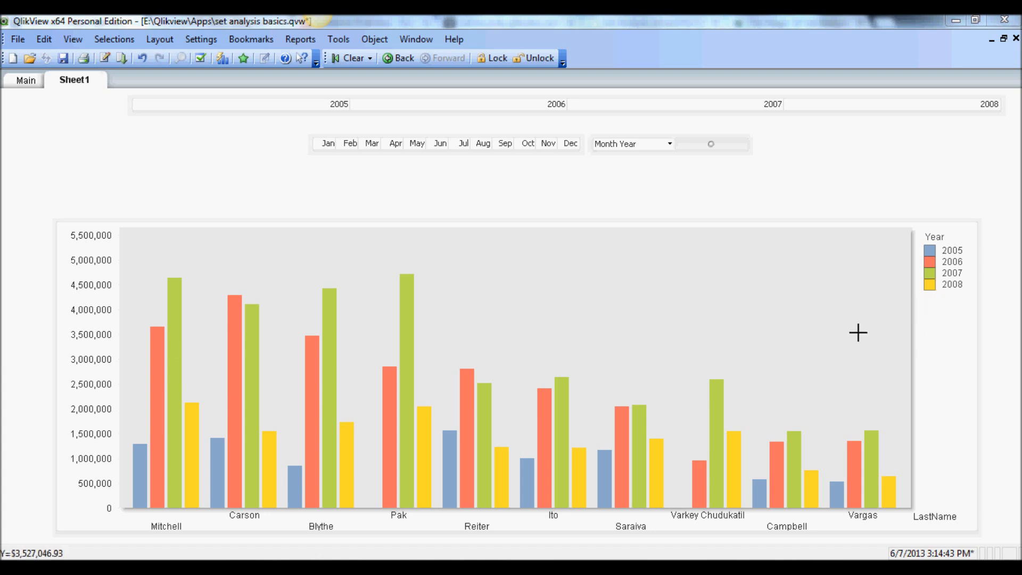
mouse_move(582, 356)
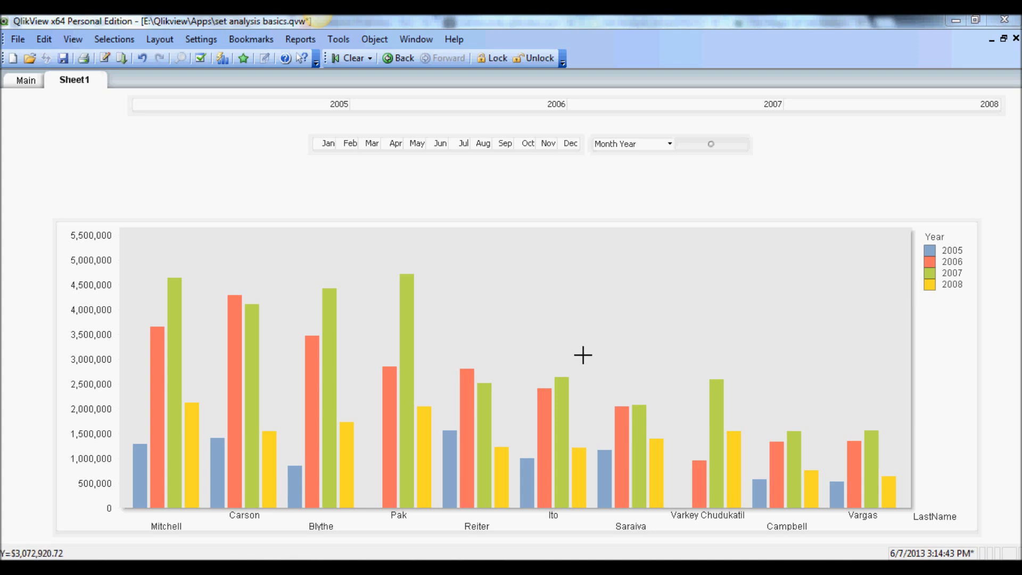
mouse_move(652, 340)
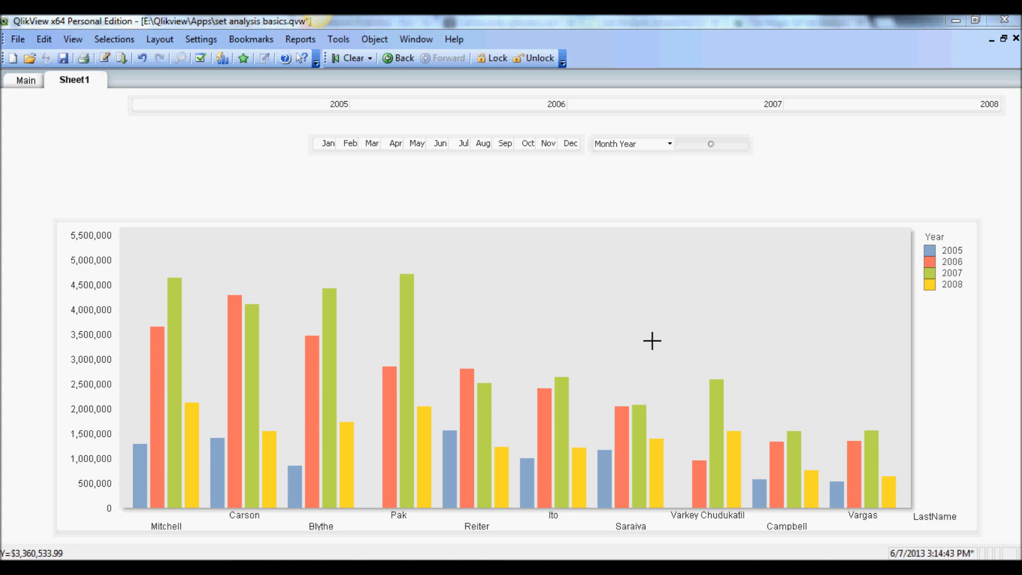
mouse_move(443, 183)
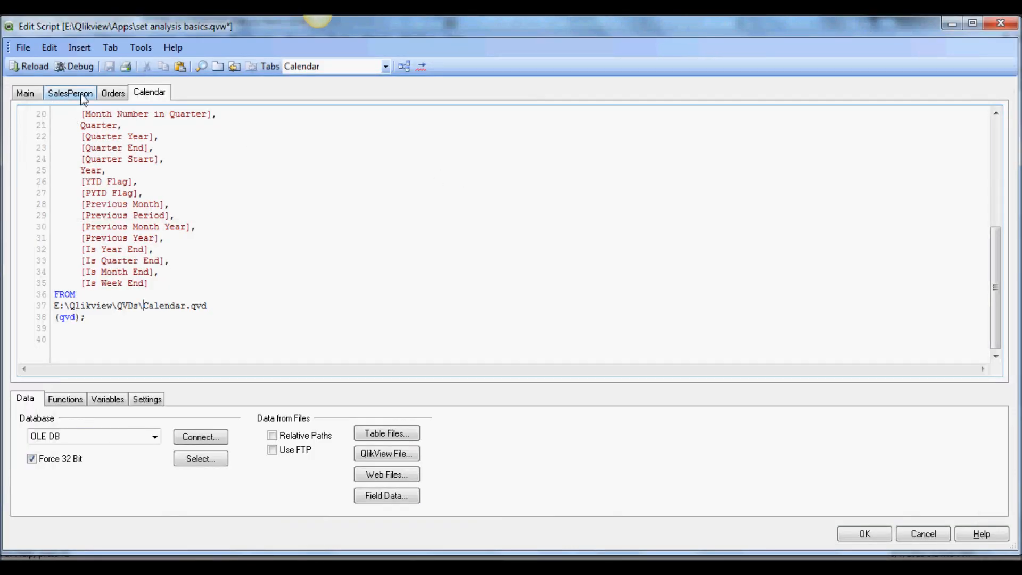
Step: Review the SalesPerson load statement and the Table Viewer links, then return to the dashboard
click(71, 93)
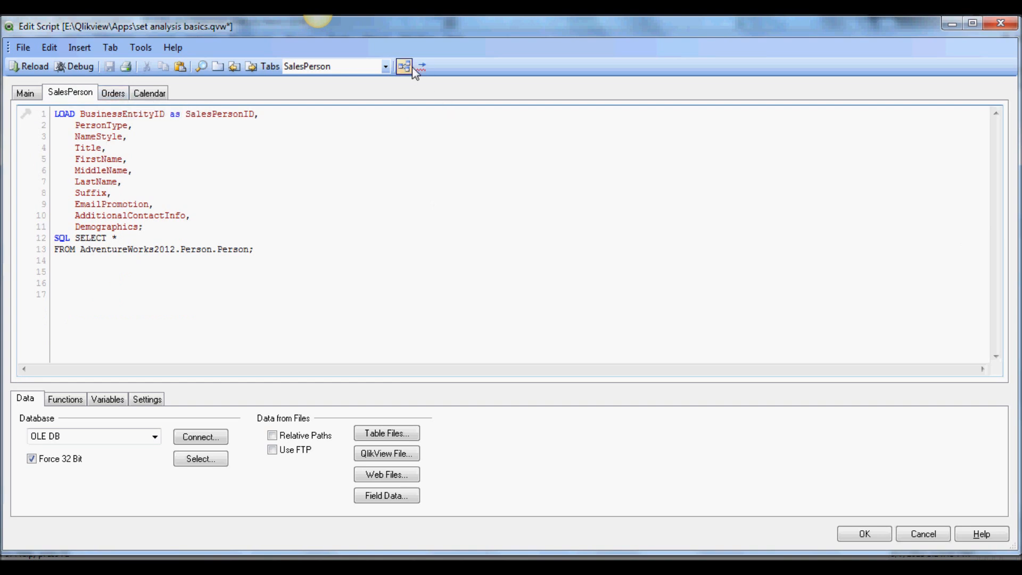
click(405, 66)
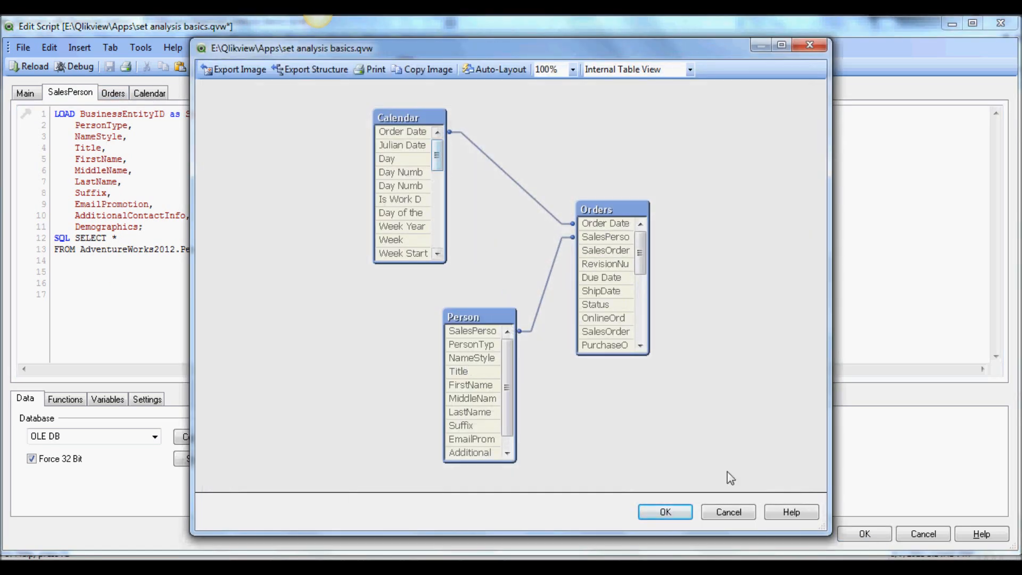
click(664, 512)
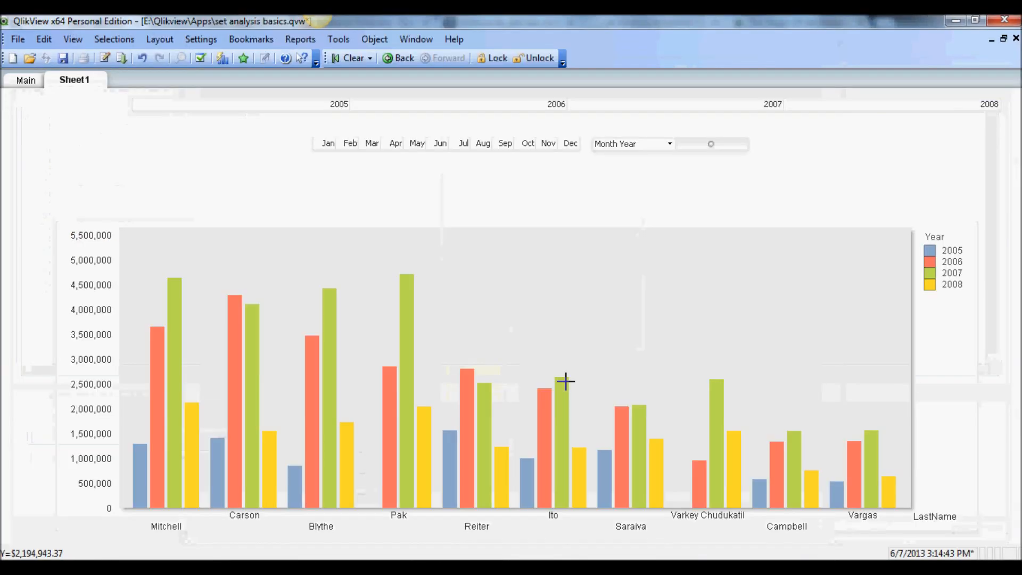
mouse_move(528, 291)
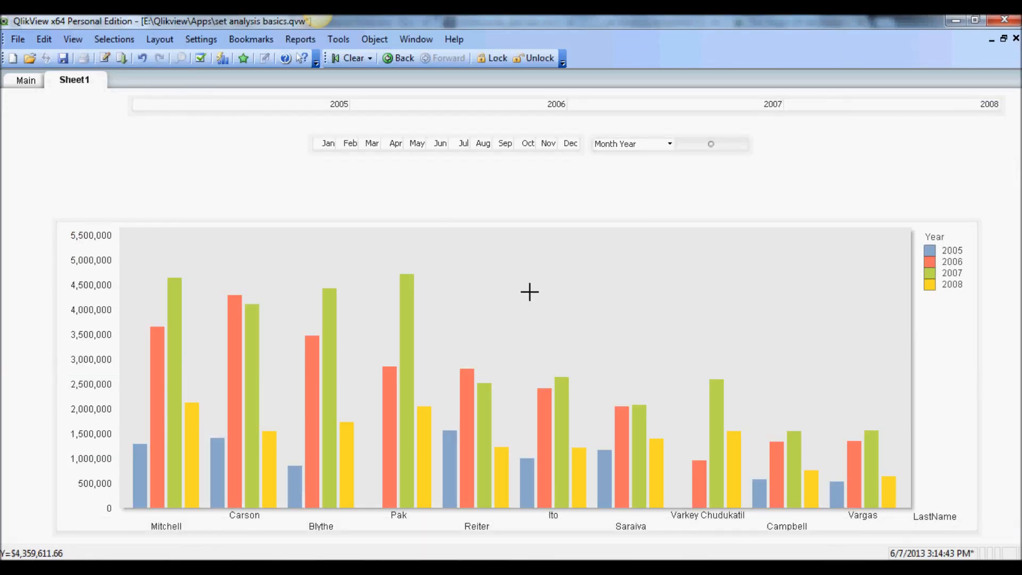
mouse_move(370, 106)
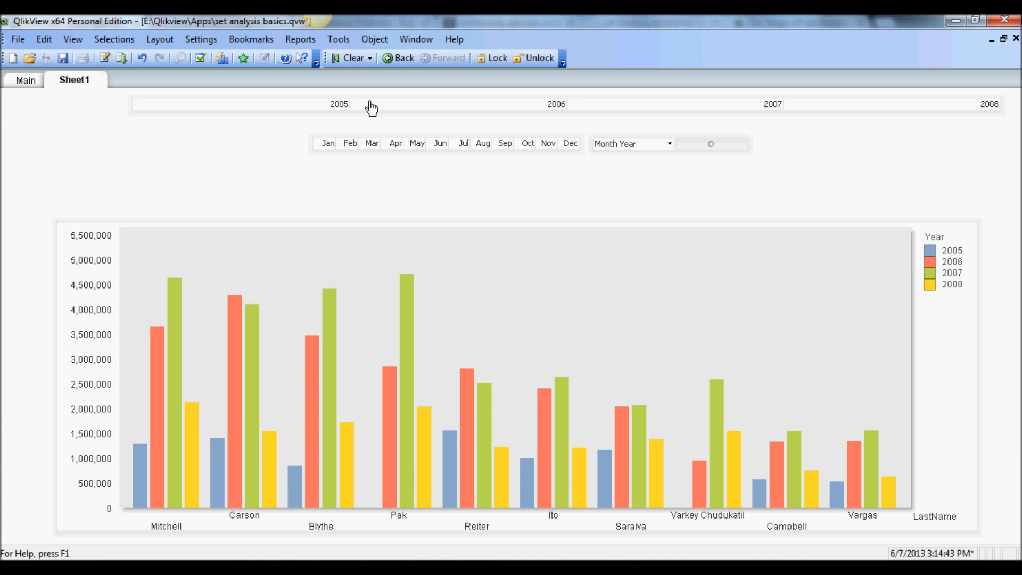
mouse_move(685, 310)
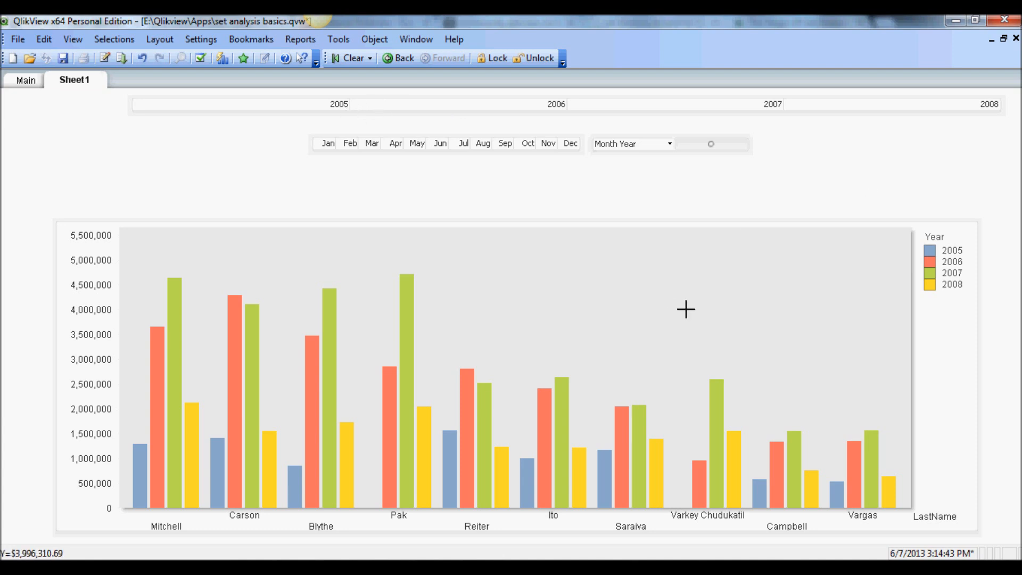
mouse_move(366, 338)
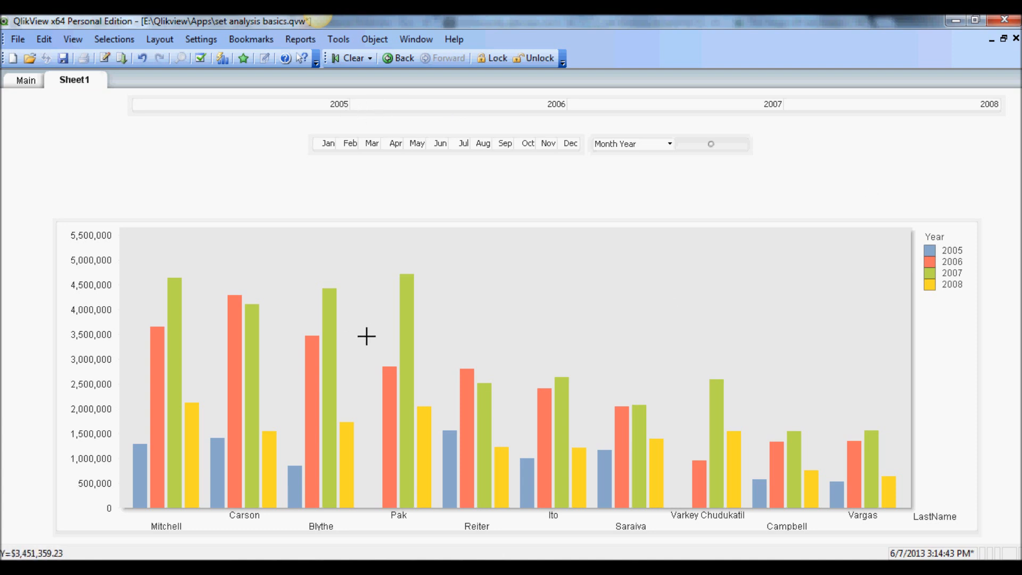
mouse_move(410, 307)
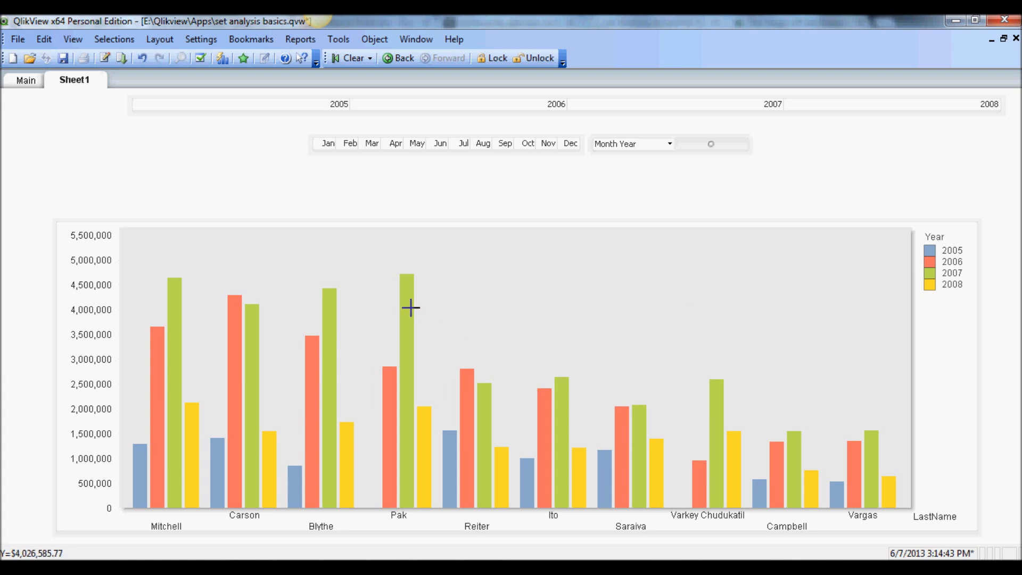
mouse_move(379, 275)
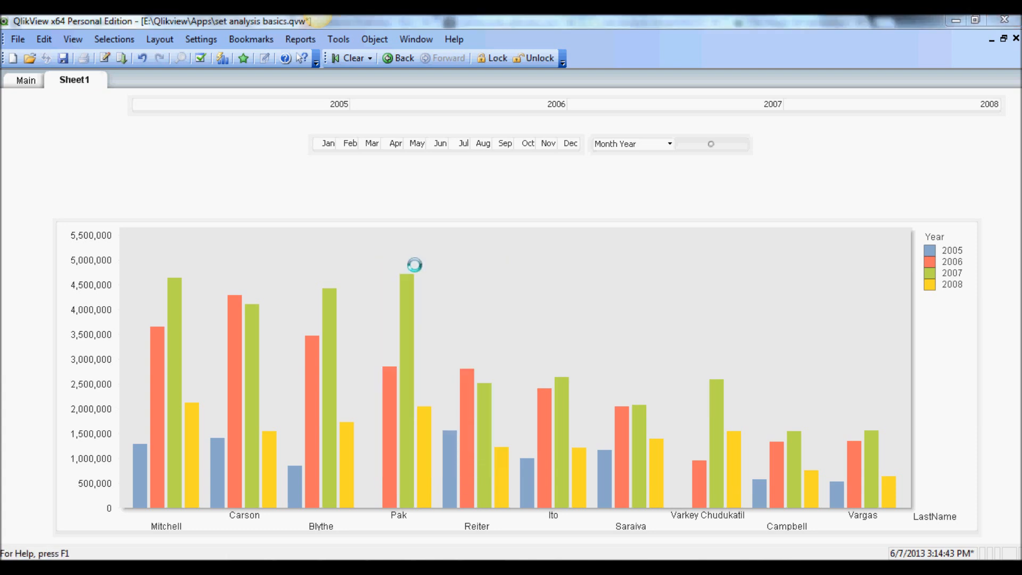
Step: Bring the chart's sum(TotalDue) definition into the expression editor with the cursor inside sum(
double_click(414, 265)
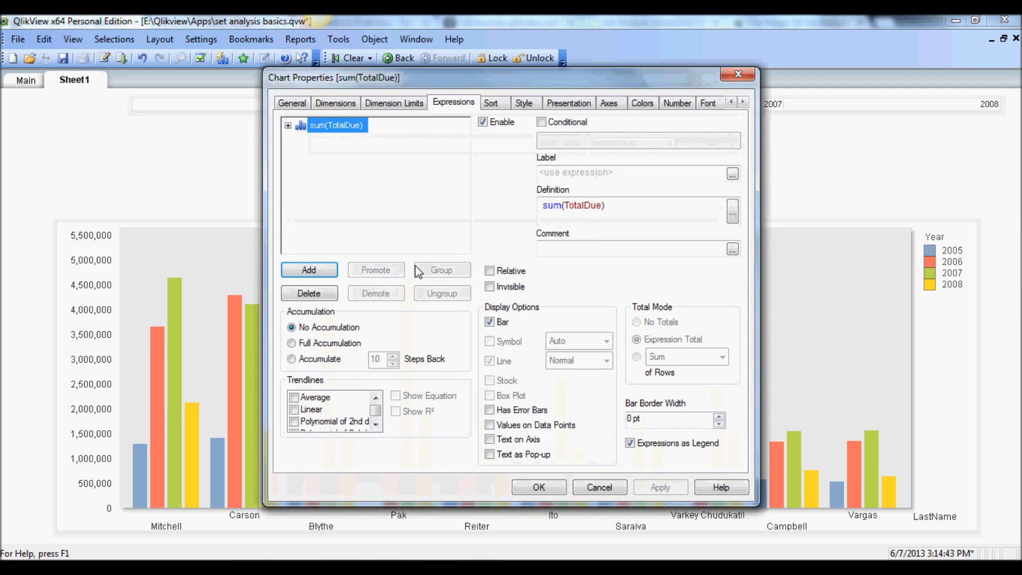
click(731, 212)
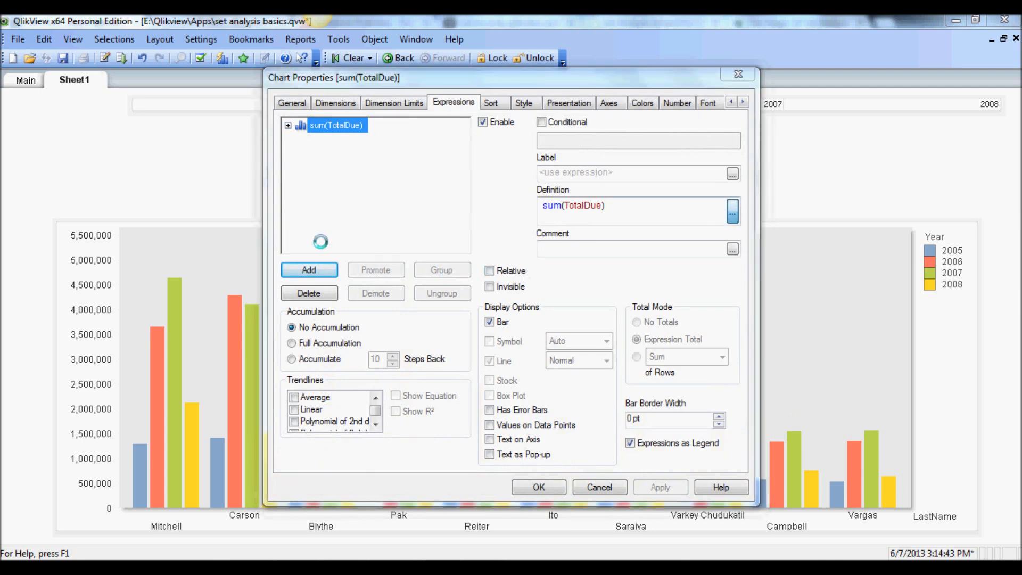
click(731, 211)
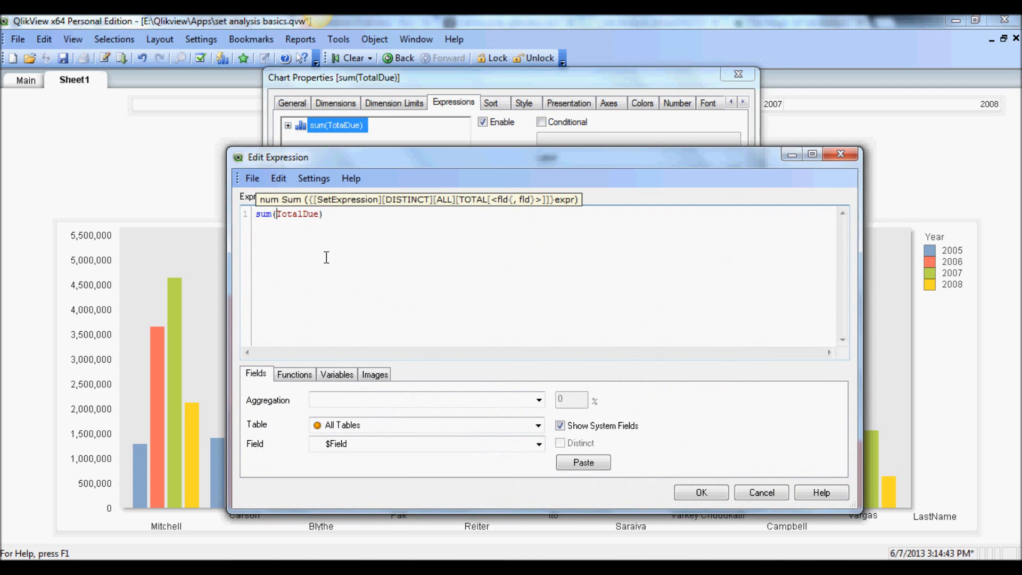
Step: Start the set modifier so the expression reads sum({$<Year = {}>}TotalDue), still incomplete
text({)
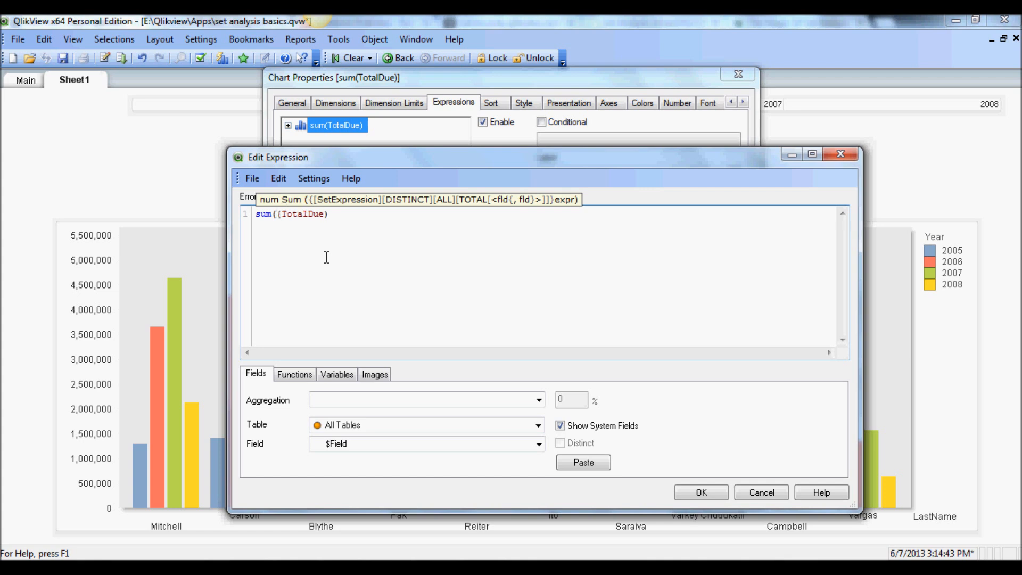
text(})
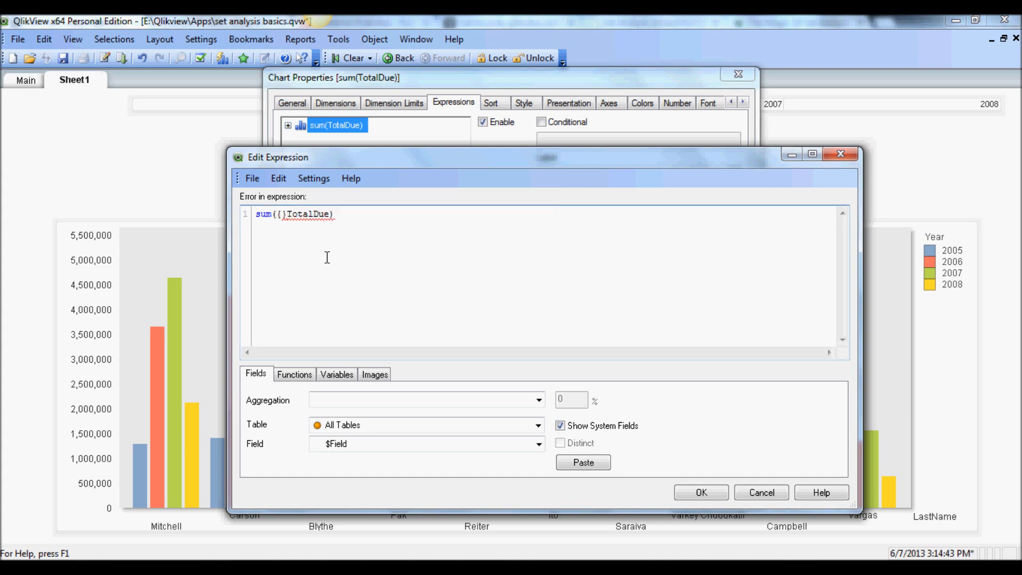
mouse_move(335, 247)
text($)
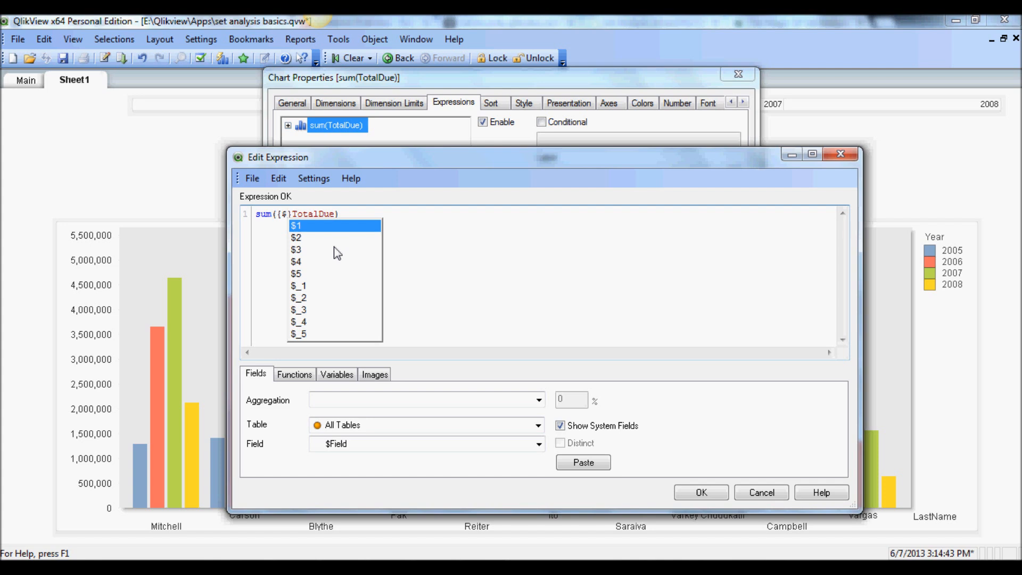
text(<)
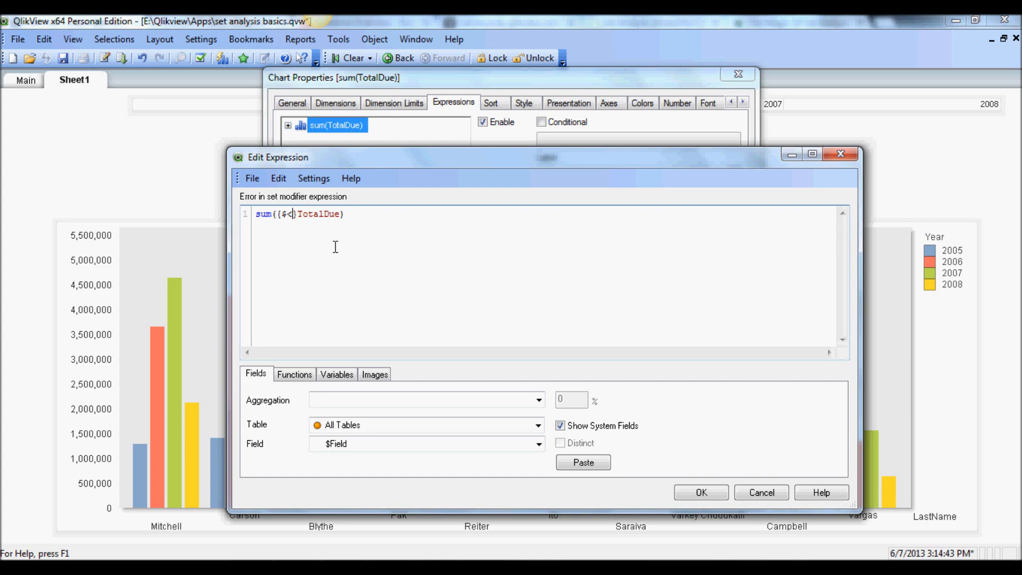
text(Year)
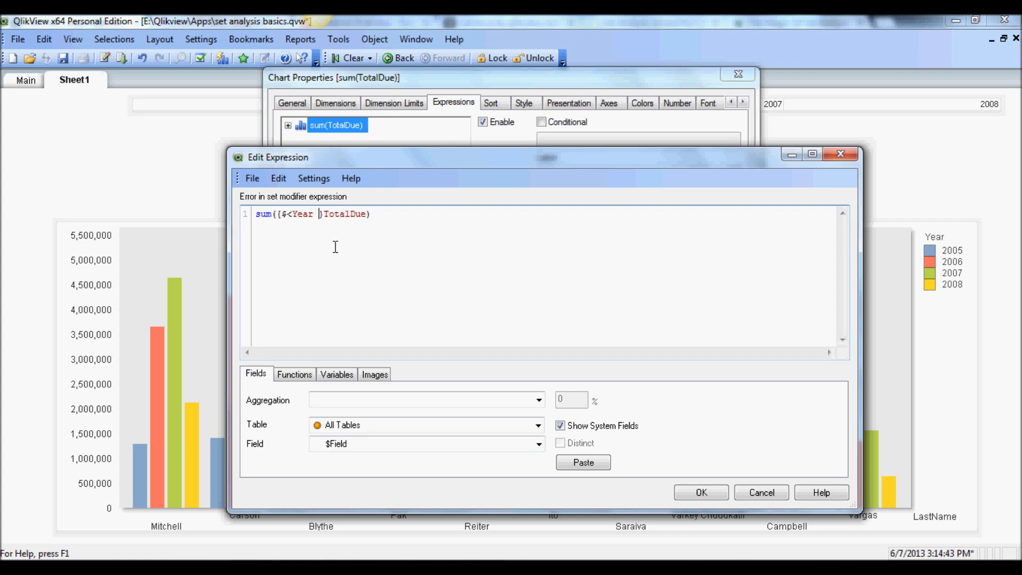
text(=)
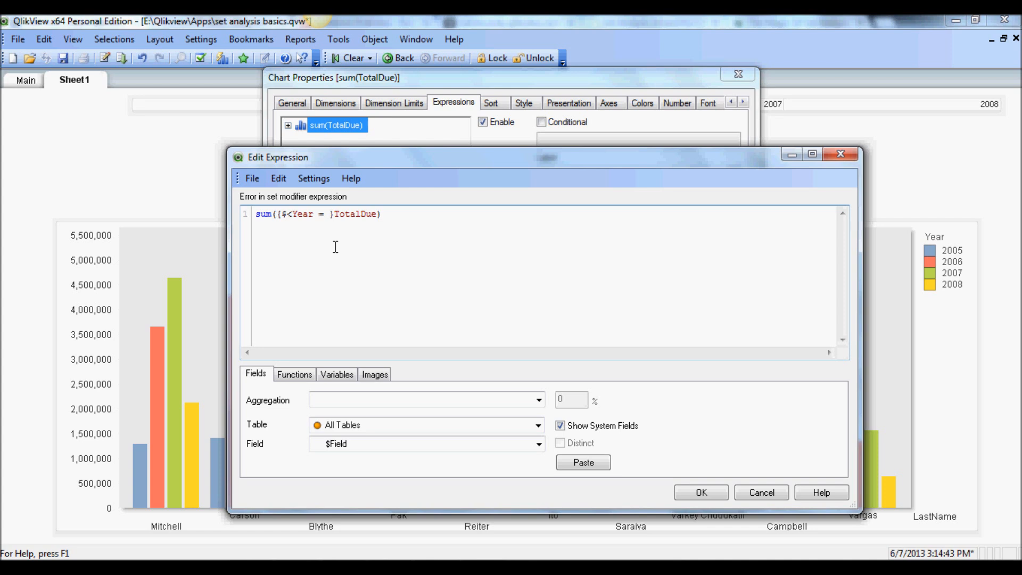
text({)
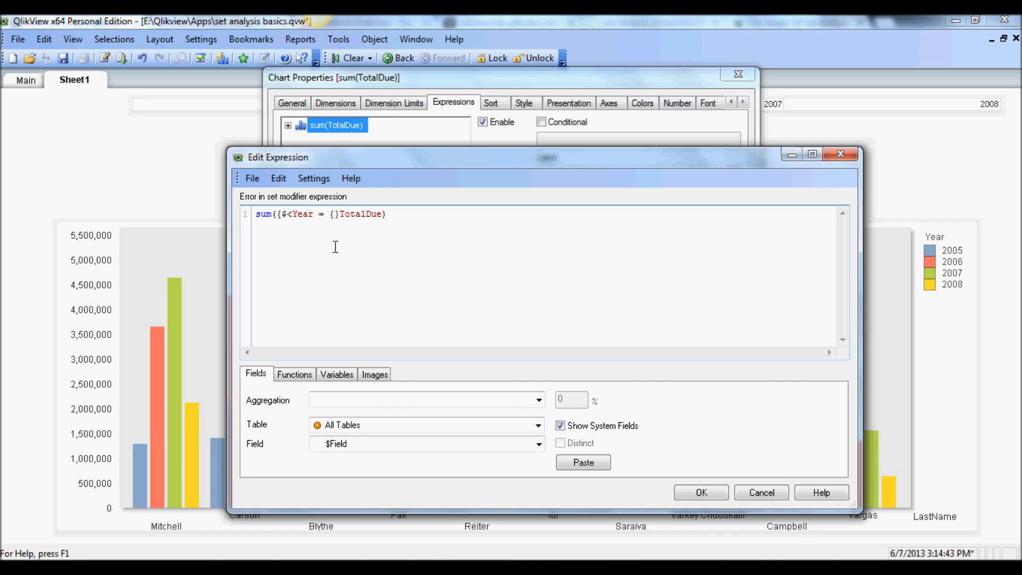
Step: Finish the modifier as sum({$<Year = {'2005','2006'}>}TotalDue) so it validates
text('2)
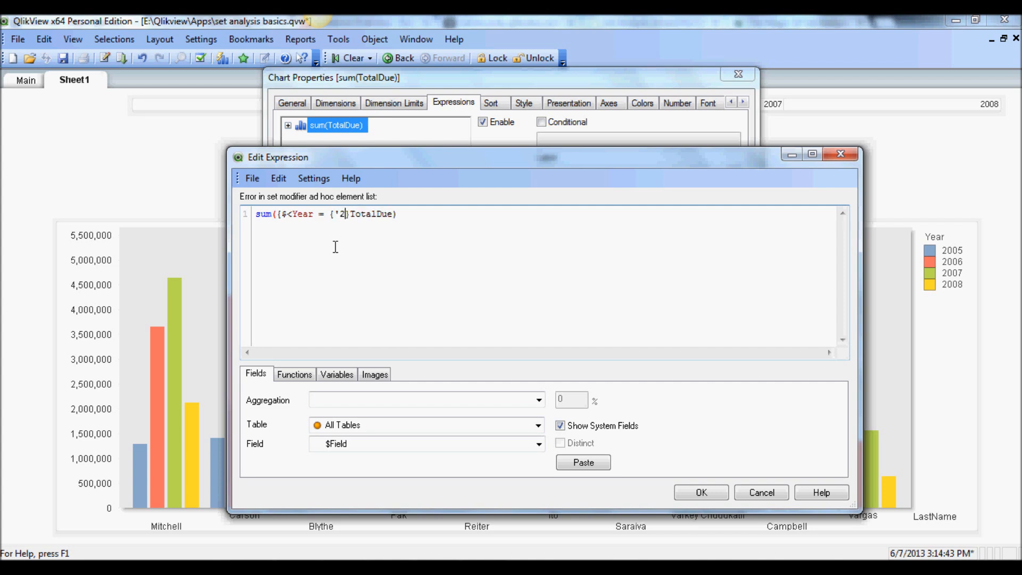
text(005)
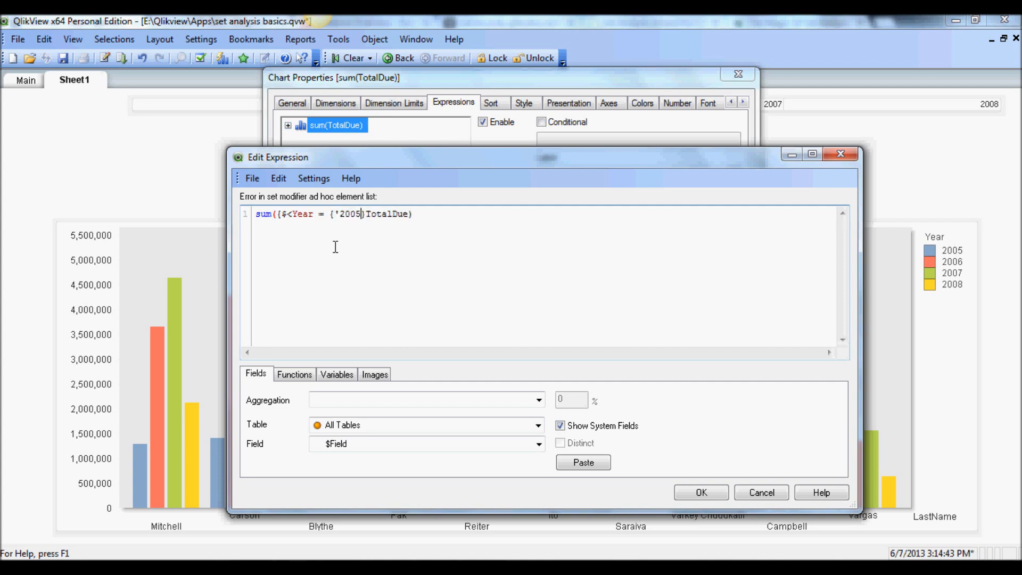
text(','2006)
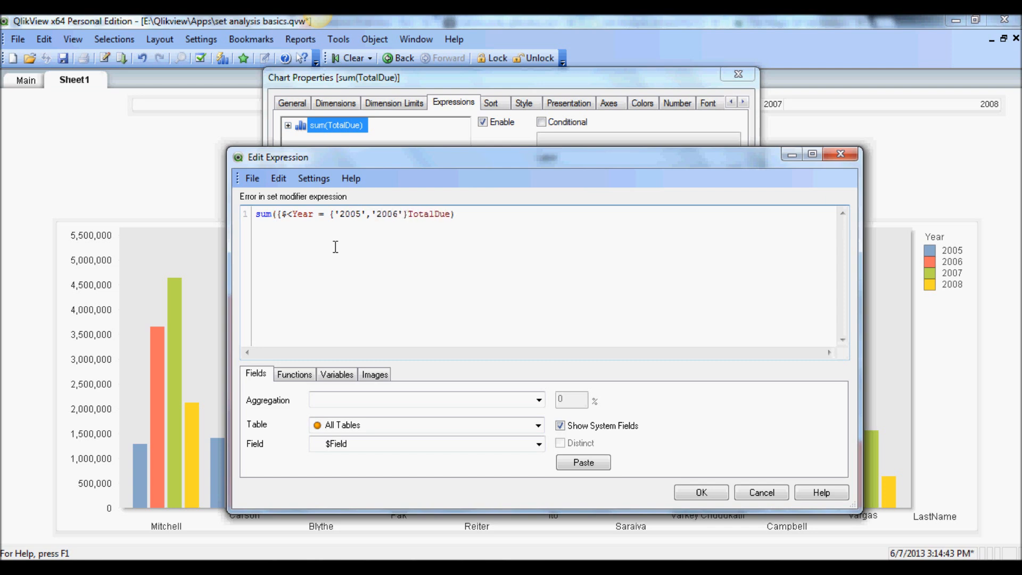
text(})
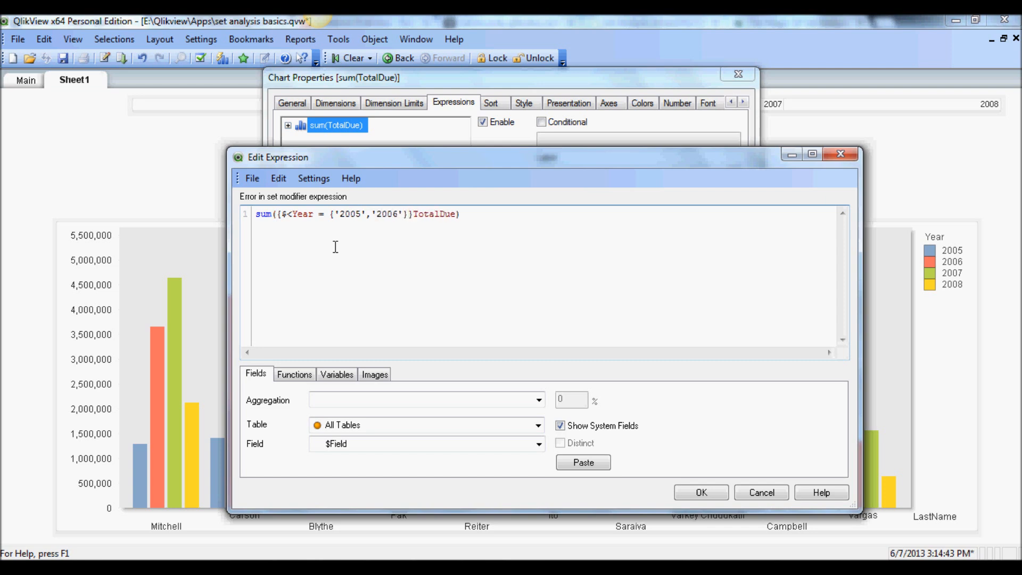
text(>)
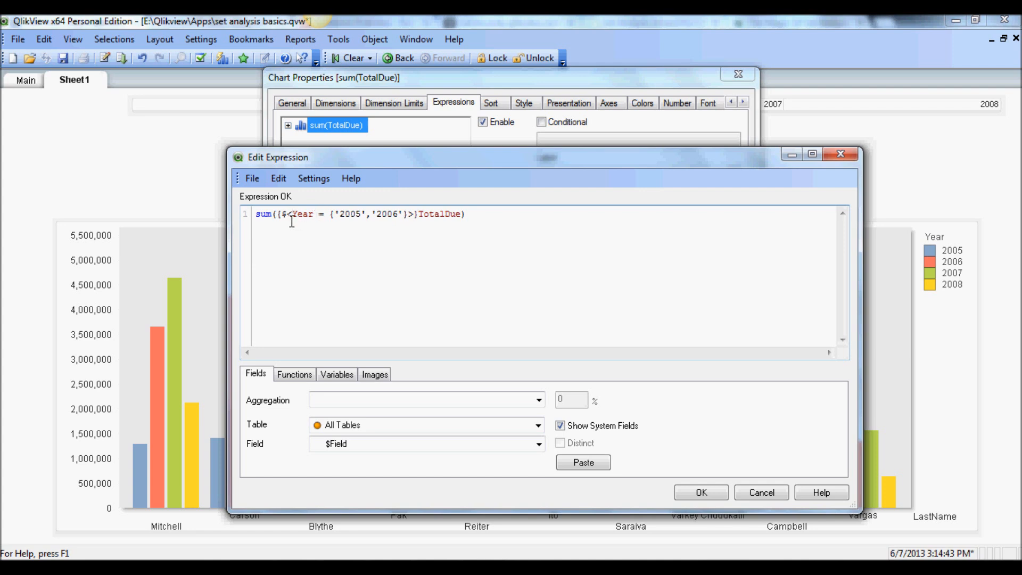
mouse_move(412, 216)
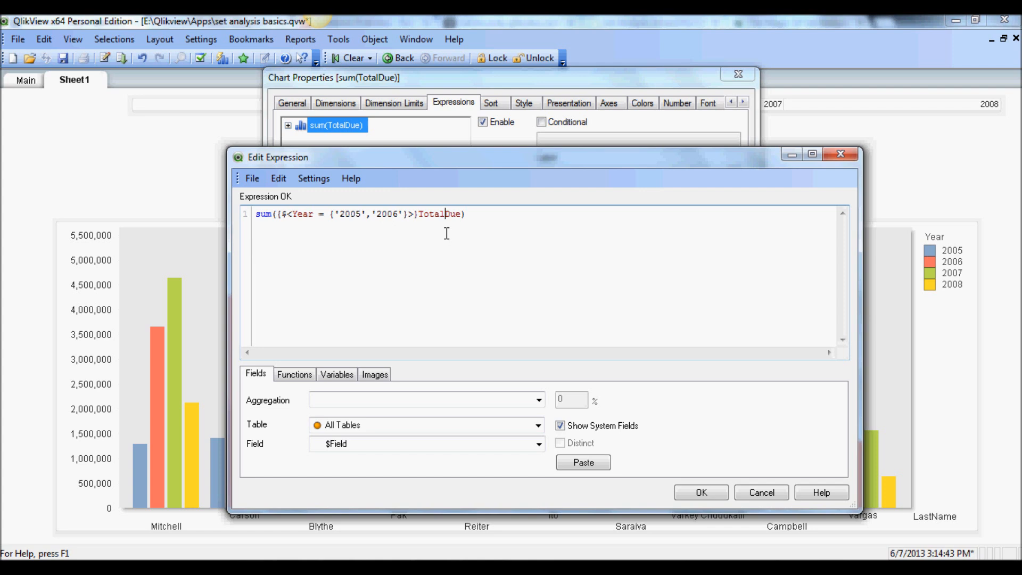
mouse_move(714, 504)
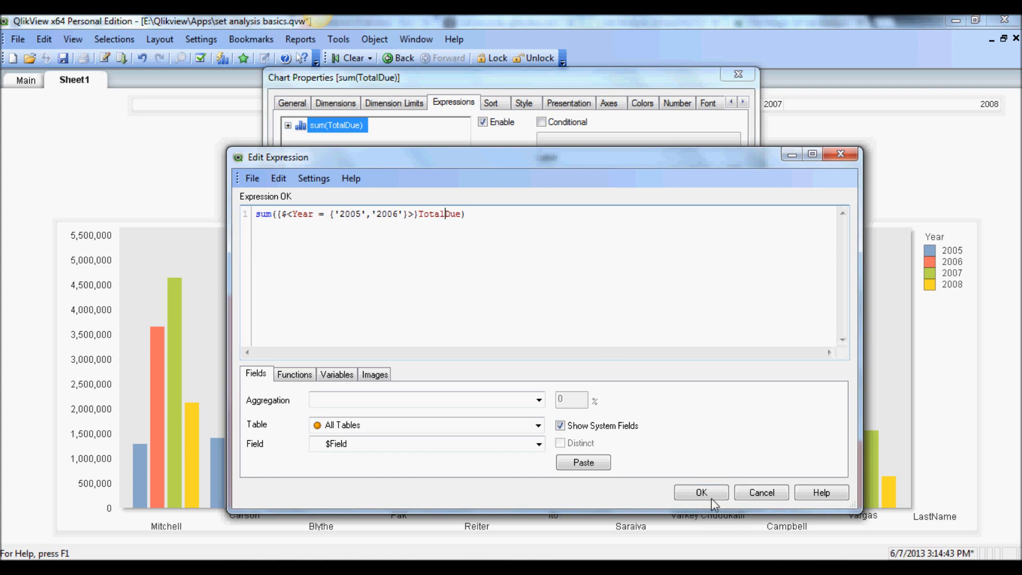
Step: Accept and apply the 2005–2006 expression so the chart shows only those two years per salesperson
click(700, 492)
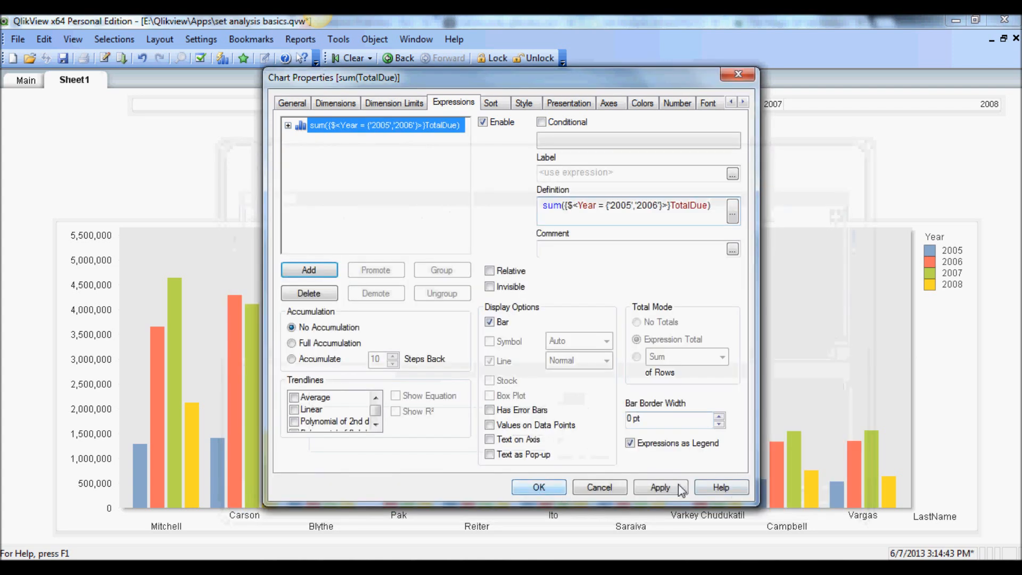
click(660, 487)
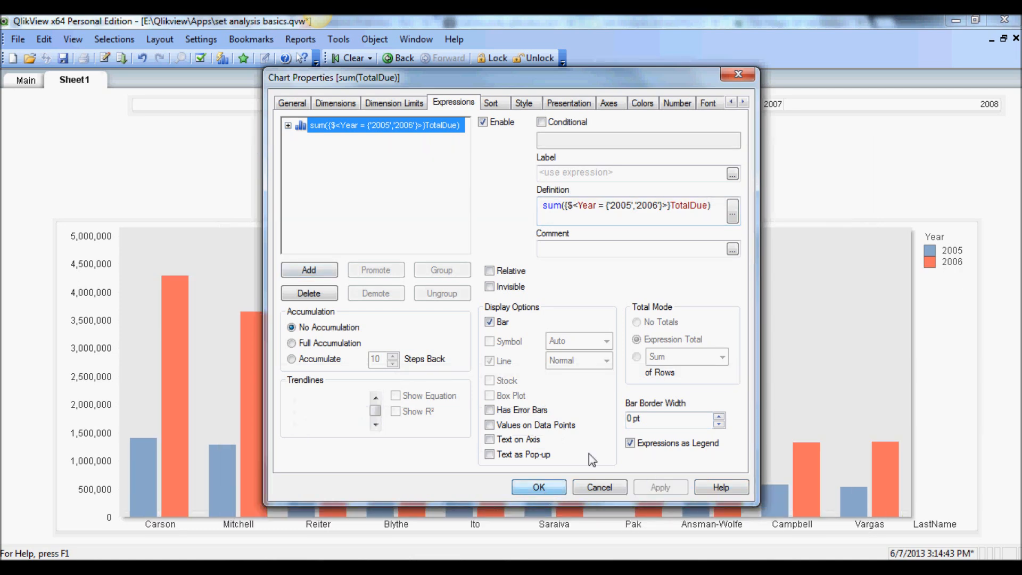
click(538, 486)
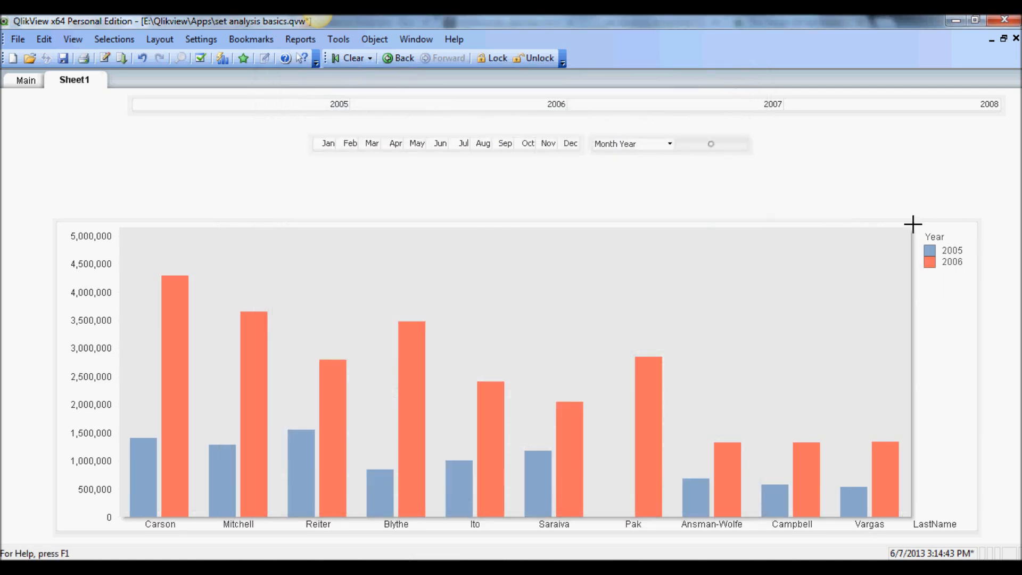
mouse_move(524, 378)
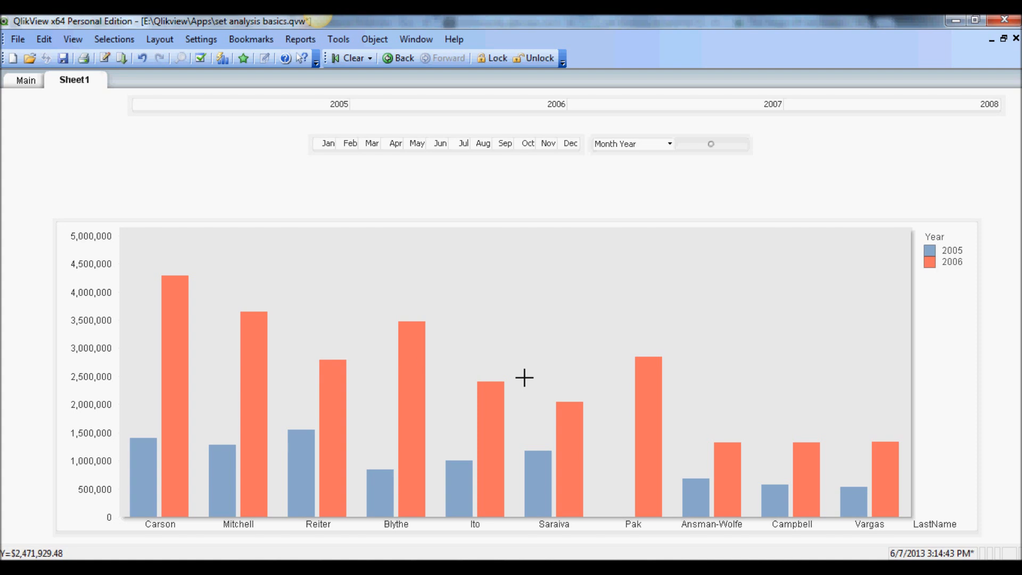
mouse_move(313, 307)
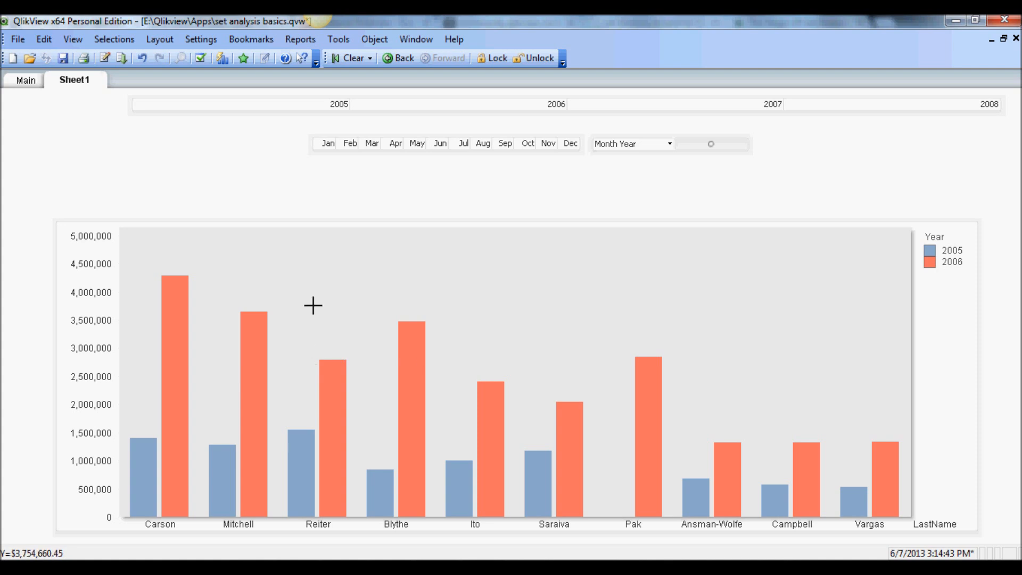
mouse_move(386, 291)
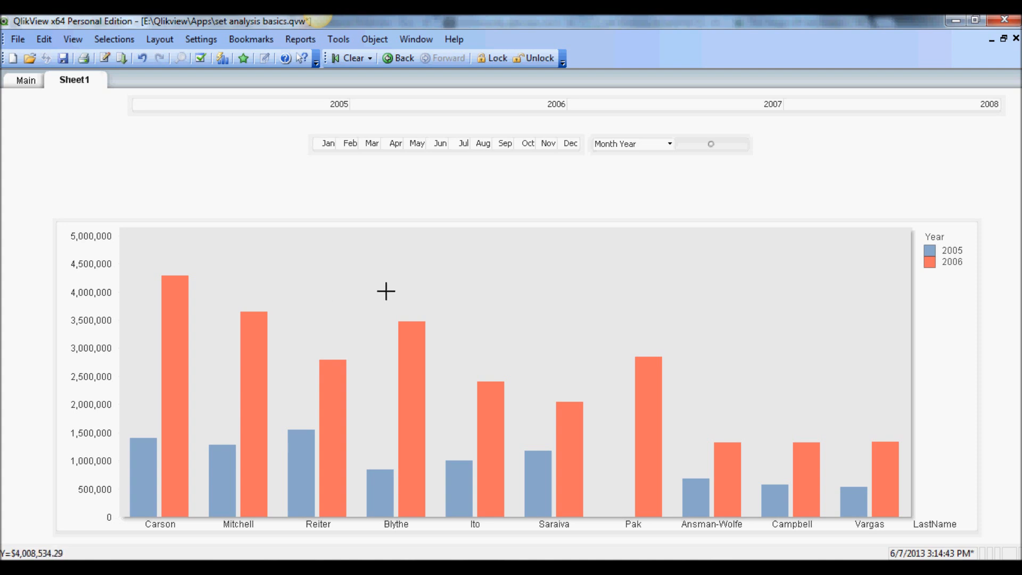
right_click(357, 254)
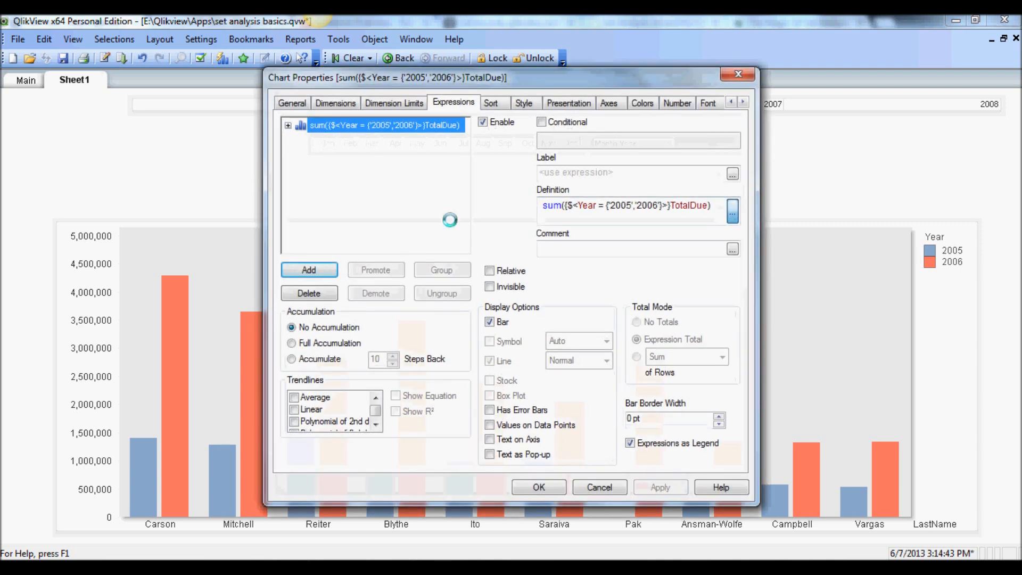
Step: Restore the definition to plain sum(TotalDue) so all four years reappear in the chart
click(732, 213)
text(sum(TotalDue))
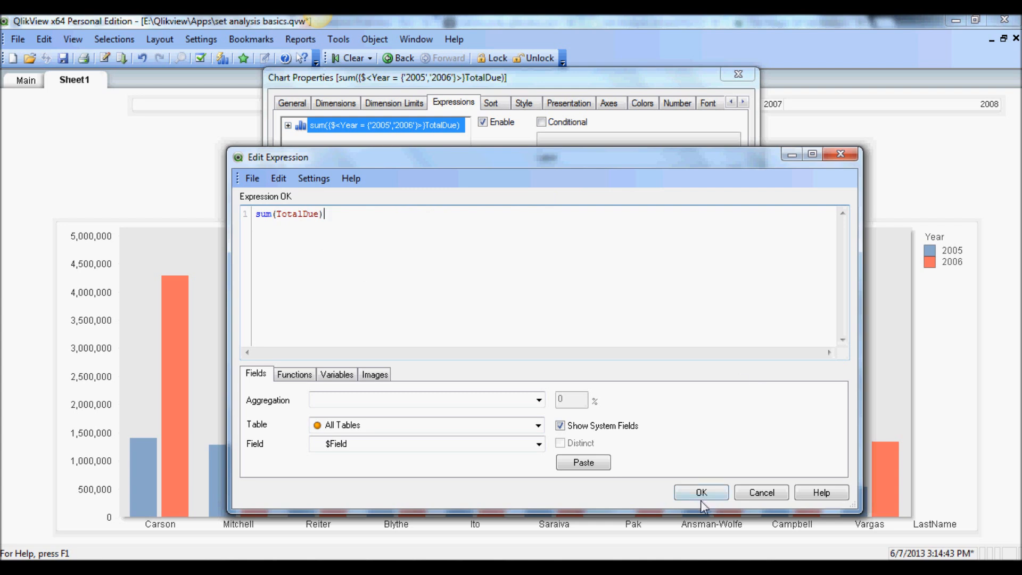
click(701, 492)
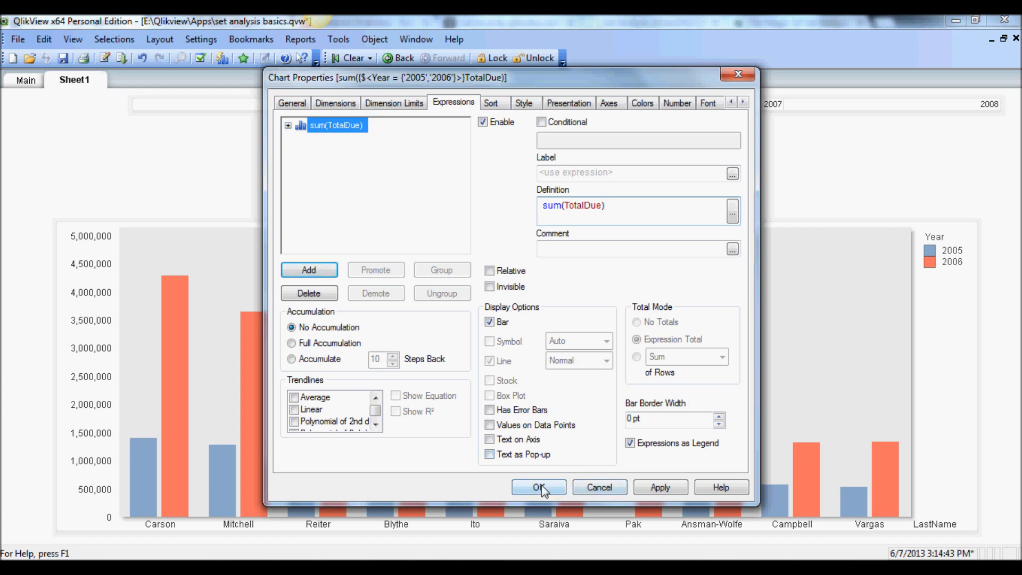
click(539, 487)
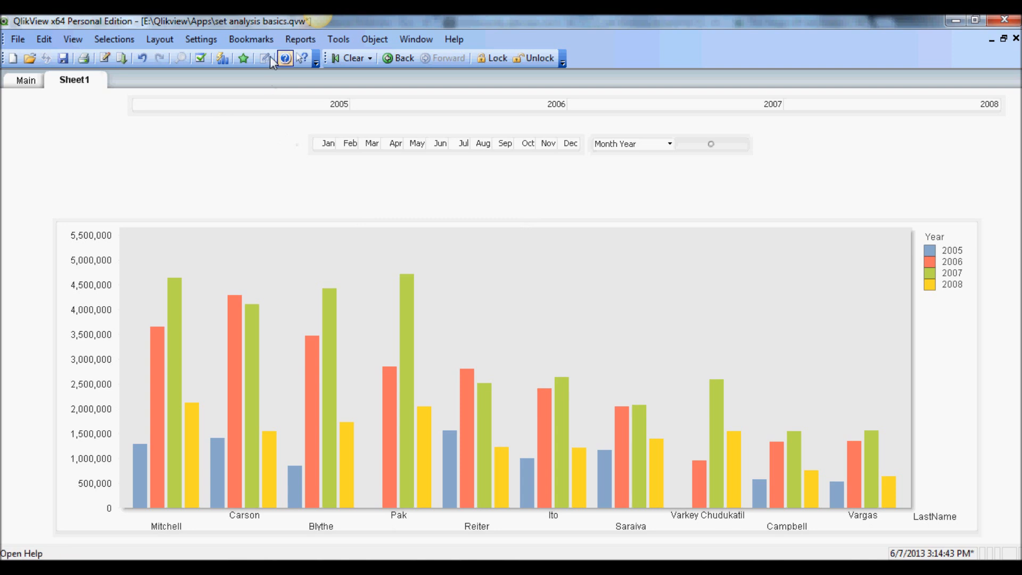
click(250, 39)
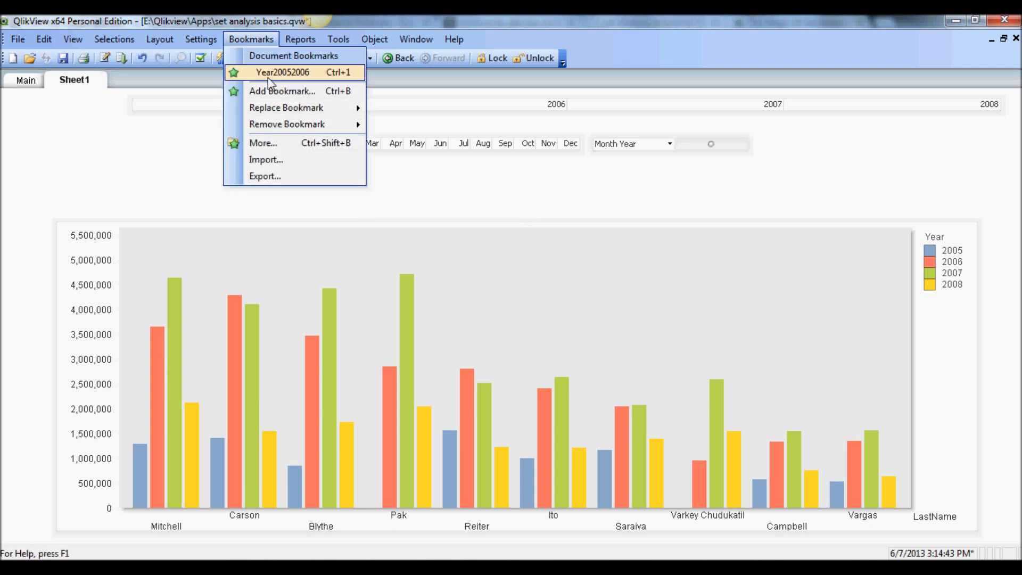
click(283, 72)
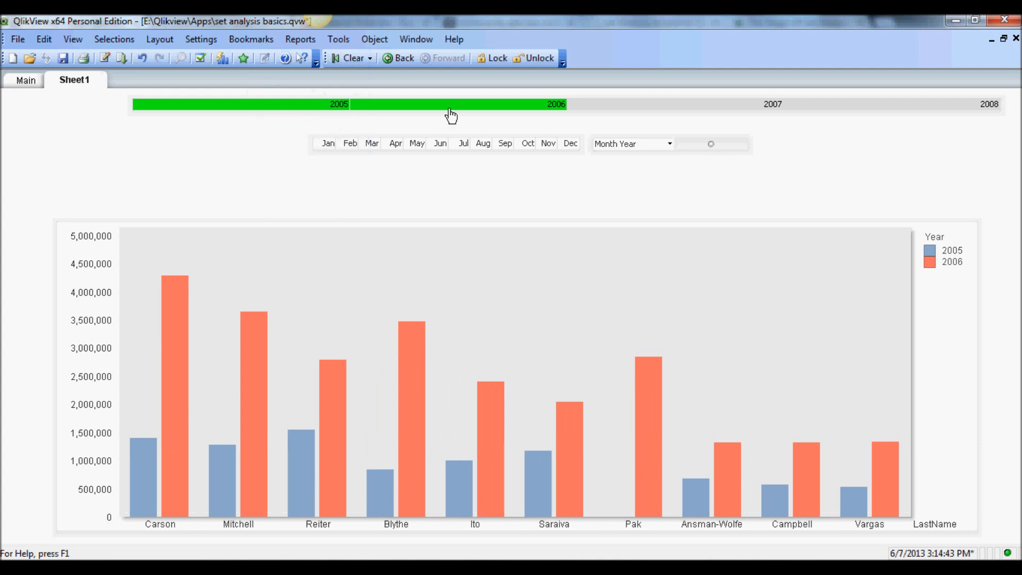
mouse_move(362, 121)
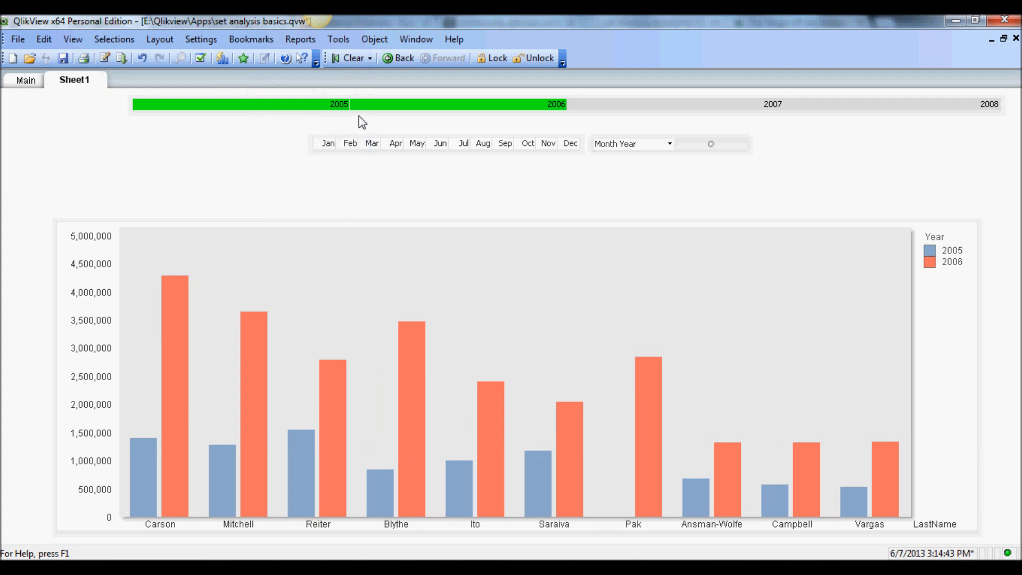
mouse_move(320, 196)
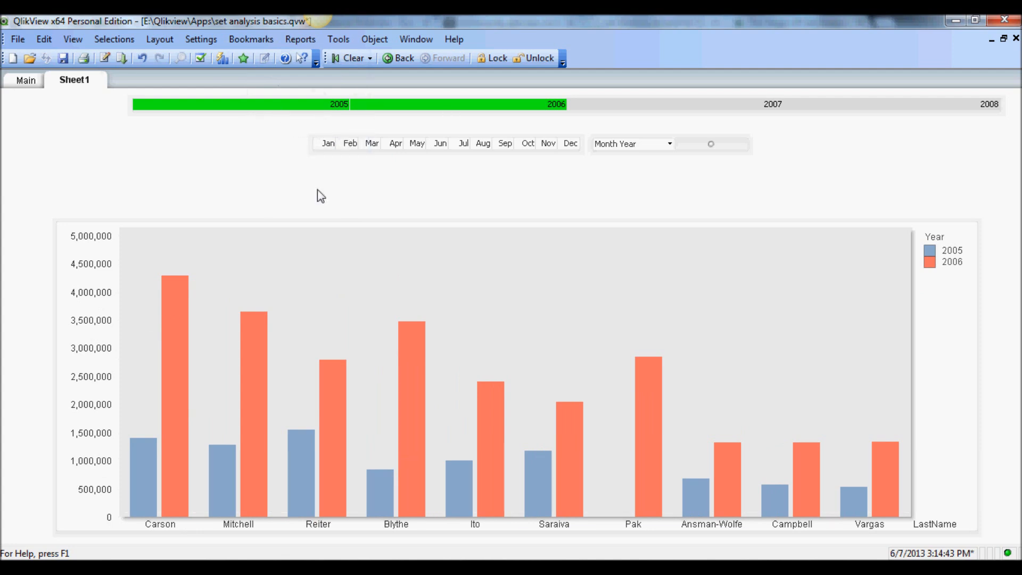
mouse_move(390, 285)
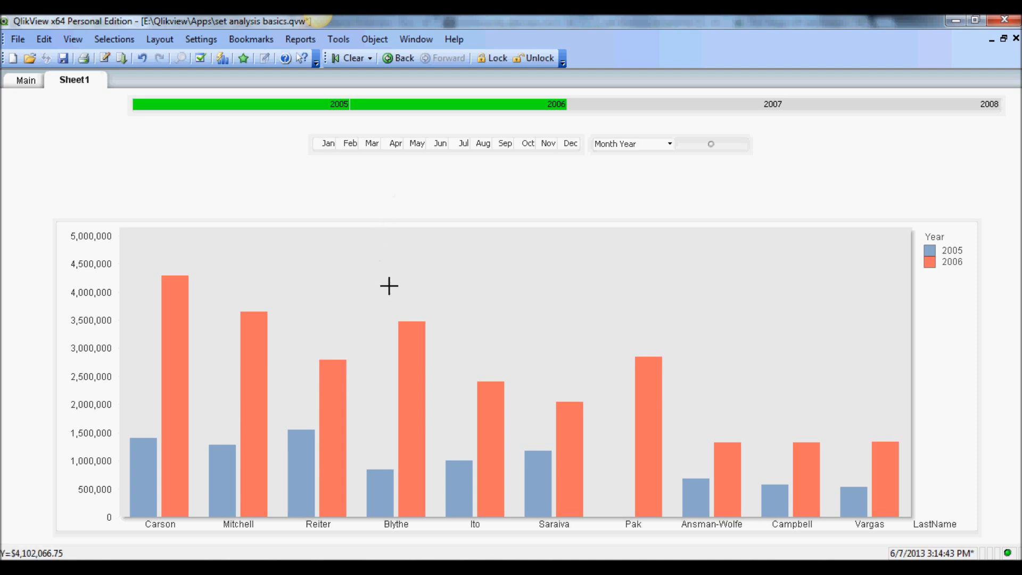
mouse_move(392, 284)
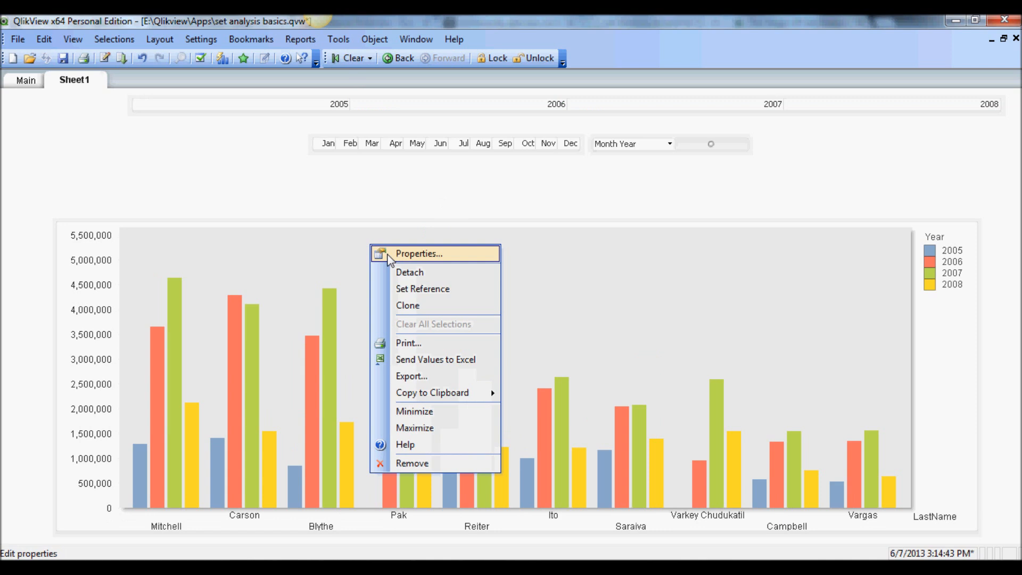
Step: Start inserting a set modifier in the definition, then discard the mistyped edit
click(419, 253)
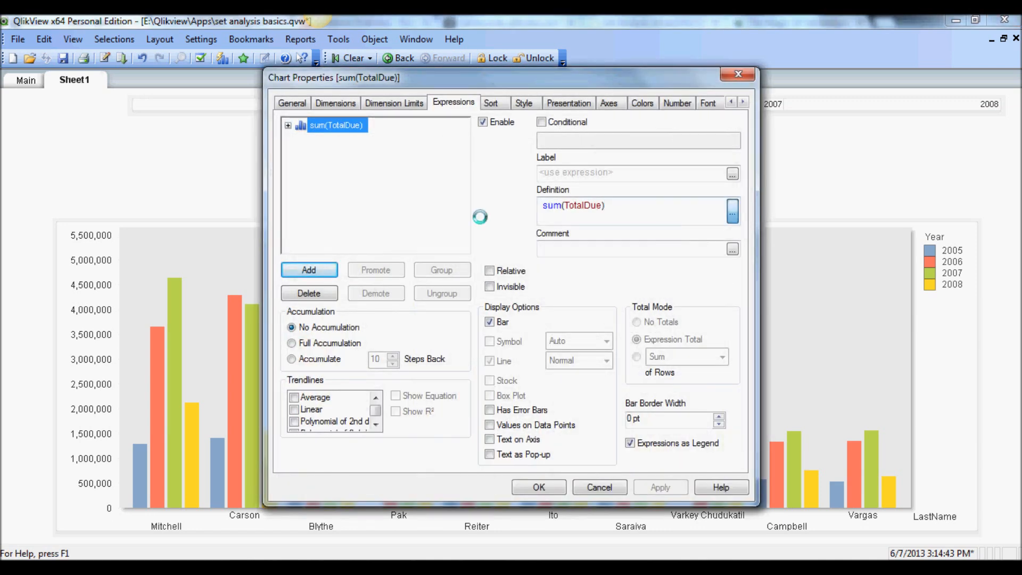
click(732, 211)
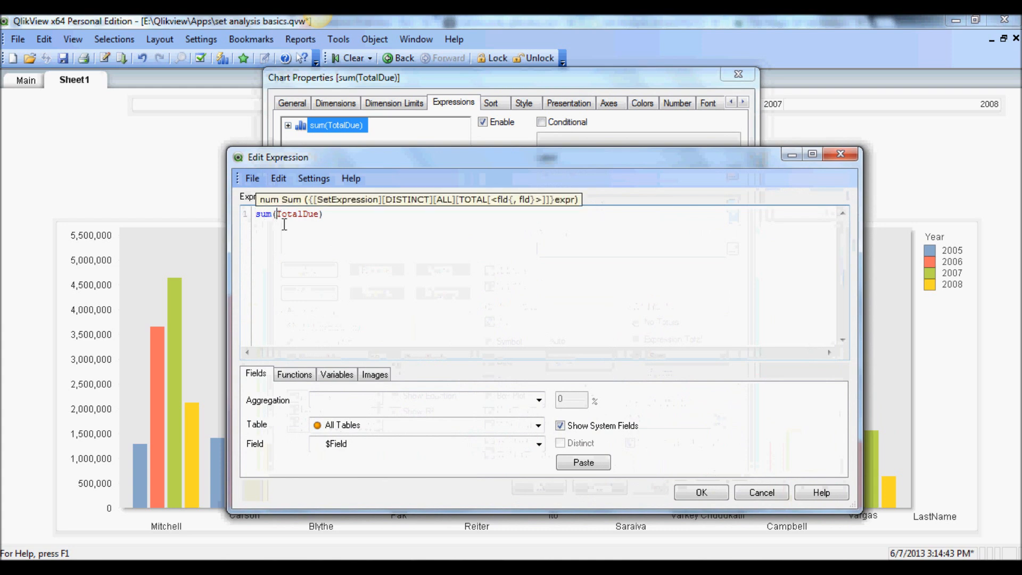
click(290, 227)
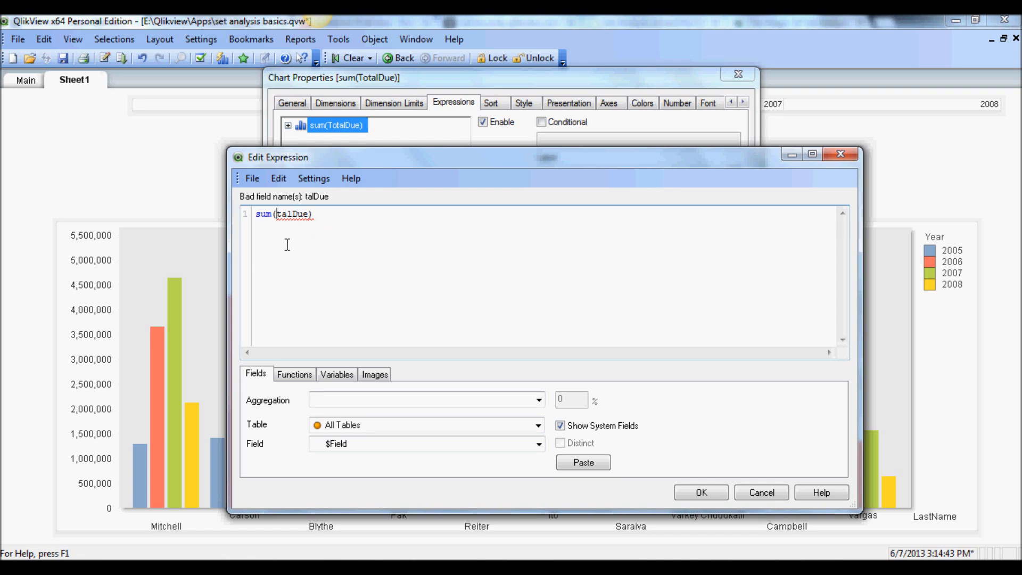
click(761, 492)
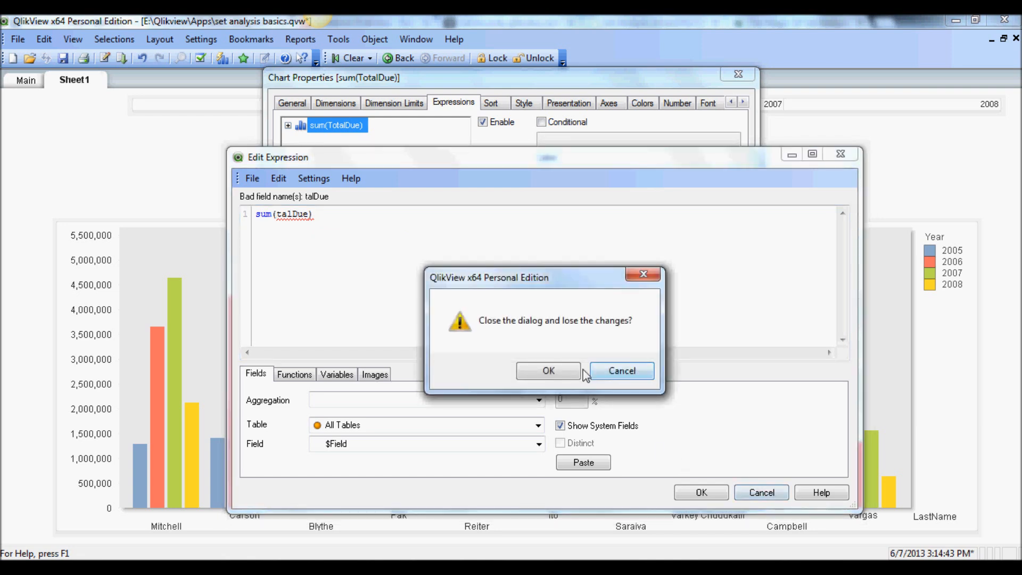
click(548, 370)
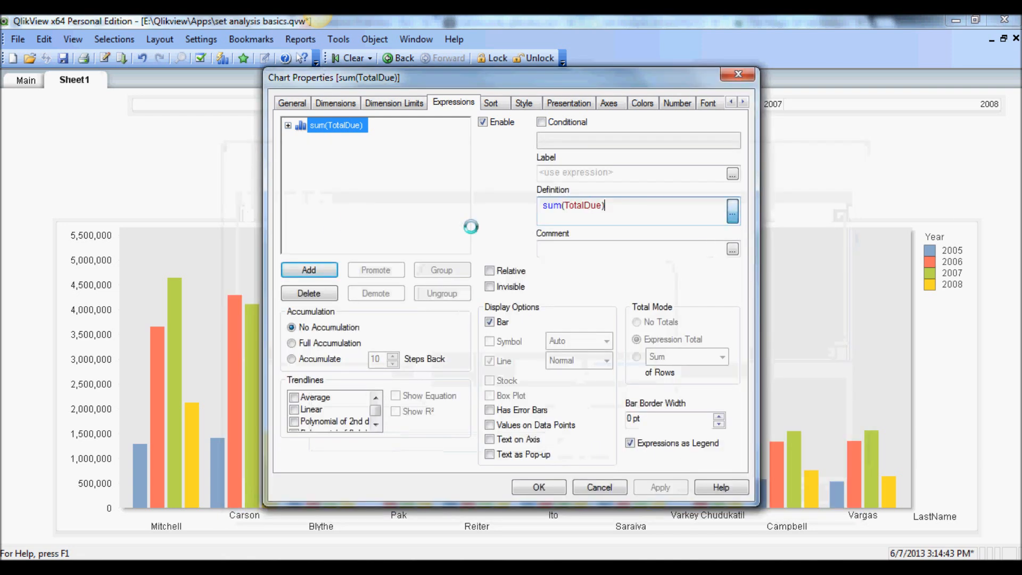
Step: Enter sum({Year20052006}TotalDue) using the bookmark set and accept it
click(731, 209)
text({)
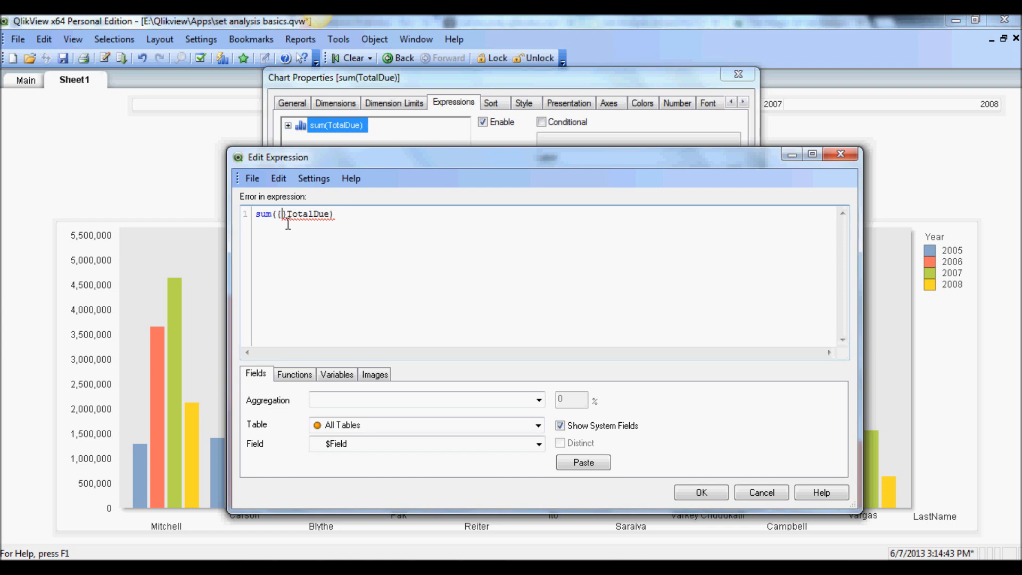
text(y)
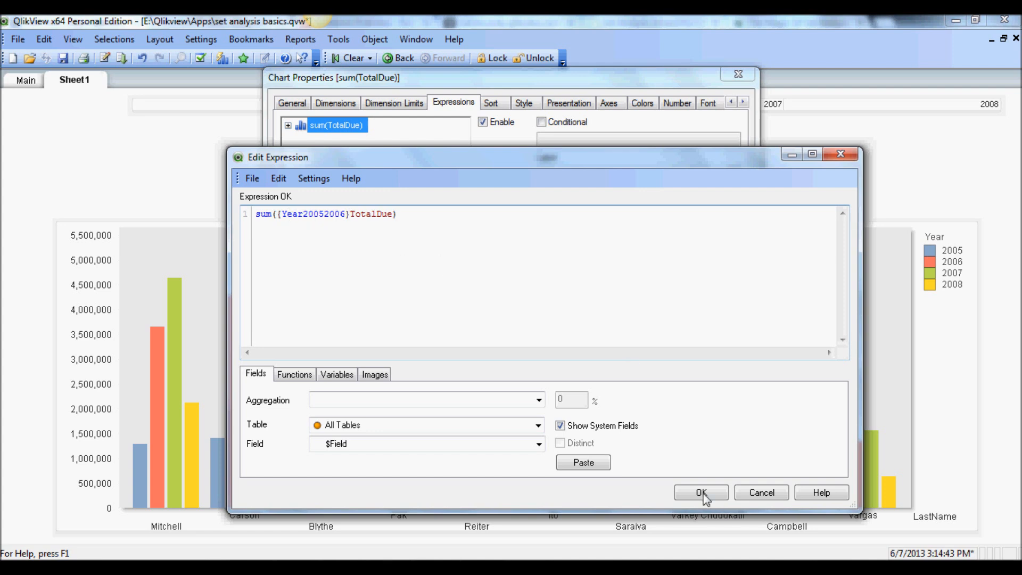
click(700, 492)
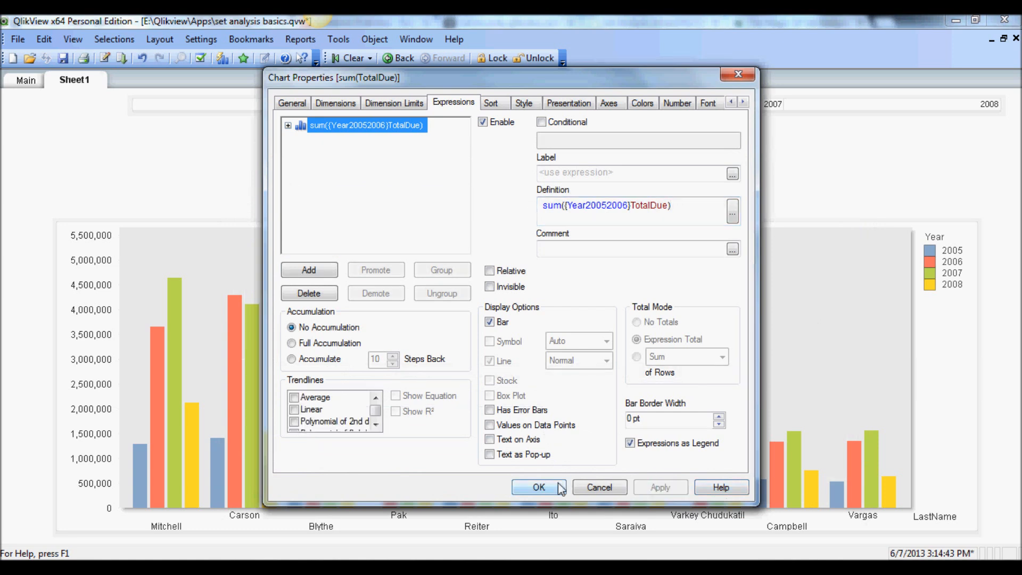
Step: Apply the bookmark-based expression so the chart shows only 2005 and 2006 sales
click(537, 486)
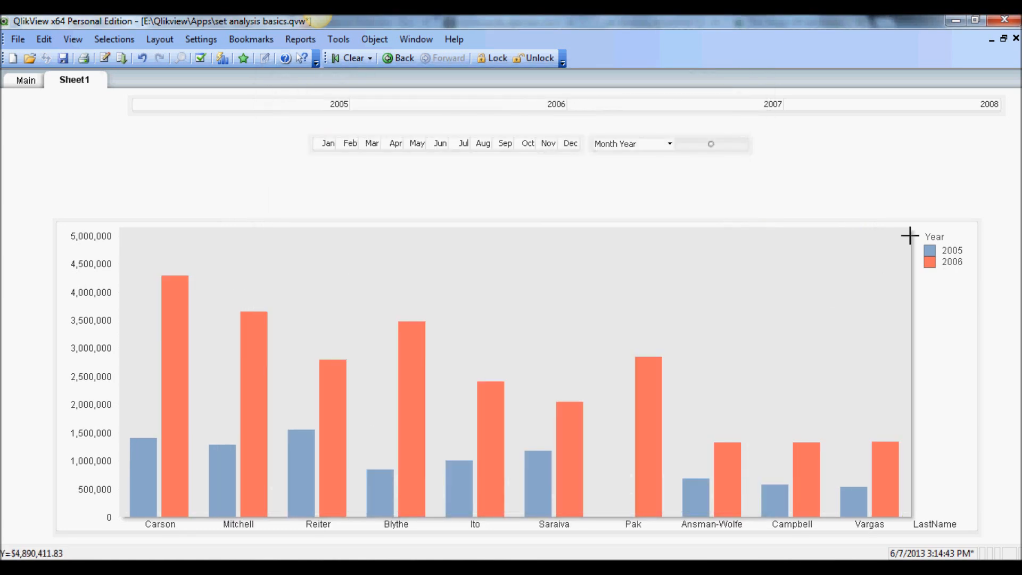
mouse_move(896, 280)
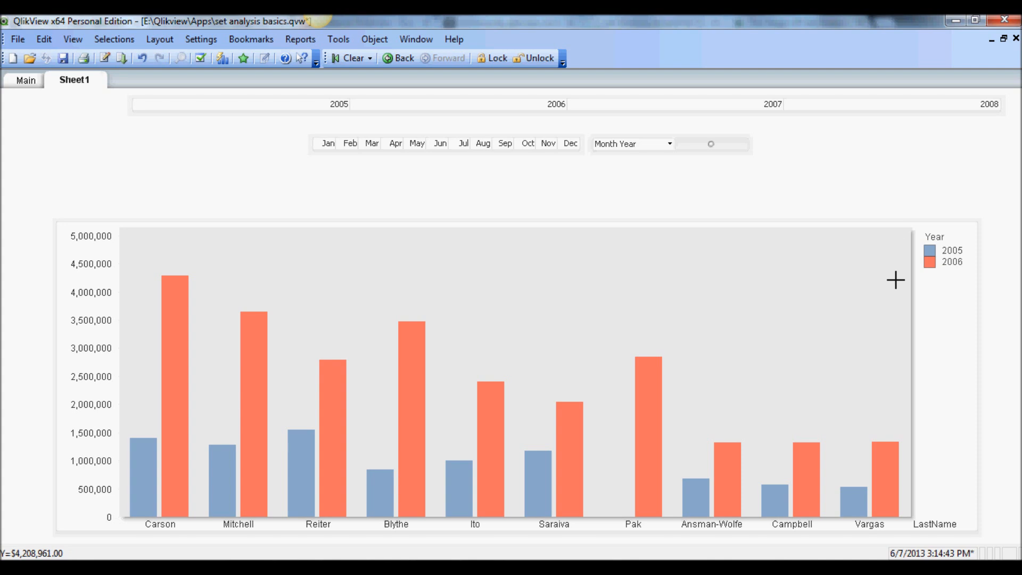
mouse_move(810, 307)
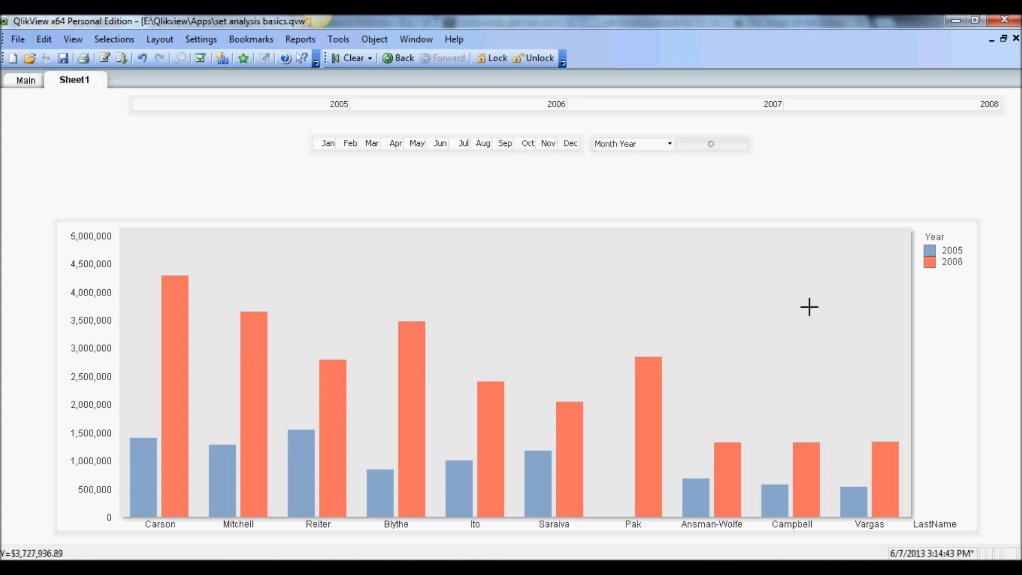
mouse_move(476, 272)
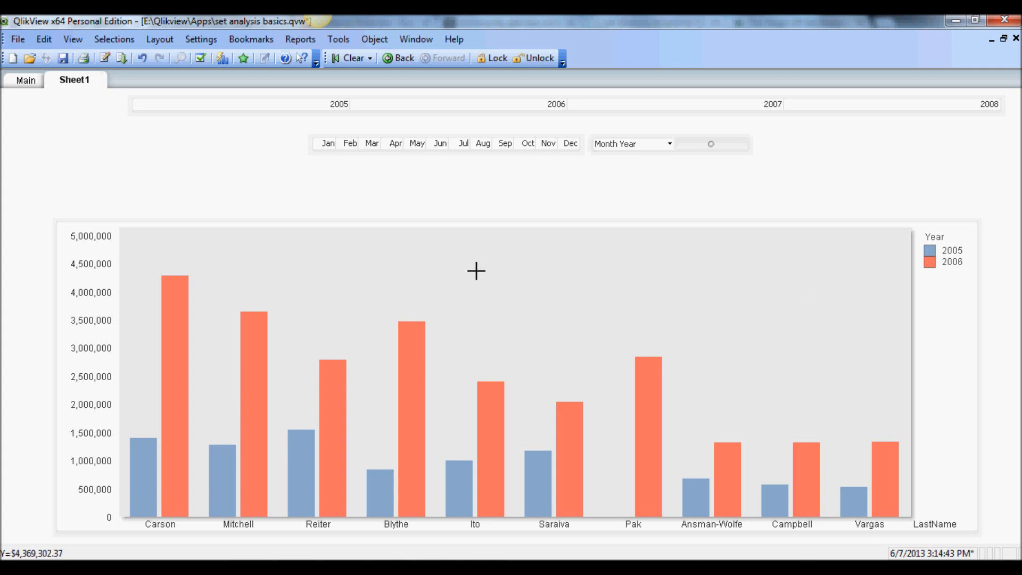
mouse_move(383, 256)
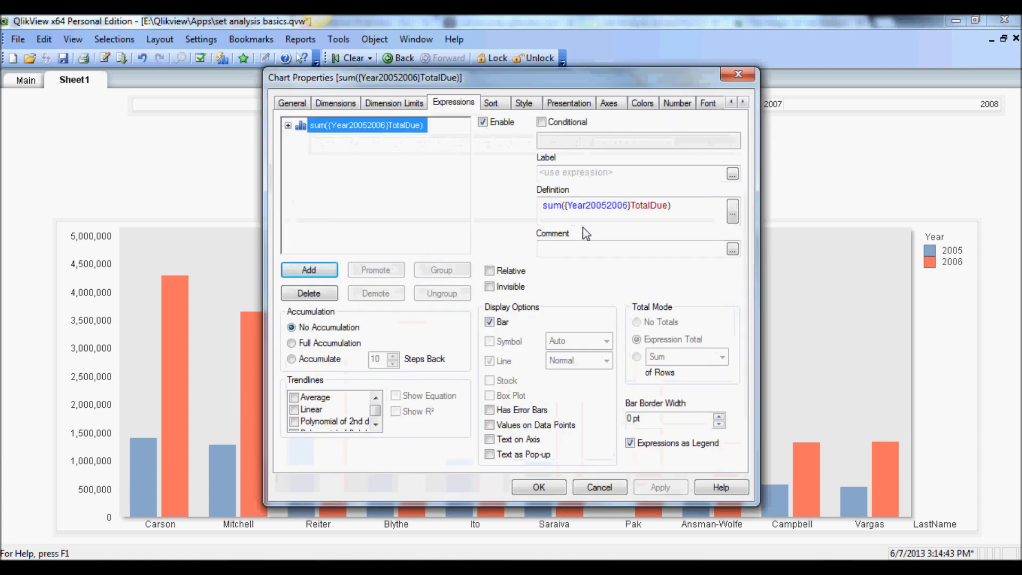
Step: Edit the definition to sum({$ + Year20052006}TotalDue), adding current selections to the year set
click(732, 211)
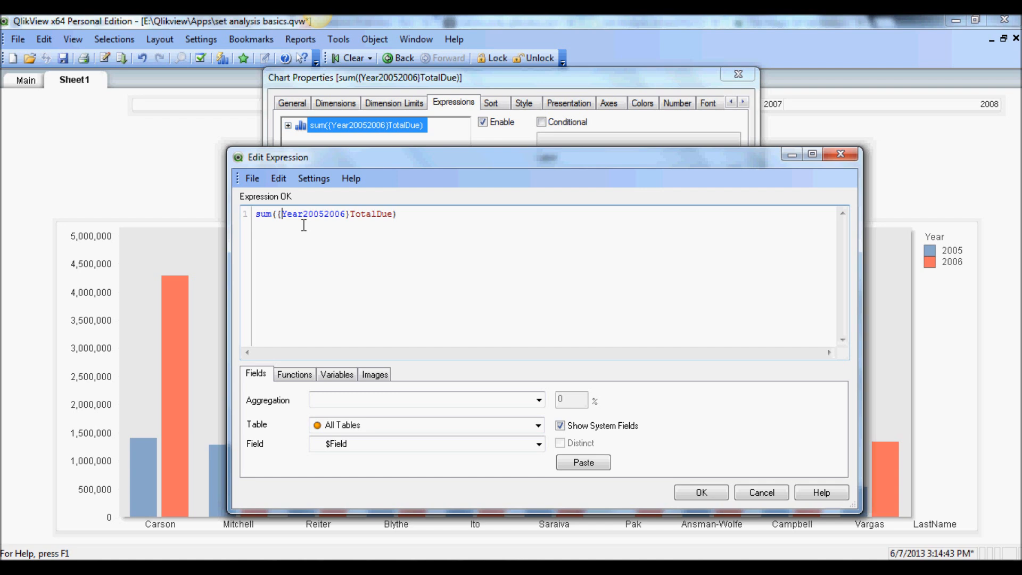
click(304, 214)
text($ + )
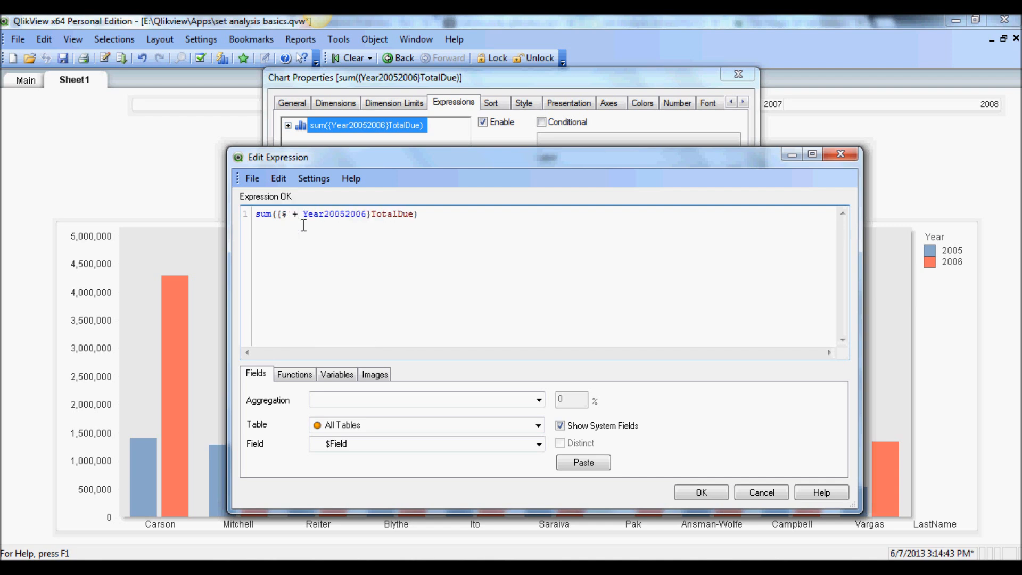
mouse_move(357, 231)
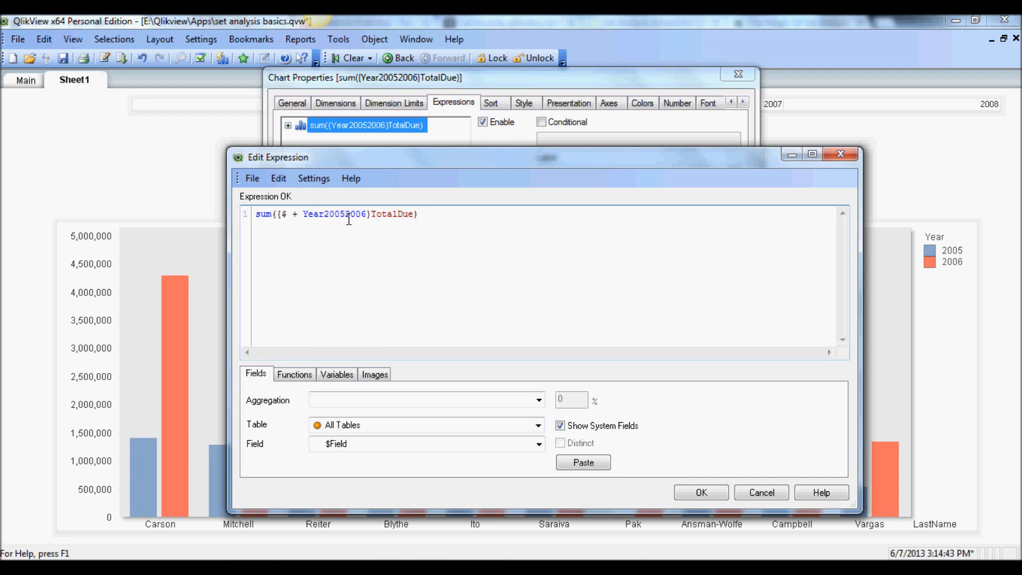
mouse_move(707, 456)
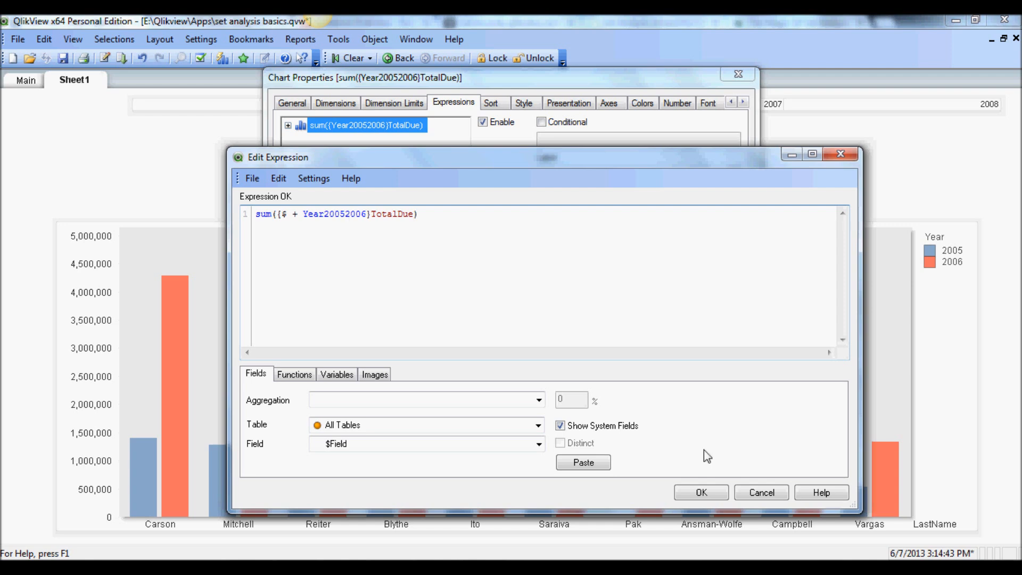
Step: Confirm the union expression and select 2007 so the chart shows 2005–2007 sales
click(701, 492)
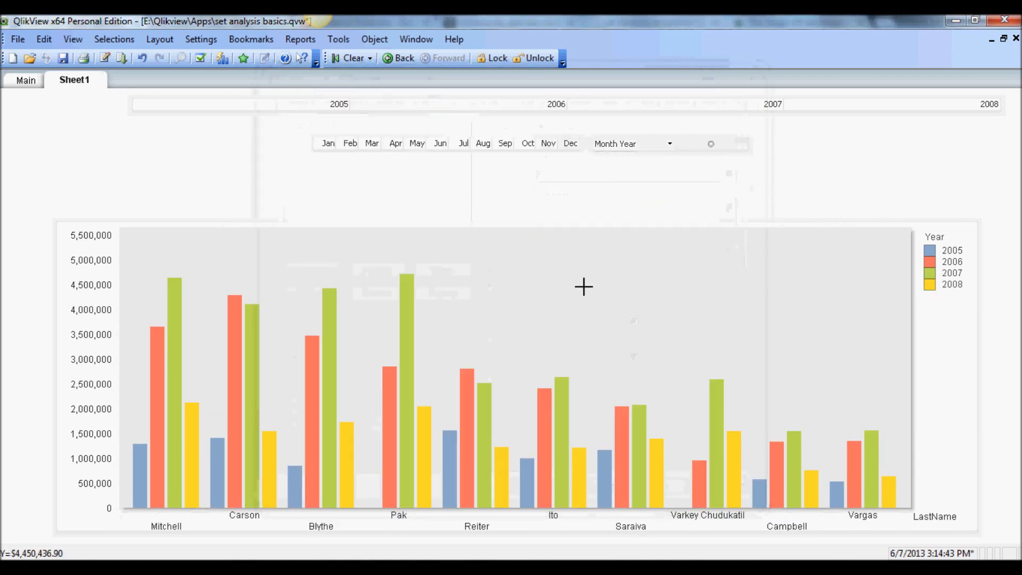
mouse_move(572, 218)
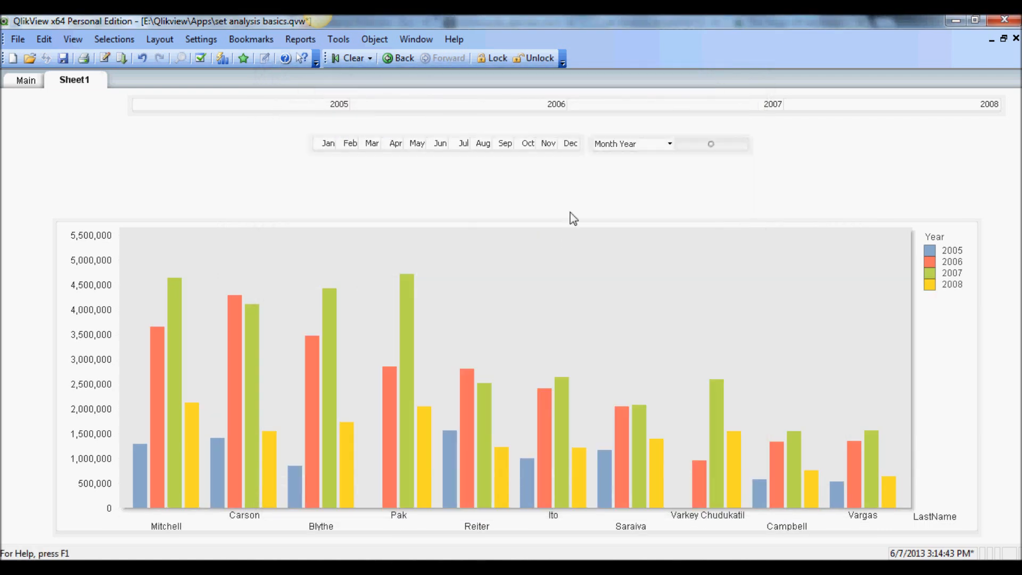
mouse_move(779, 236)
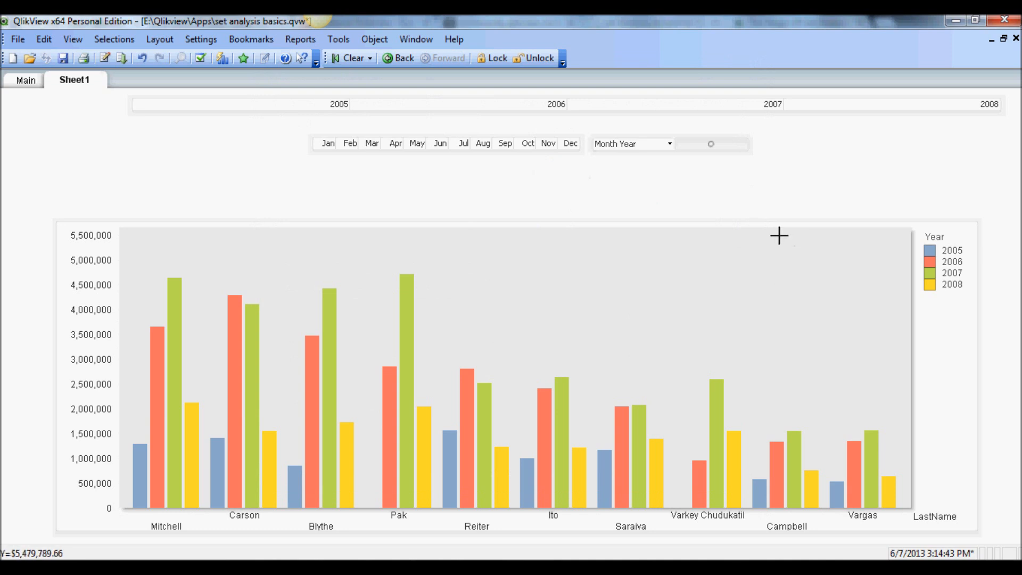
mouse_move(949, 283)
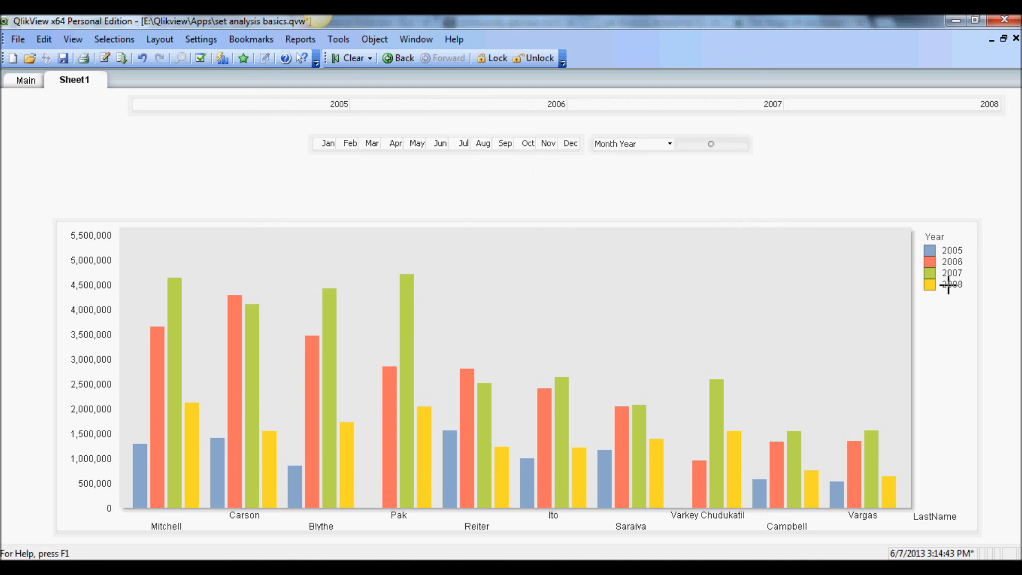
mouse_move(889, 249)
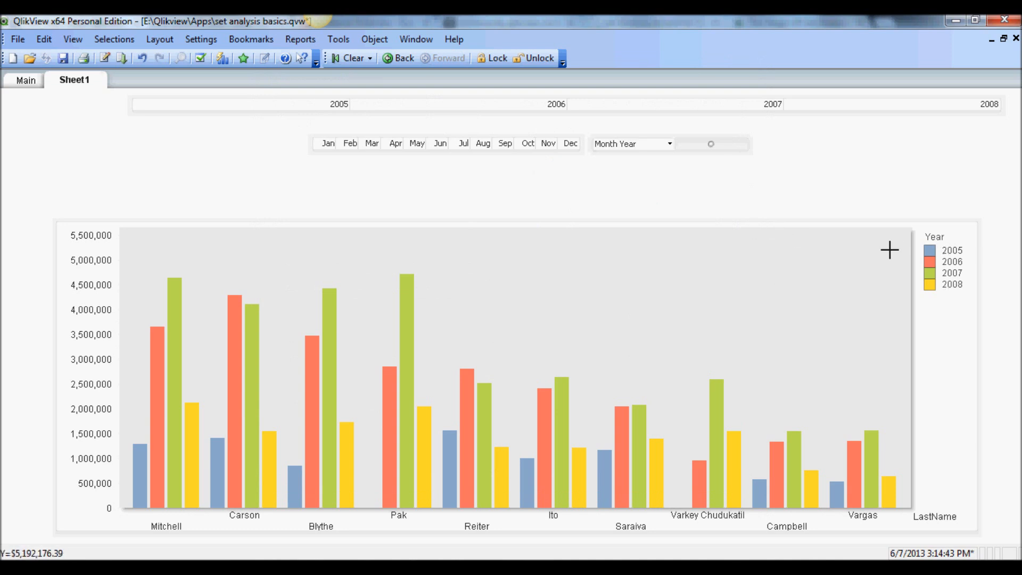
mouse_move(771, 109)
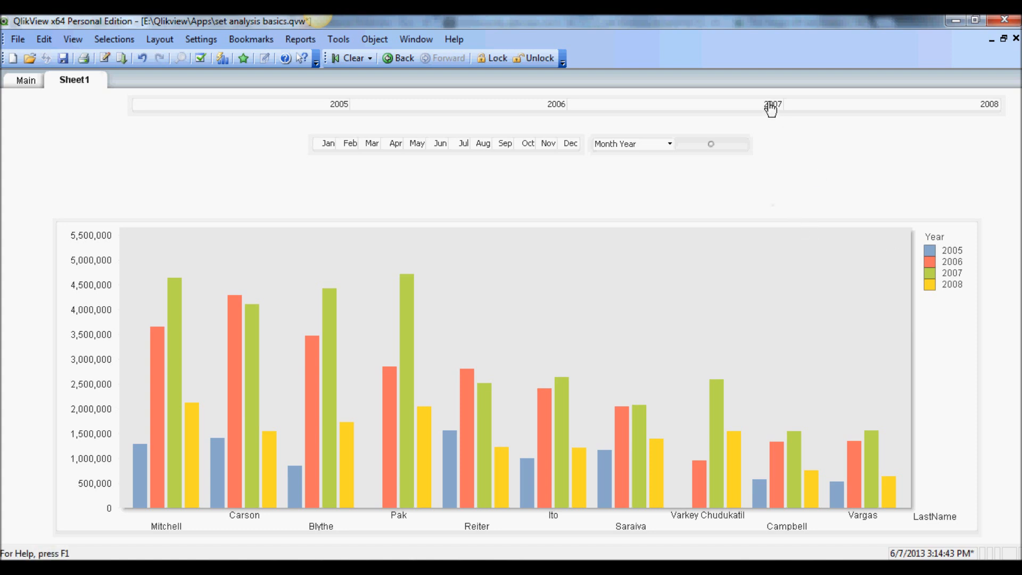
click(772, 103)
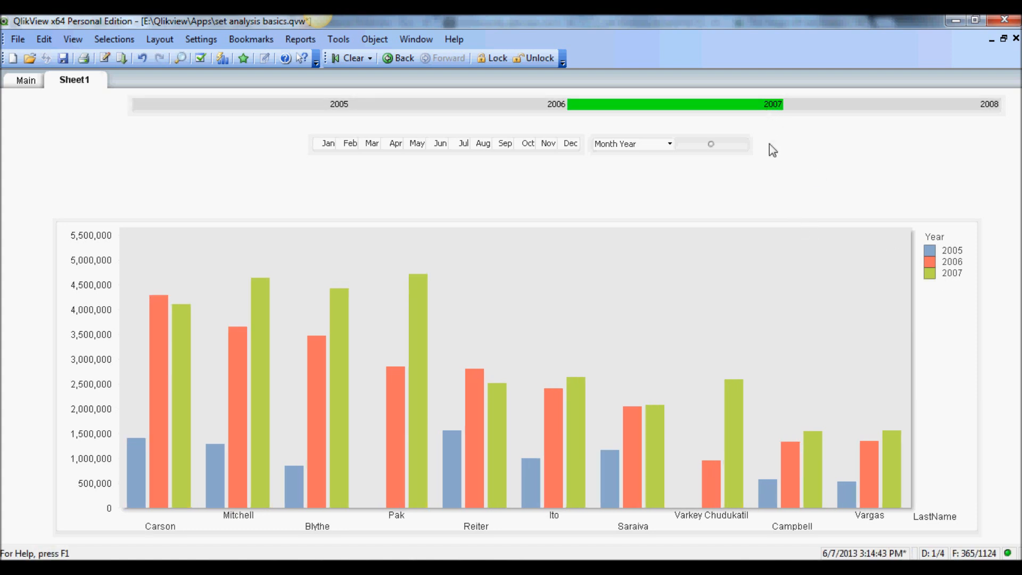
mouse_move(317, 138)
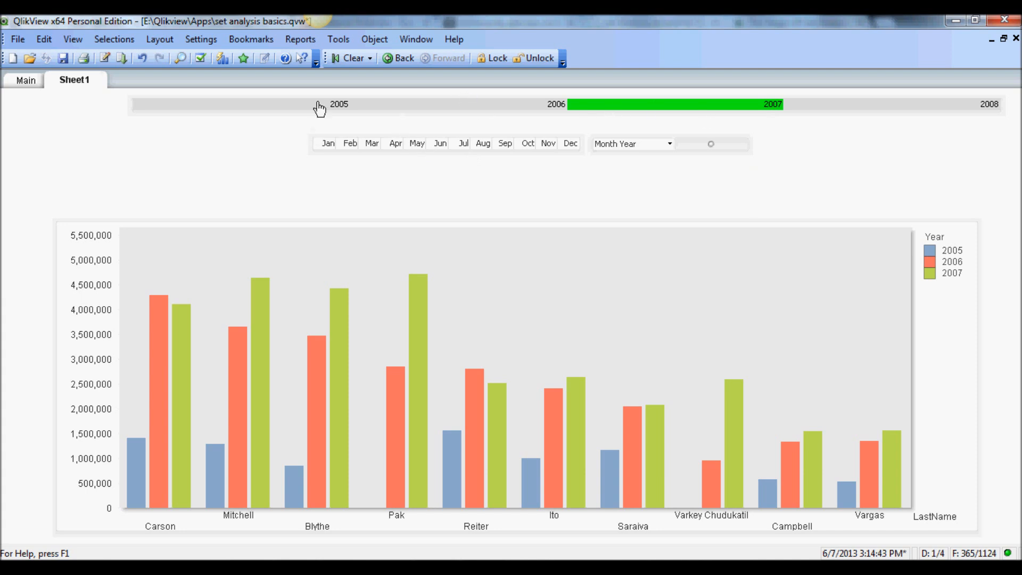
mouse_move(806, 219)
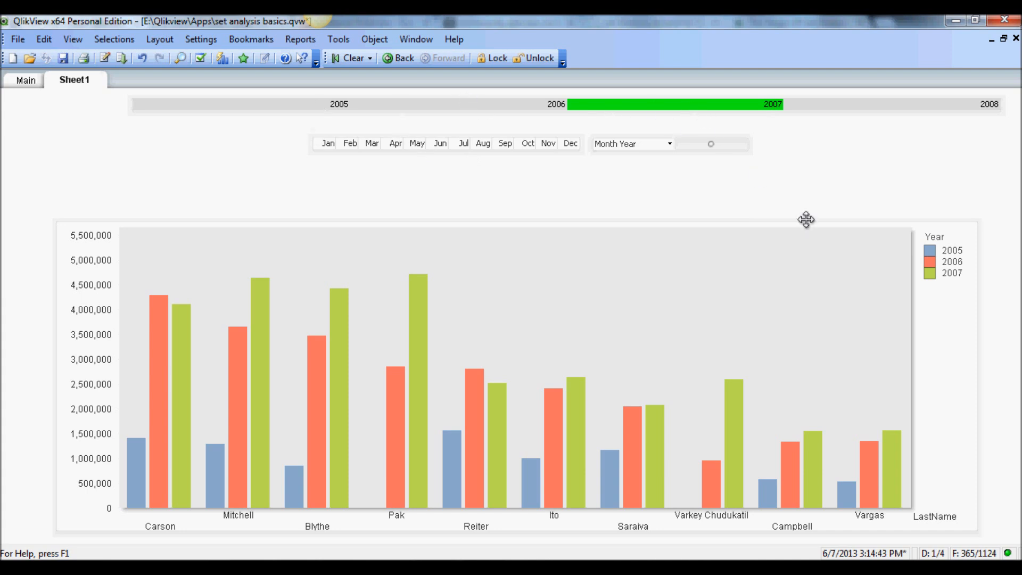
mouse_move(956, 245)
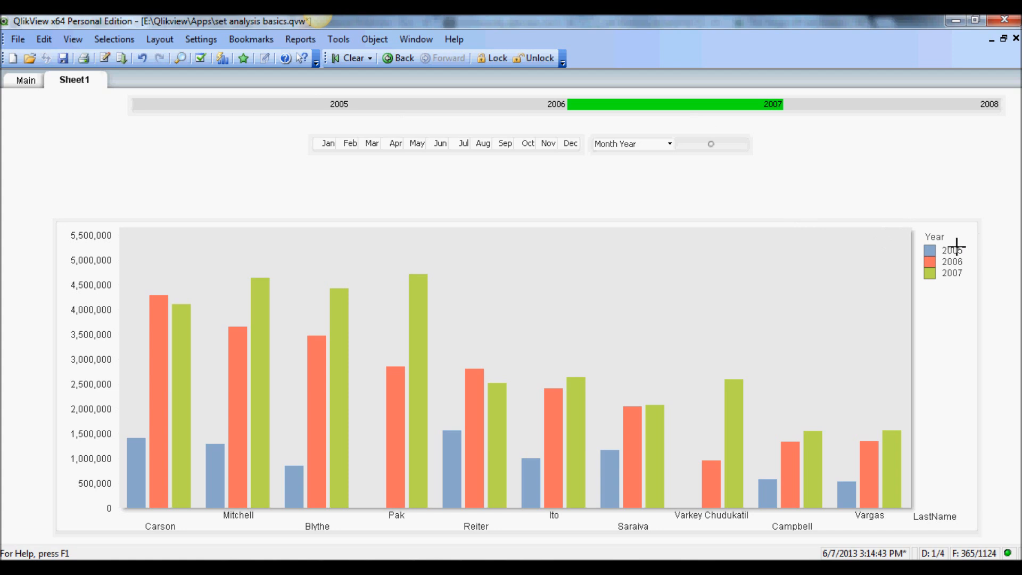
mouse_move(901, 250)
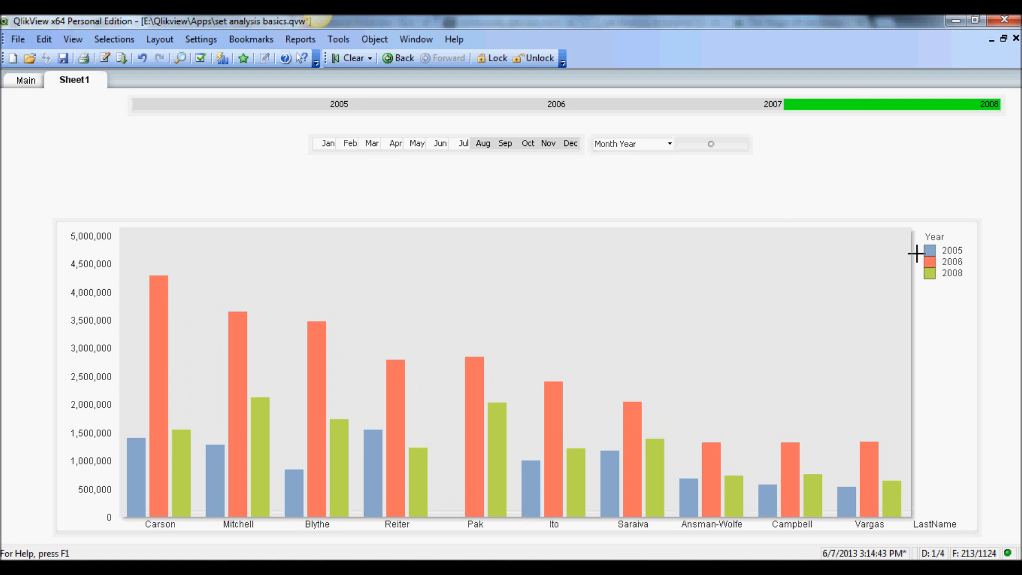
mouse_move(562, 281)
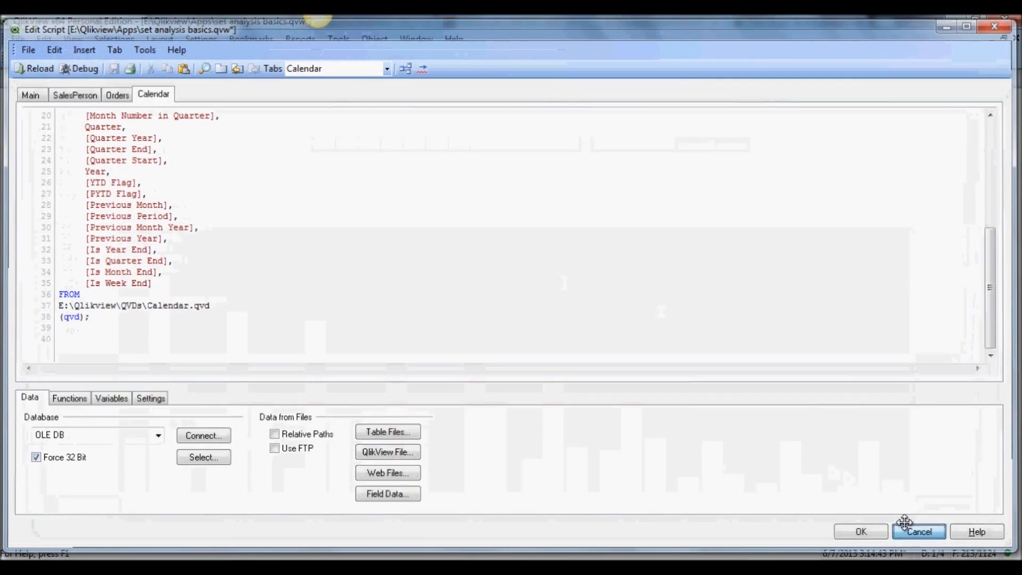
Step: Cancel the load script and expression editor, then review vYear = GetFieldSelections(Year) in Variable Overview
click(918, 531)
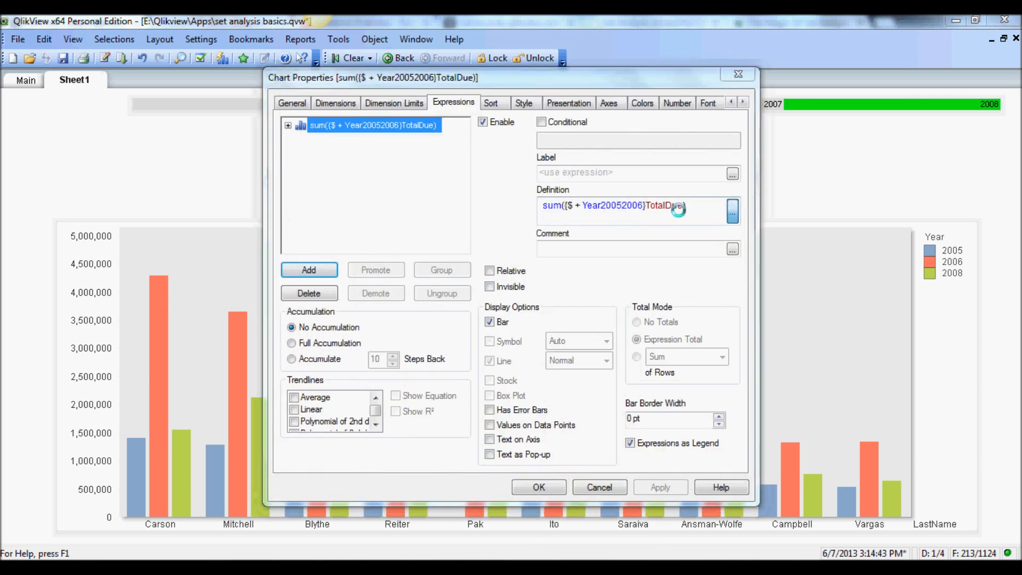
click(731, 210)
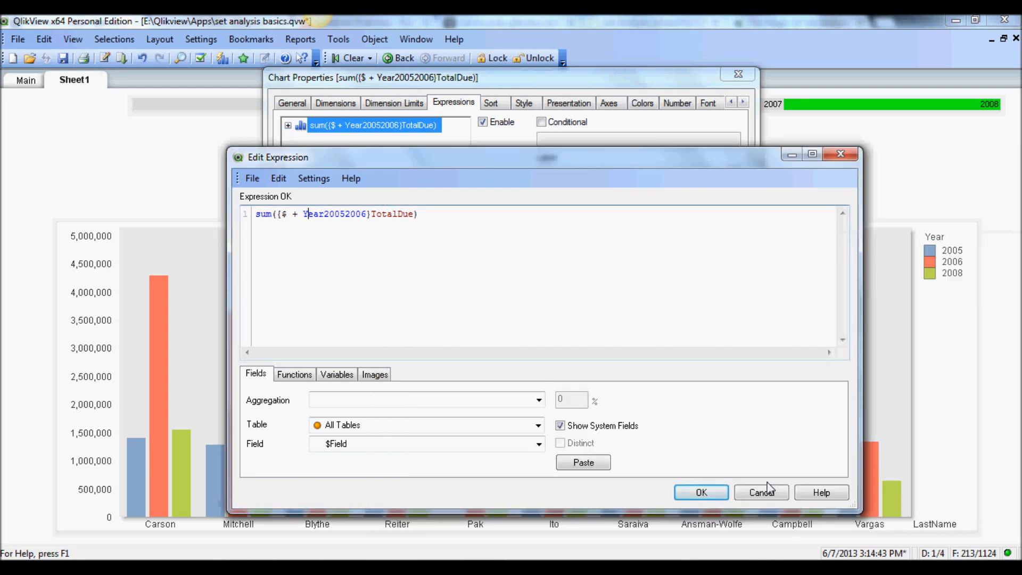
click(701, 492)
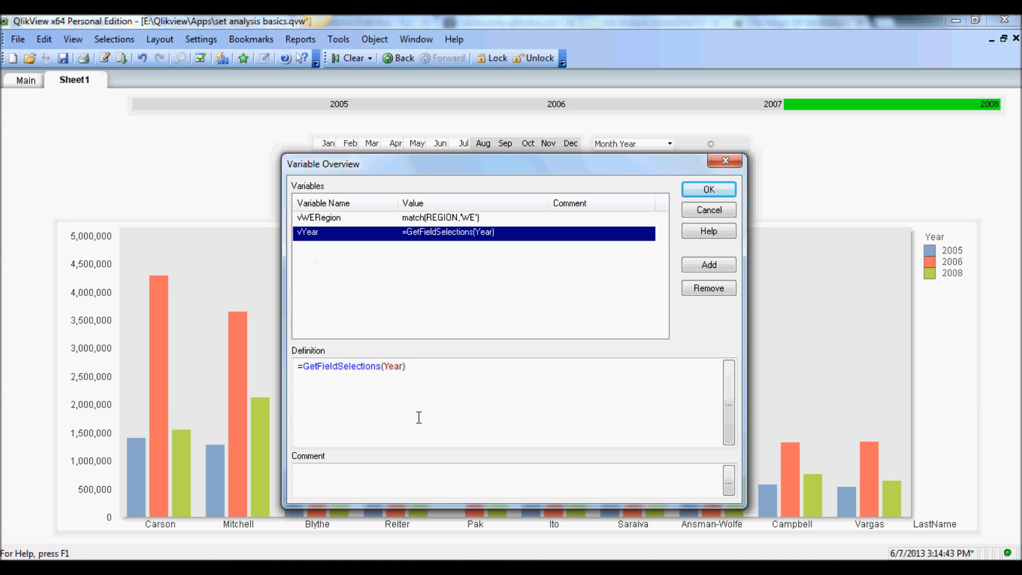
mouse_move(390, 385)
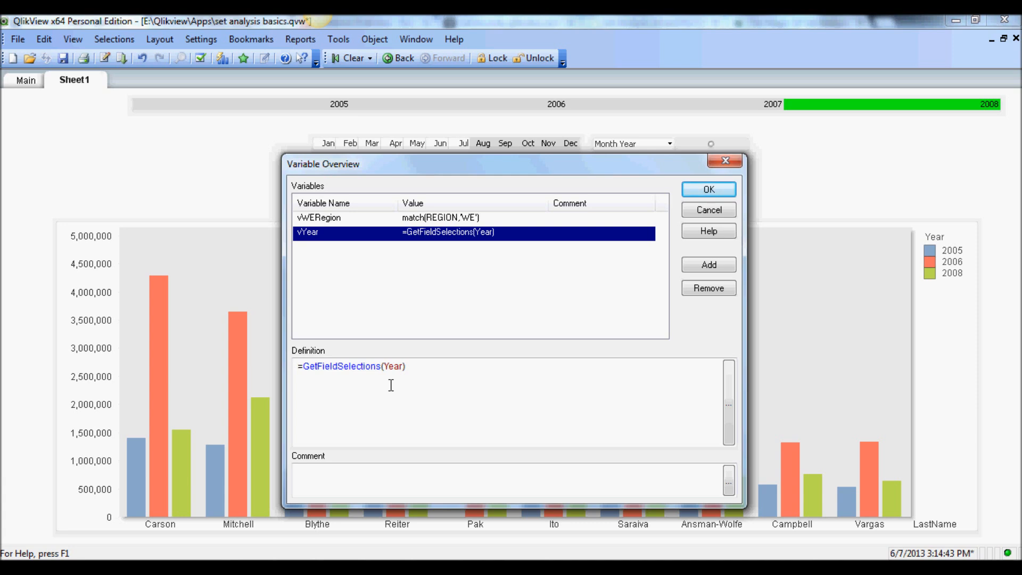
mouse_move(636, 359)
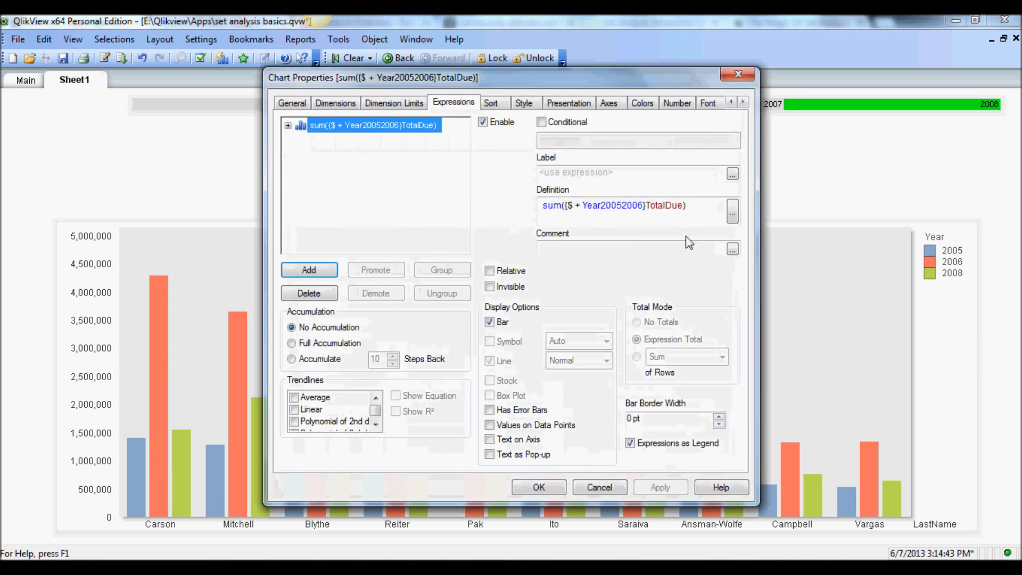
Step: Bring up Edit Expression on the sum({$ + Year20052006}TotalDue) definition
click(614, 206)
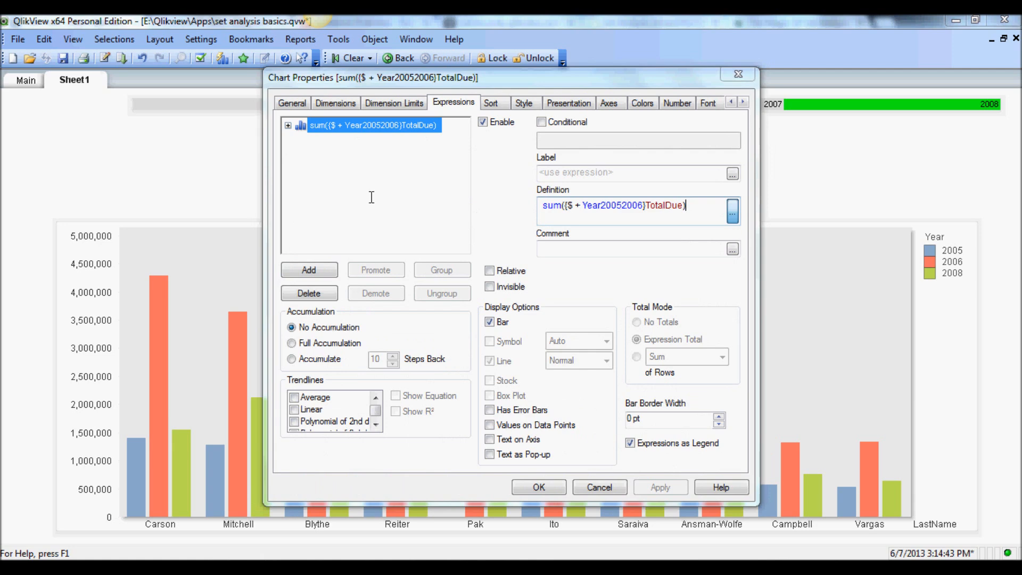
click(732, 213)
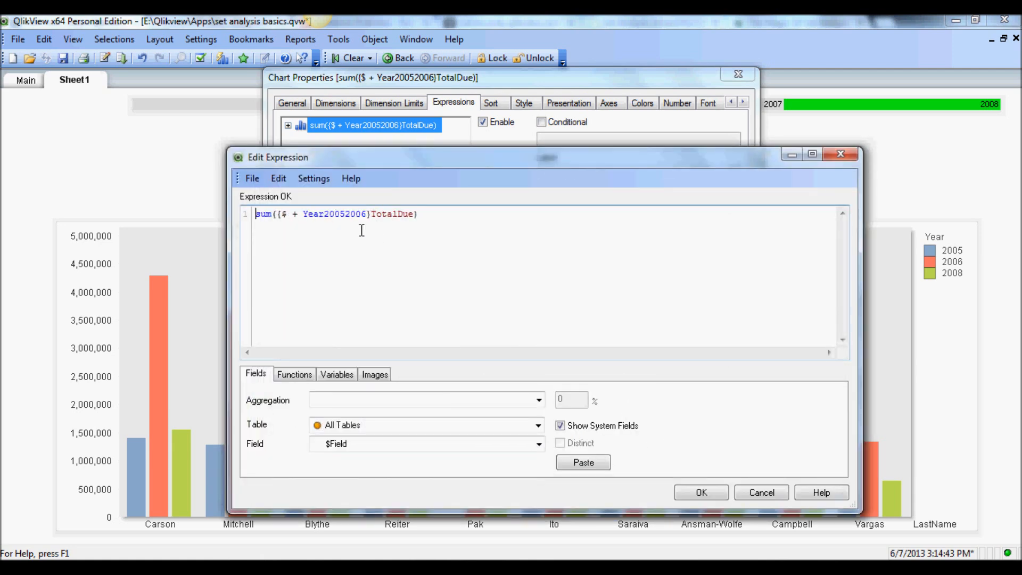
mouse_move(385, 227)
text(<)
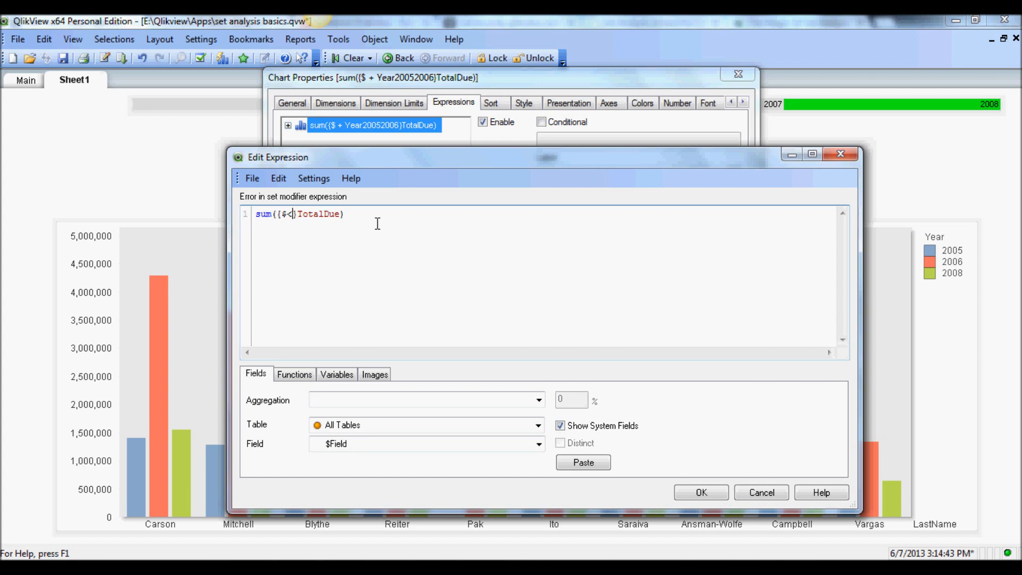
Step: Rewrite the expression as sum({$<Year = {'>=$(=vYear)'}>}TotalDue) using dollar-sign expansion and accept it
text(Year)
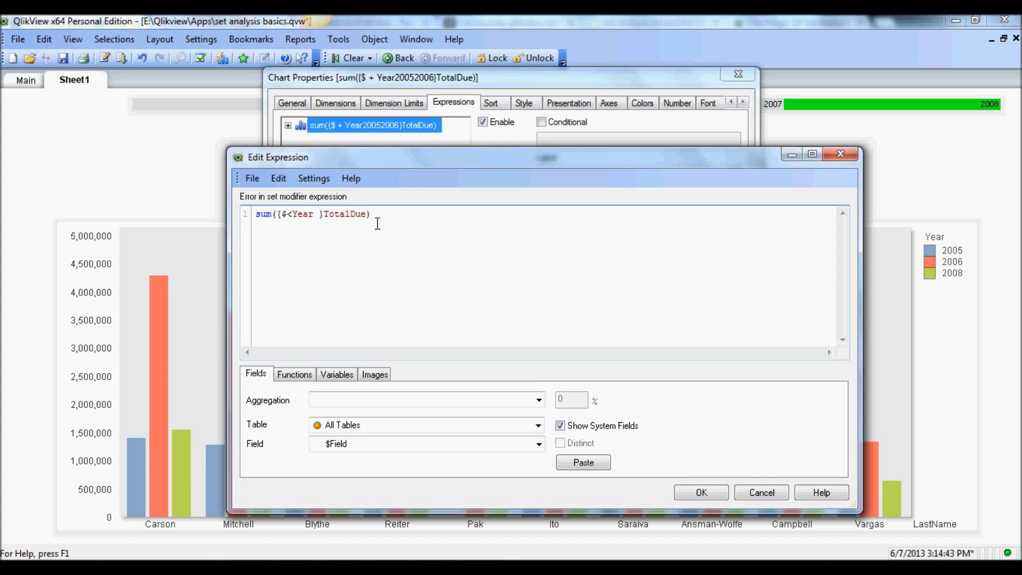
text(=)
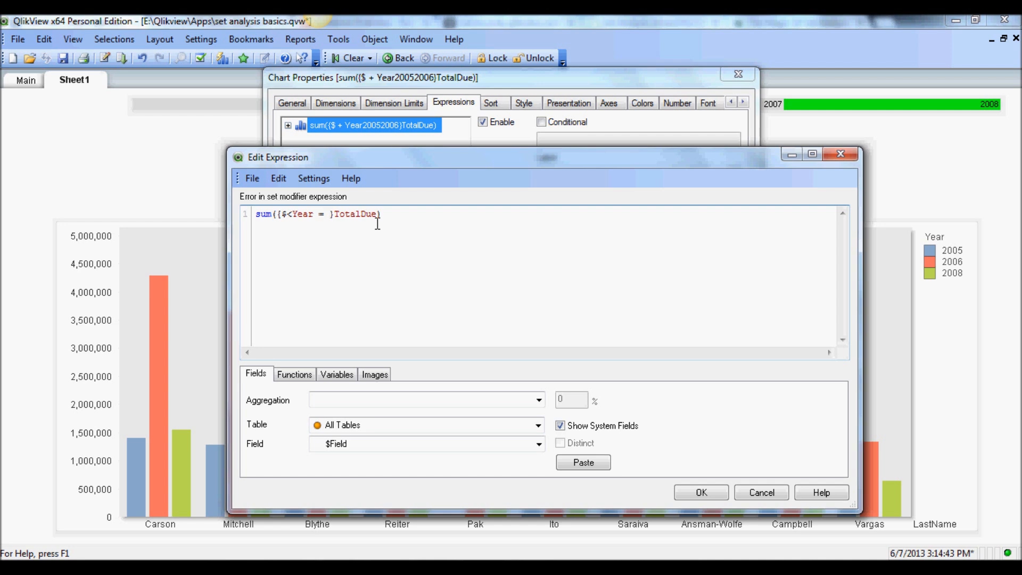
text({)
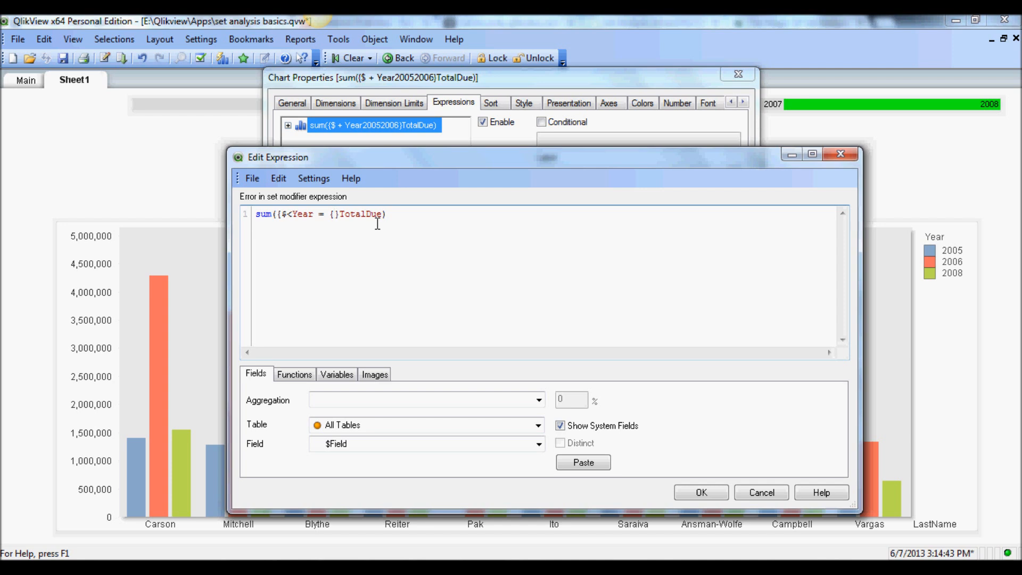
text('>)
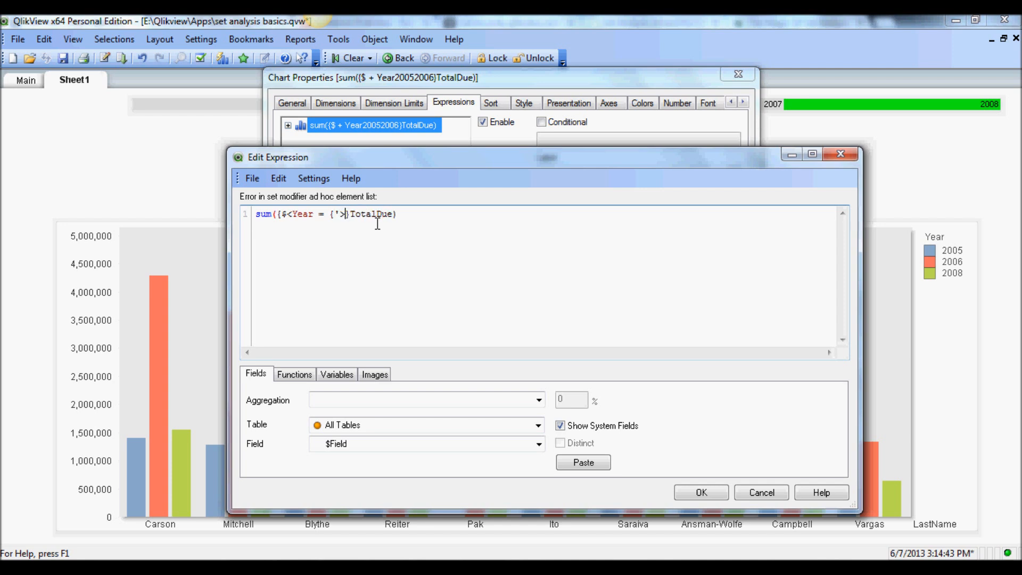
text(=$(=vYear)
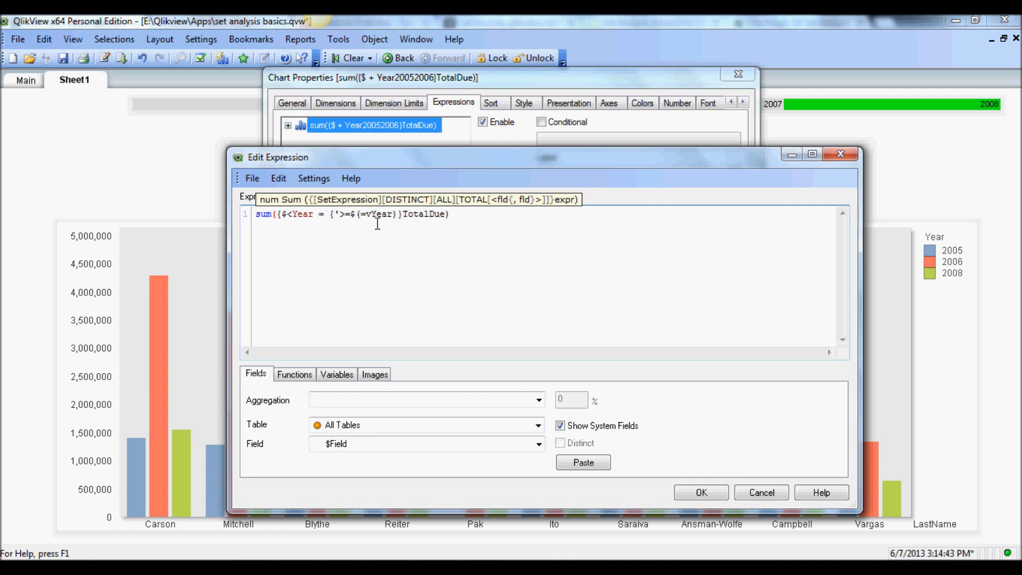
text('>)
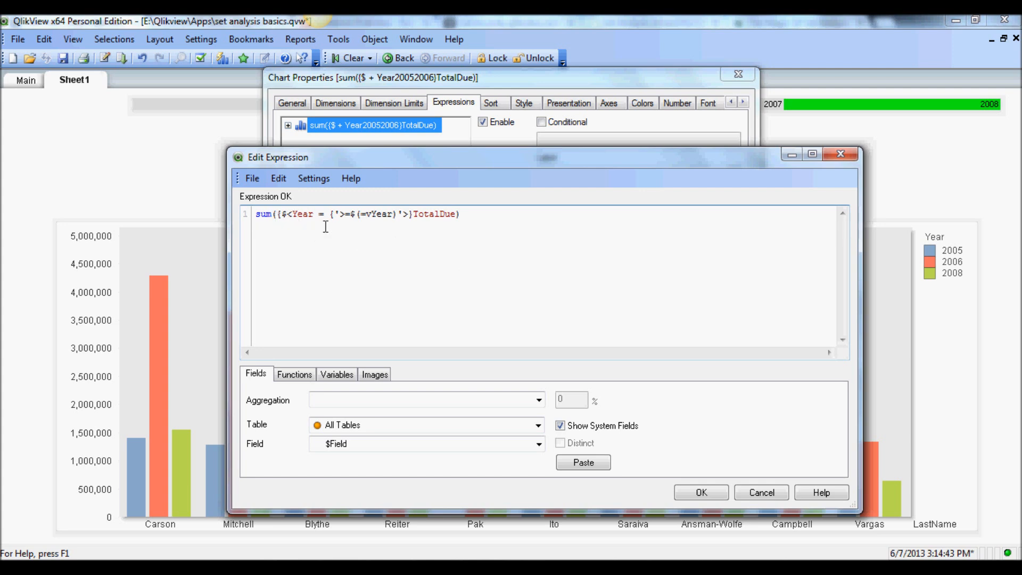
mouse_move(287, 230)
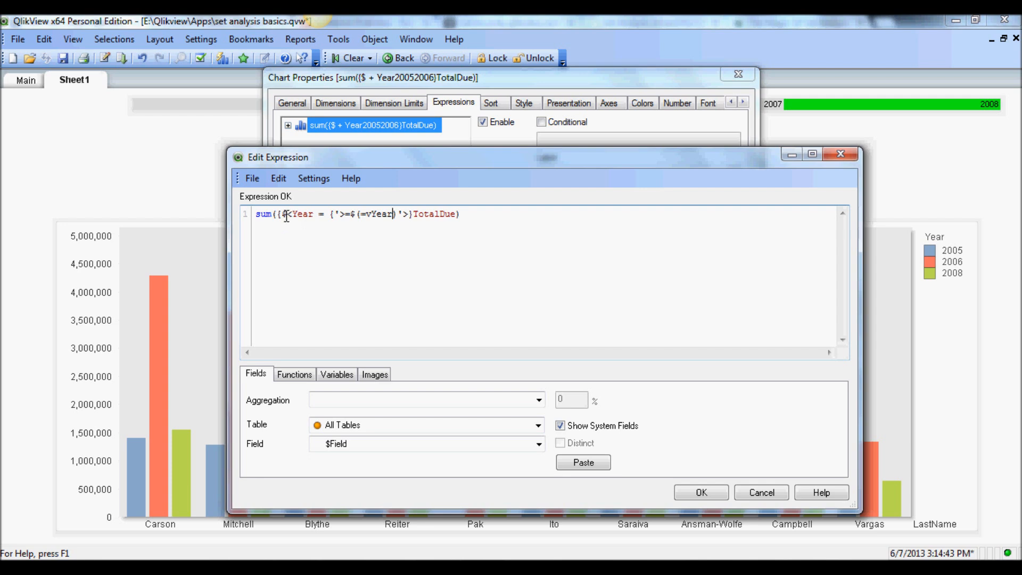
mouse_move(314, 216)
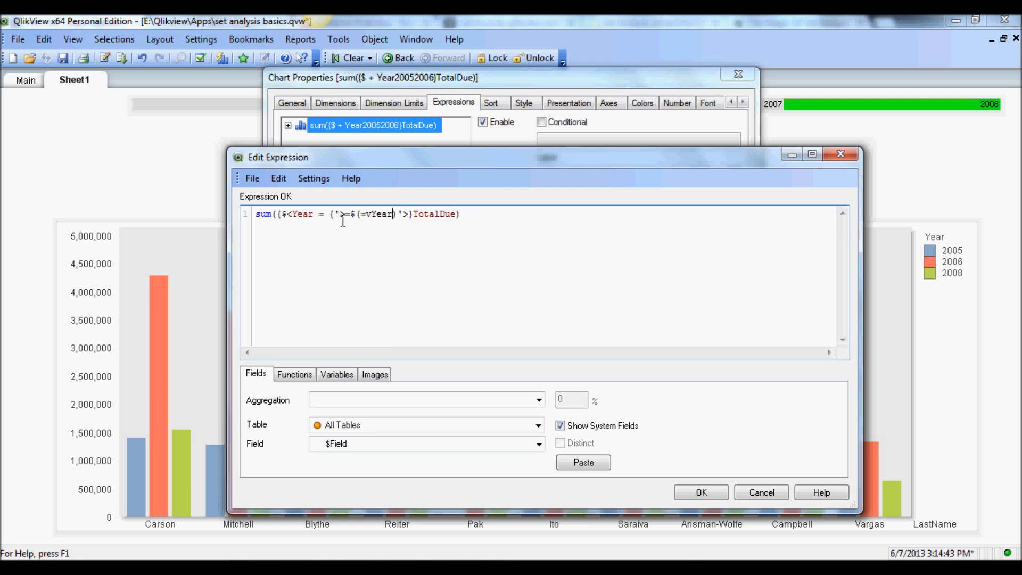
mouse_move(402, 221)
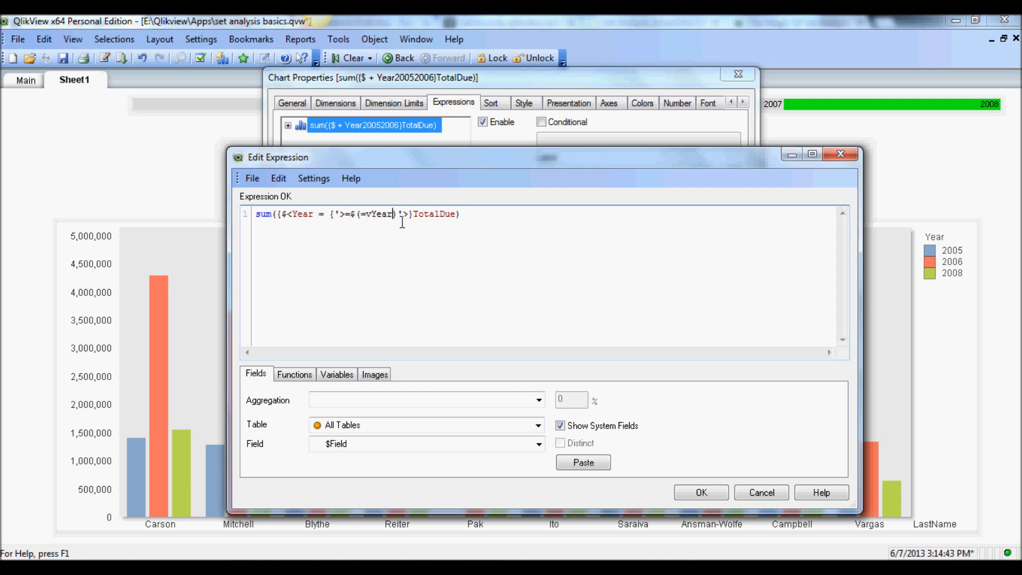
mouse_move(375, 222)
text())
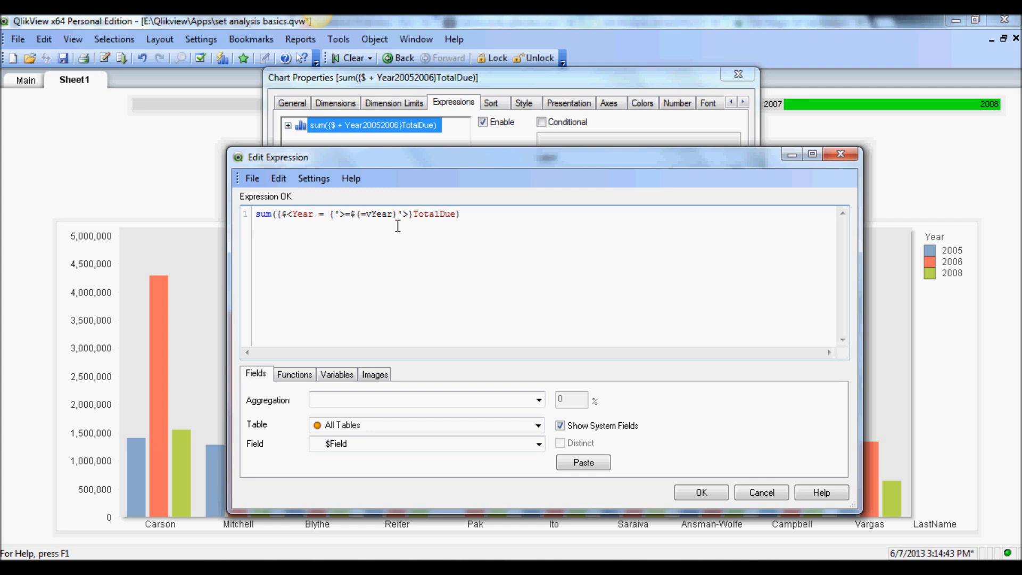
mouse_move(416, 248)
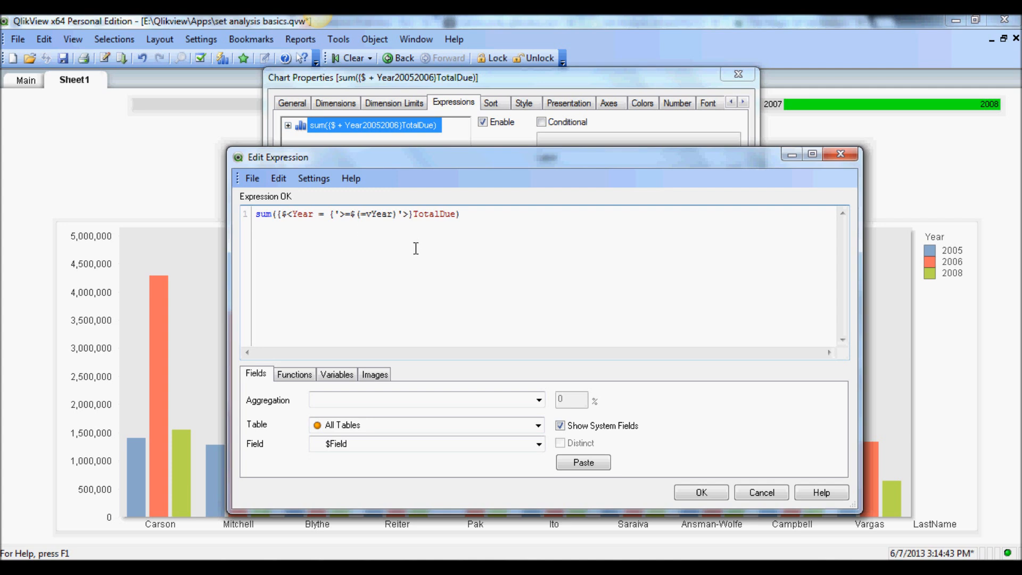
click(701, 491)
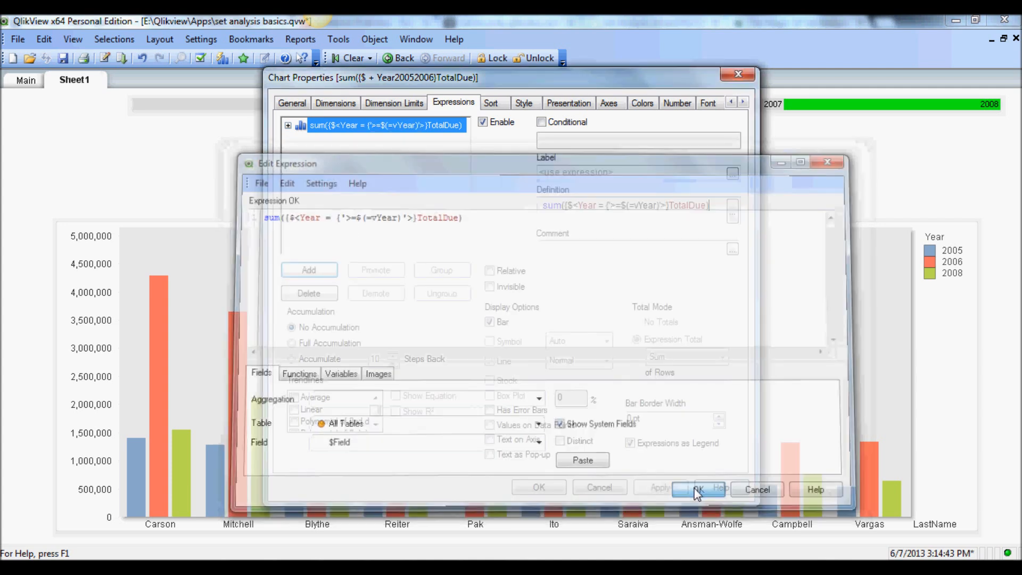
Step: Apply the vYear-based expression to the sales chart, which shows no data for 2006
click(698, 490)
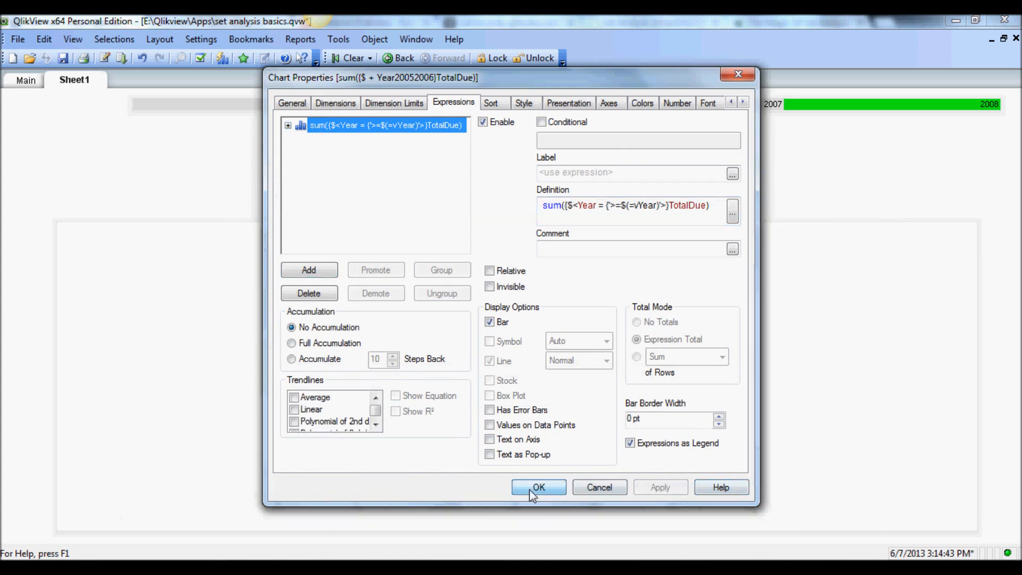
click(538, 487)
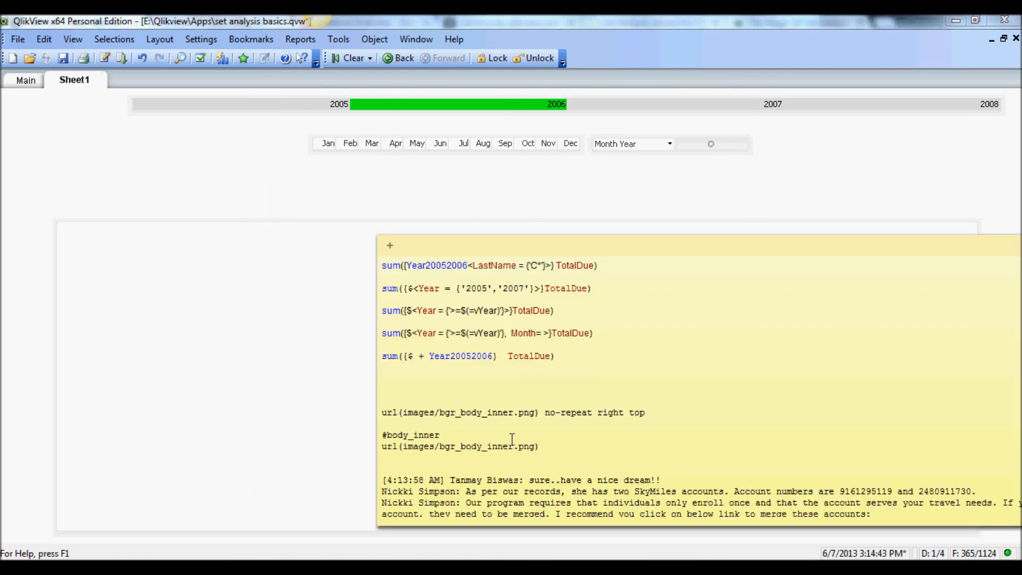
mouse_move(537, 323)
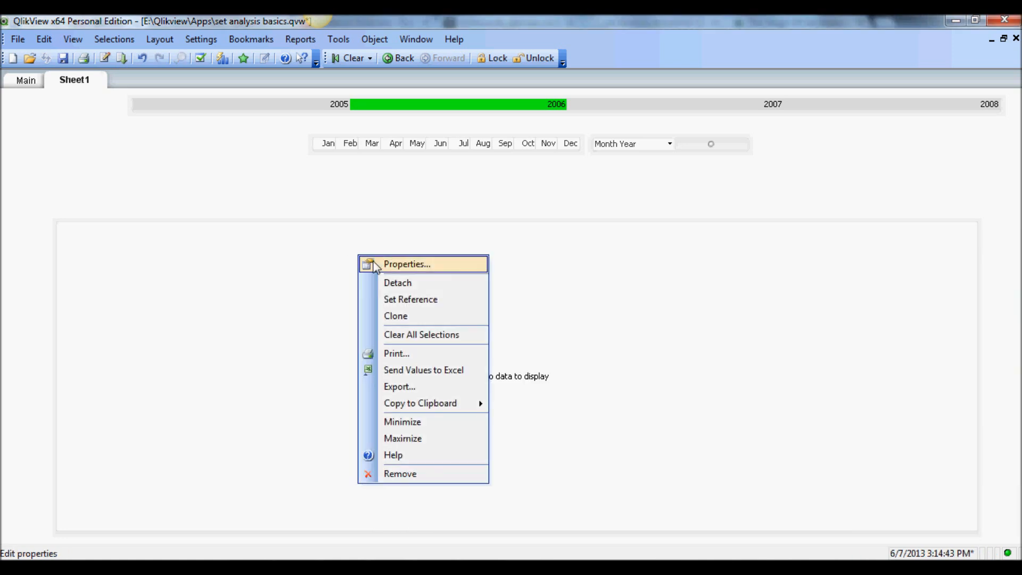
Step: Add the missing closing brace to the set expression and apply it so 2006-2008 bars appear
click(406, 264)
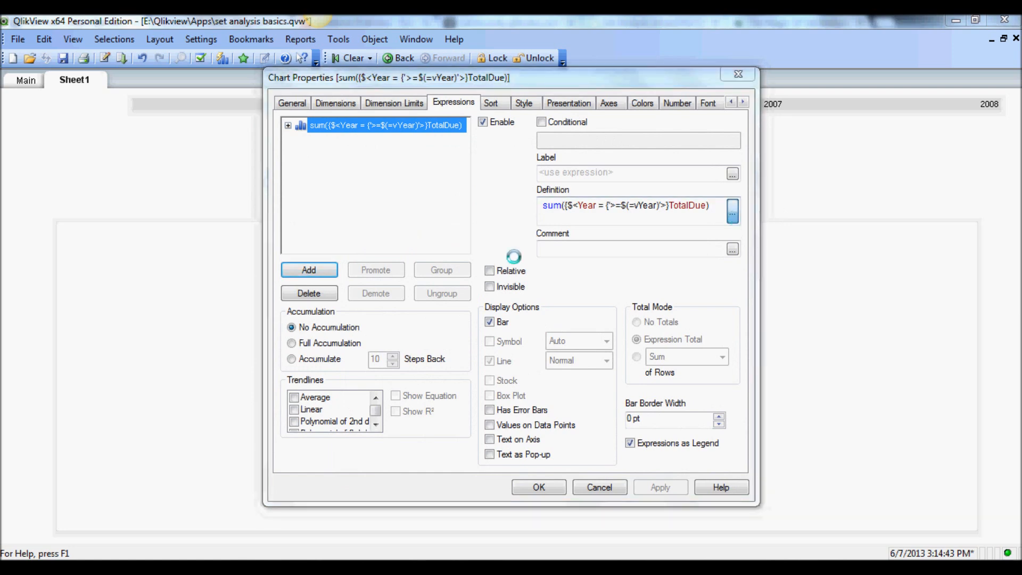
click(732, 213)
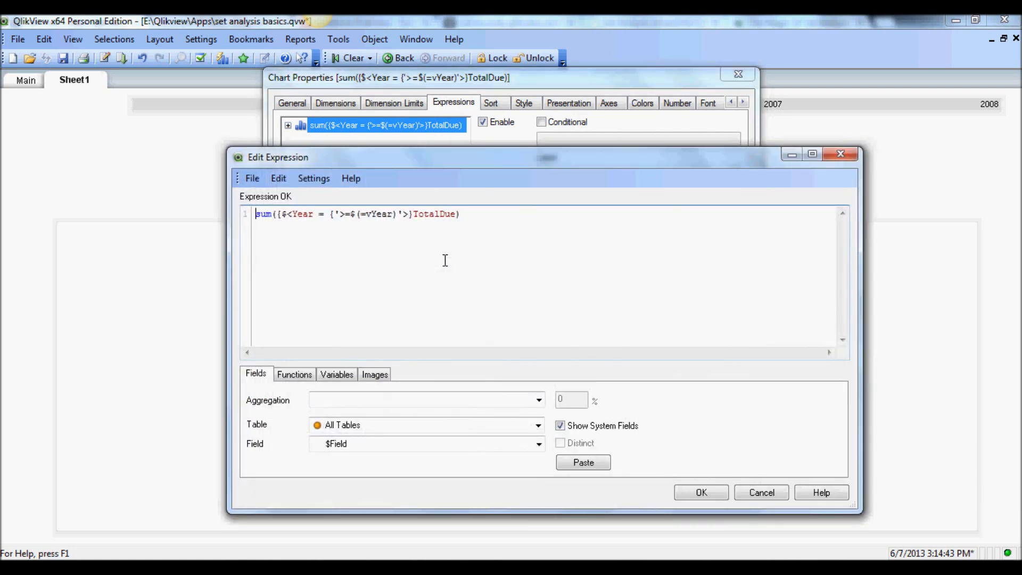
mouse_move(381, 252)
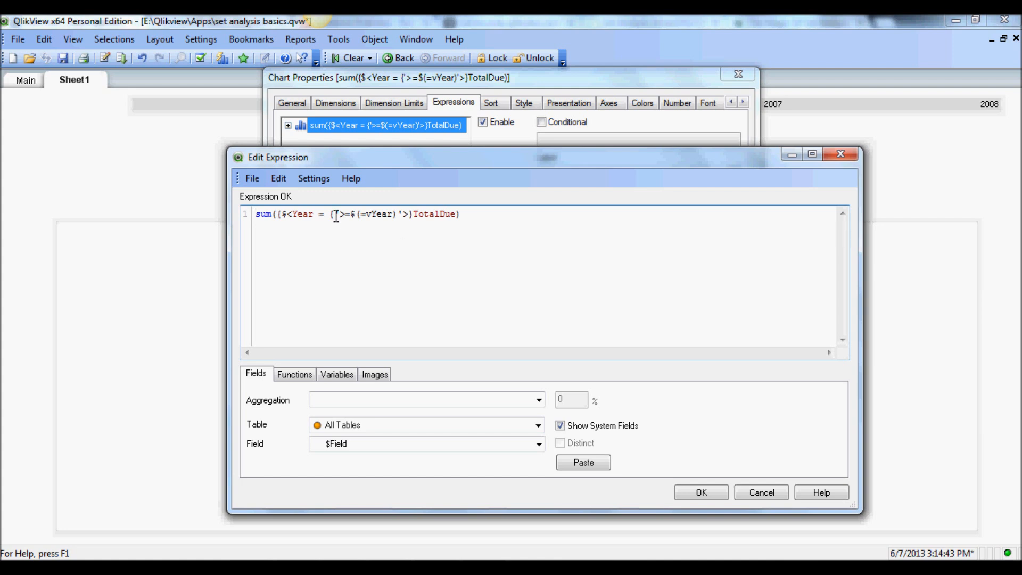
mouse_move(331, 220)
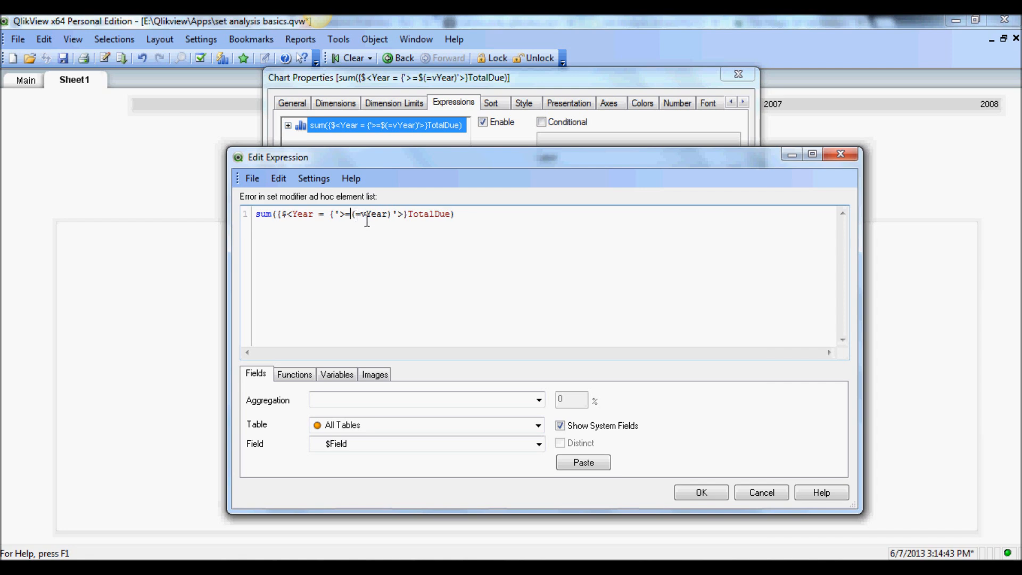
text($)
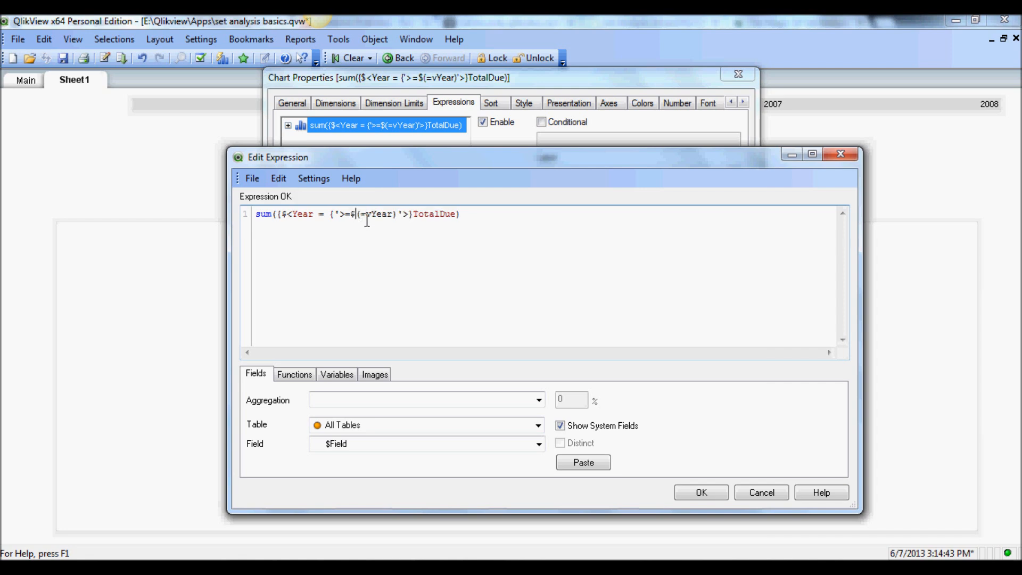
mouse_move(322, 240)
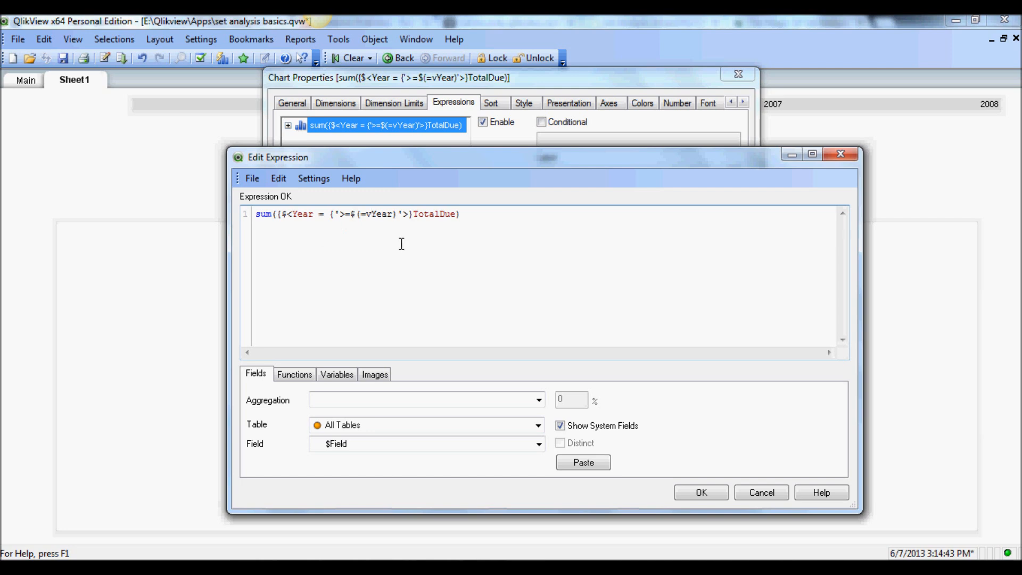
click(396, 213)
text(})
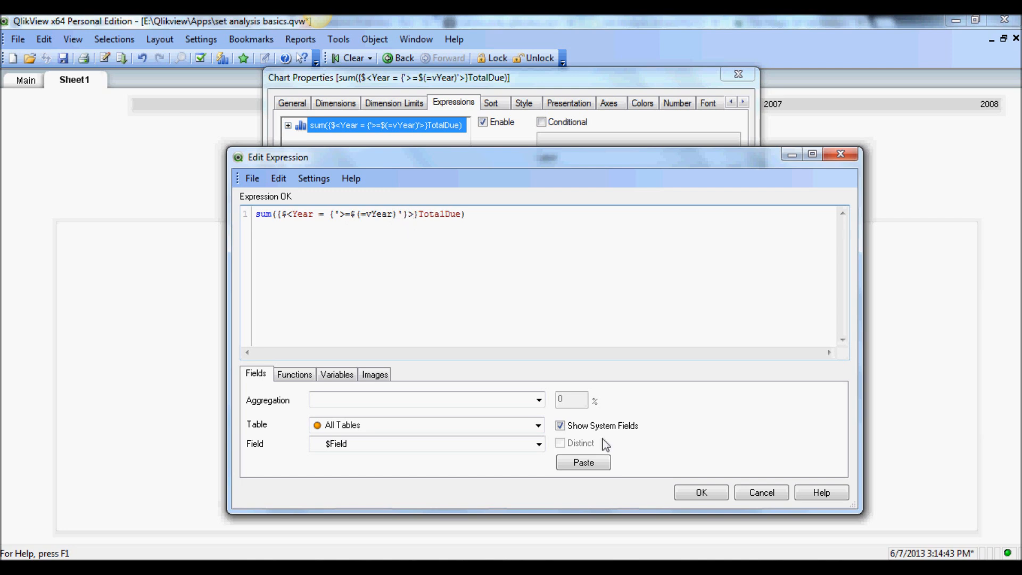
click(700, 492)
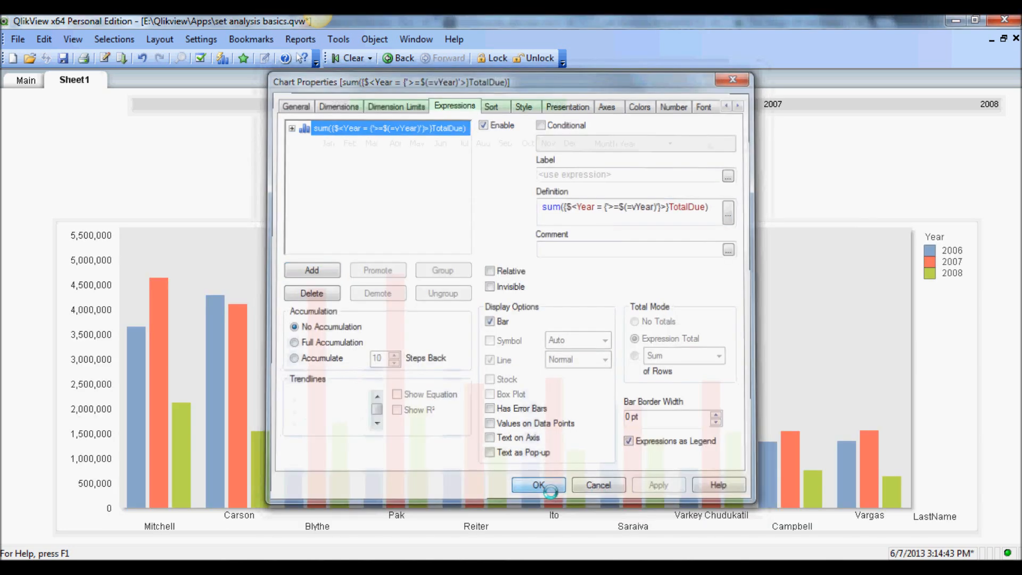
click(537, 485)
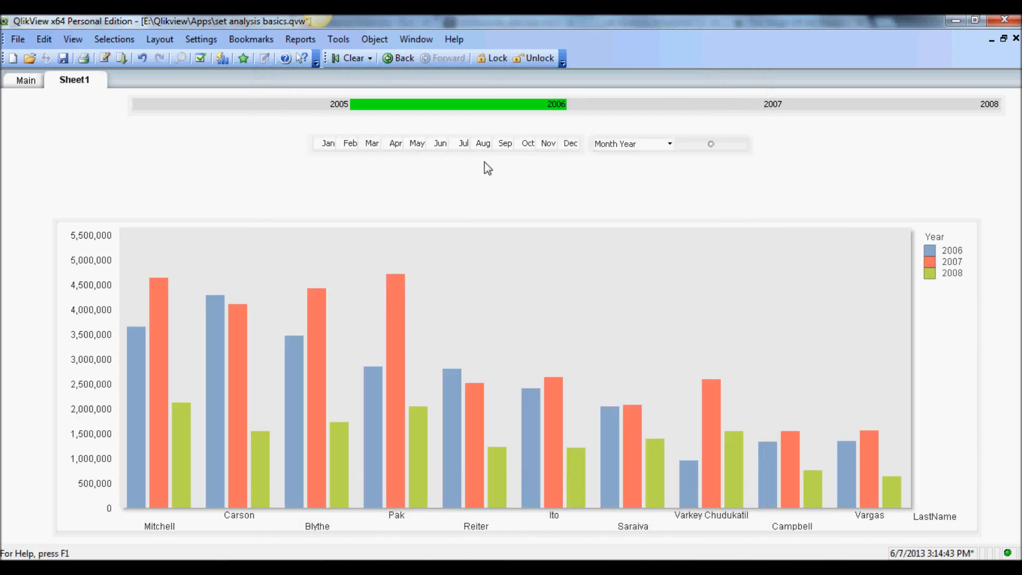
mouse_move(593, 113)
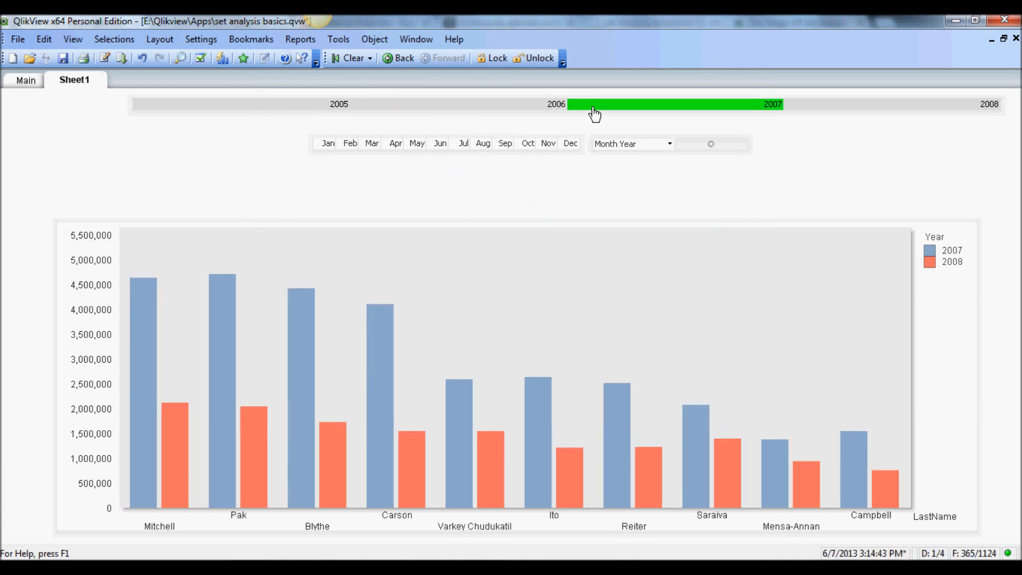
mouse_move(935, 274)
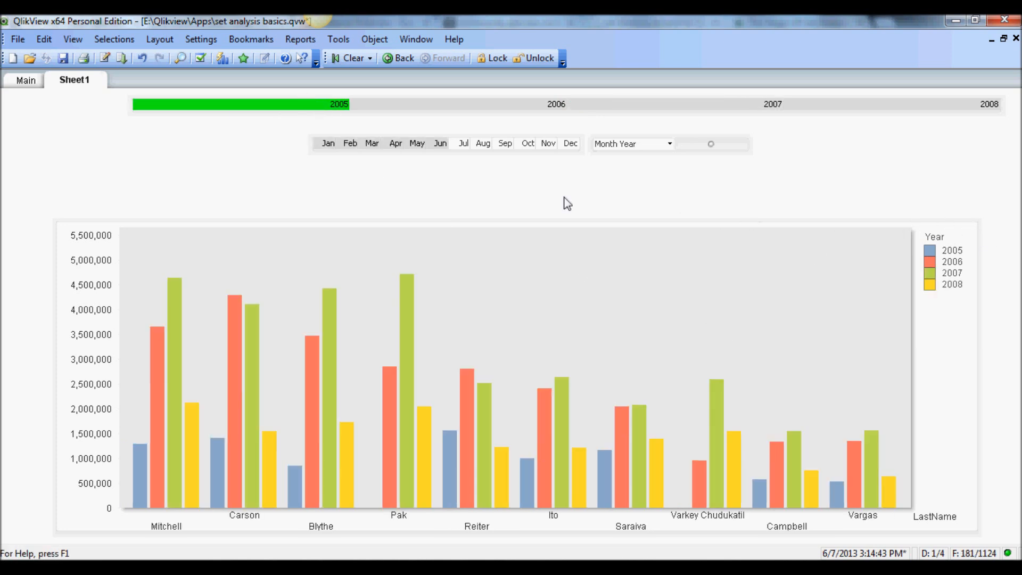
mouse_move(754, 294)
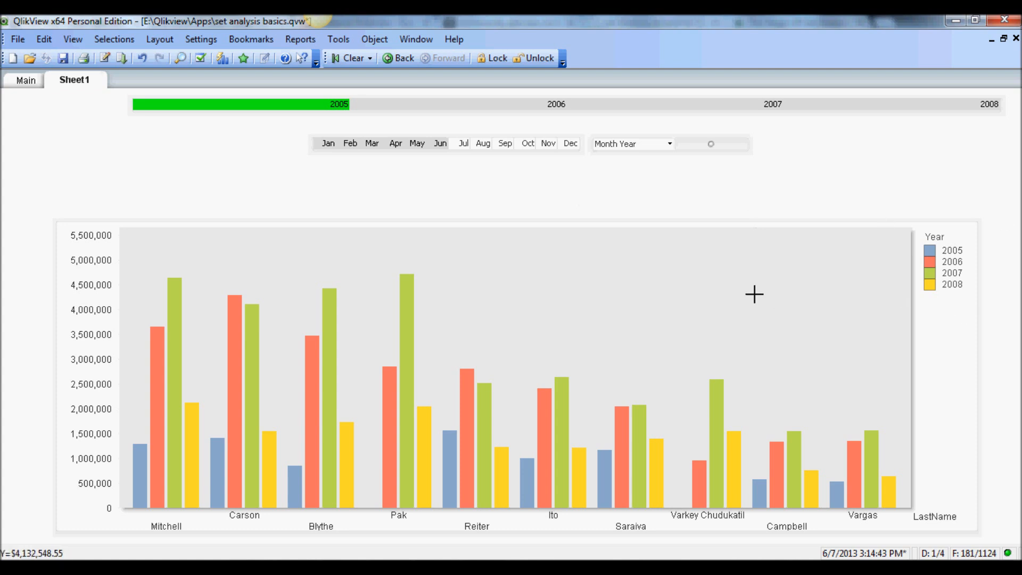
mouse_move(546, 147)
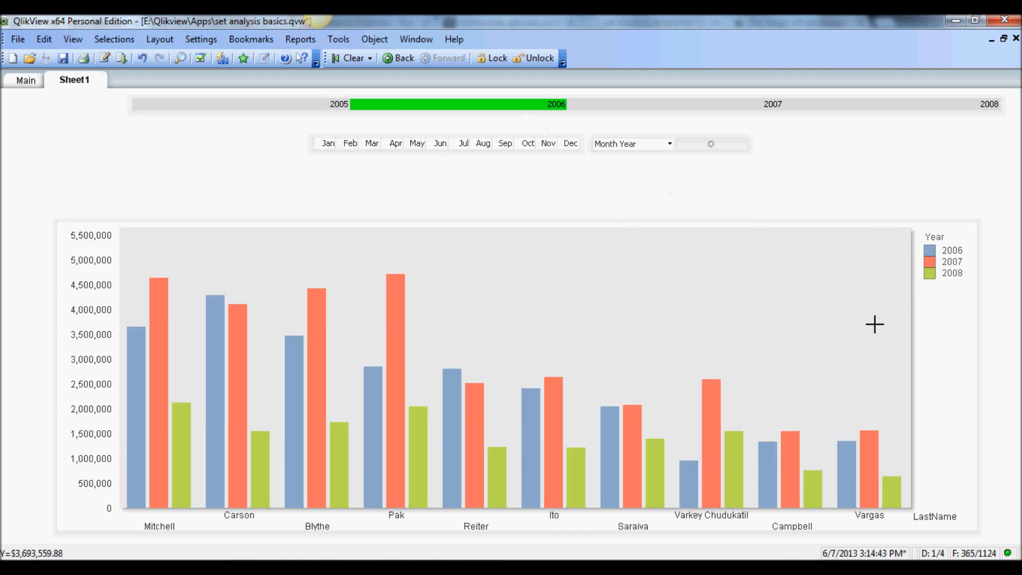
mouse_move(632, 344)
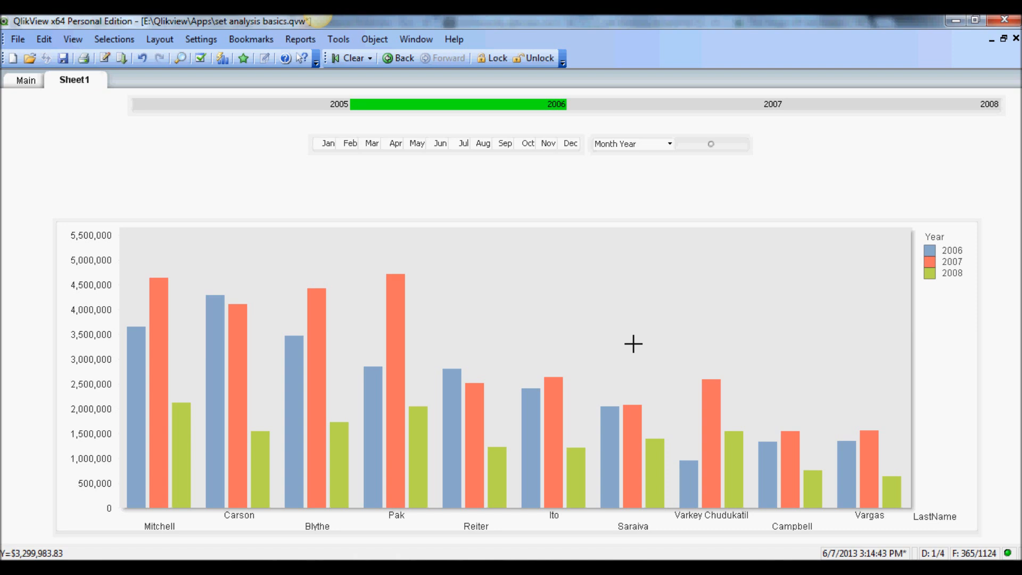
right_click(633, 344)
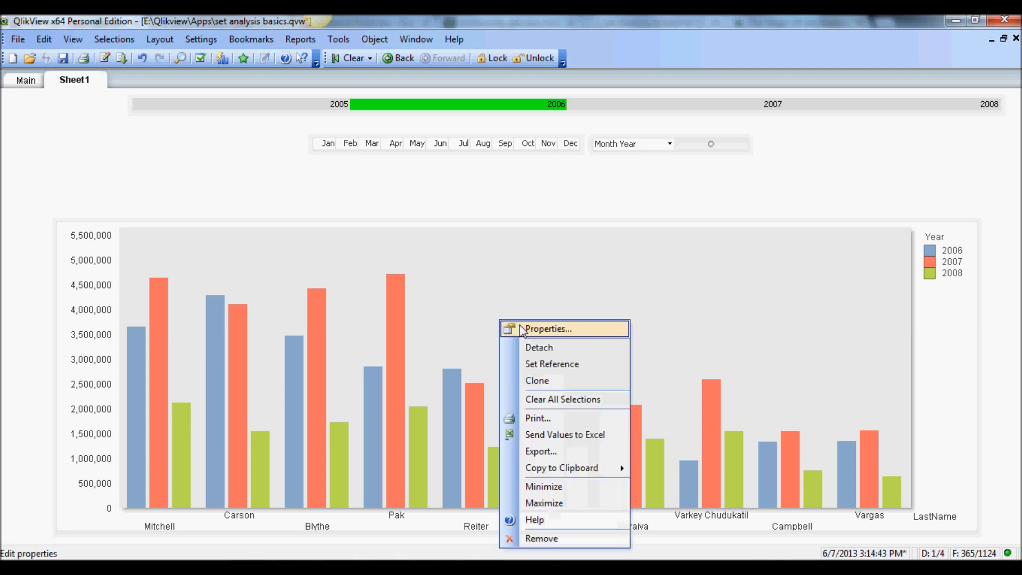
click(546, 329)
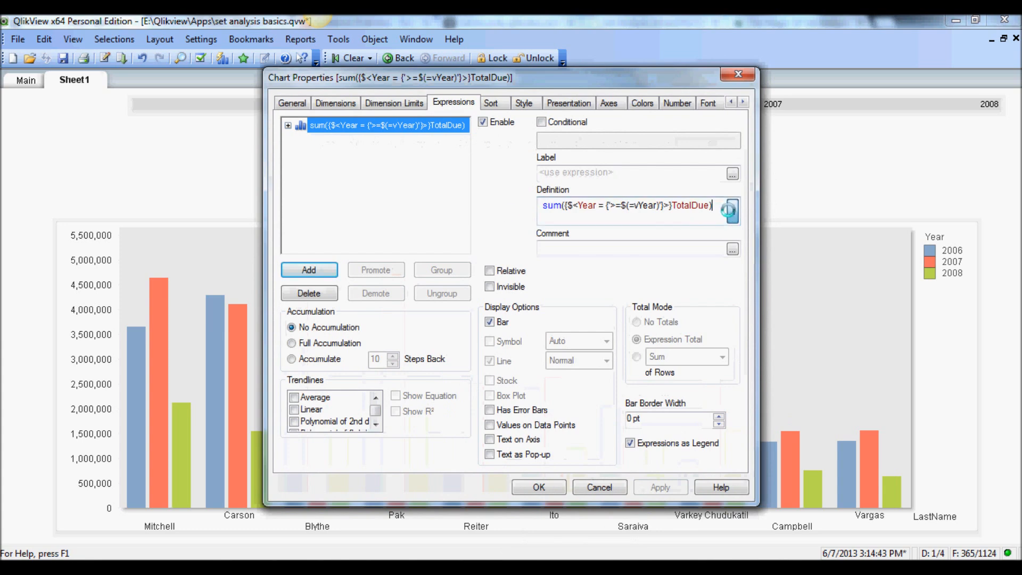
click(729, 210)
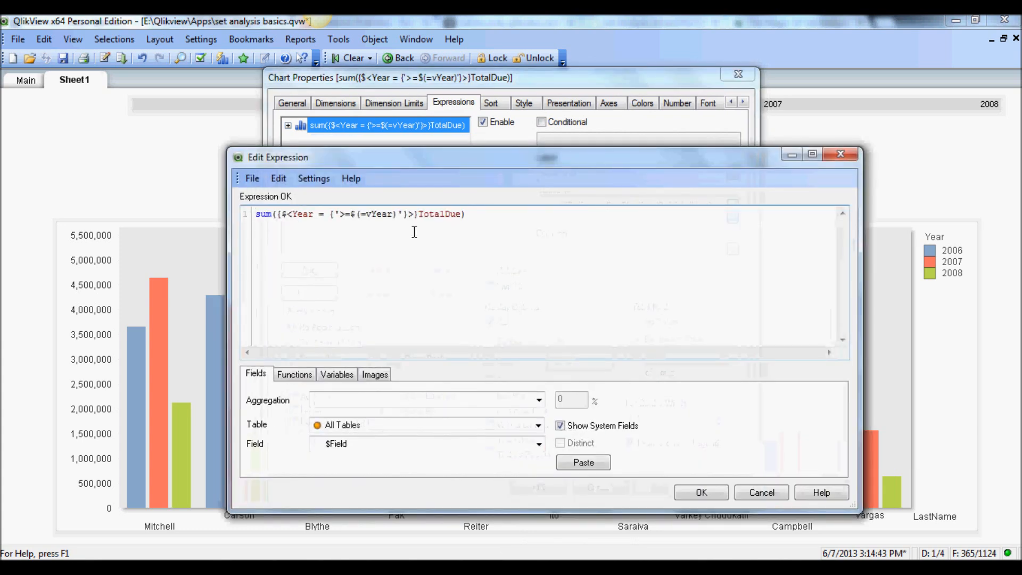
mouse_move(329, 221)
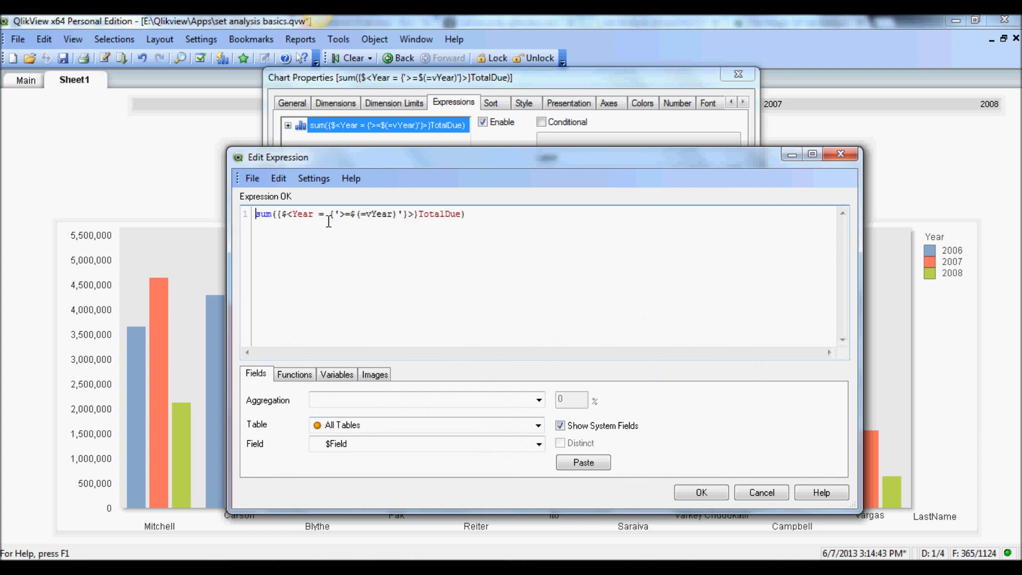
click(701, 492)
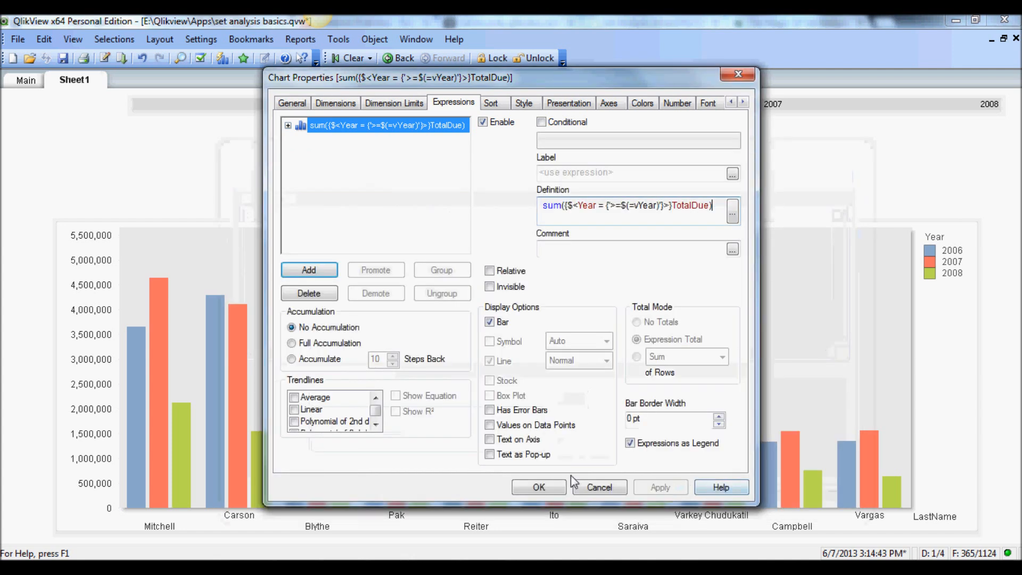
click(538, 487)
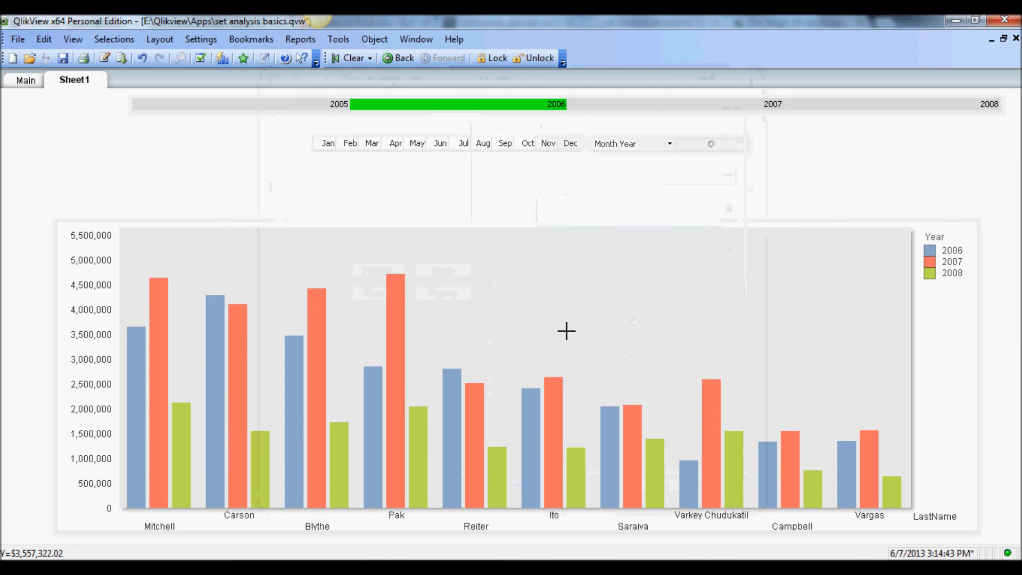